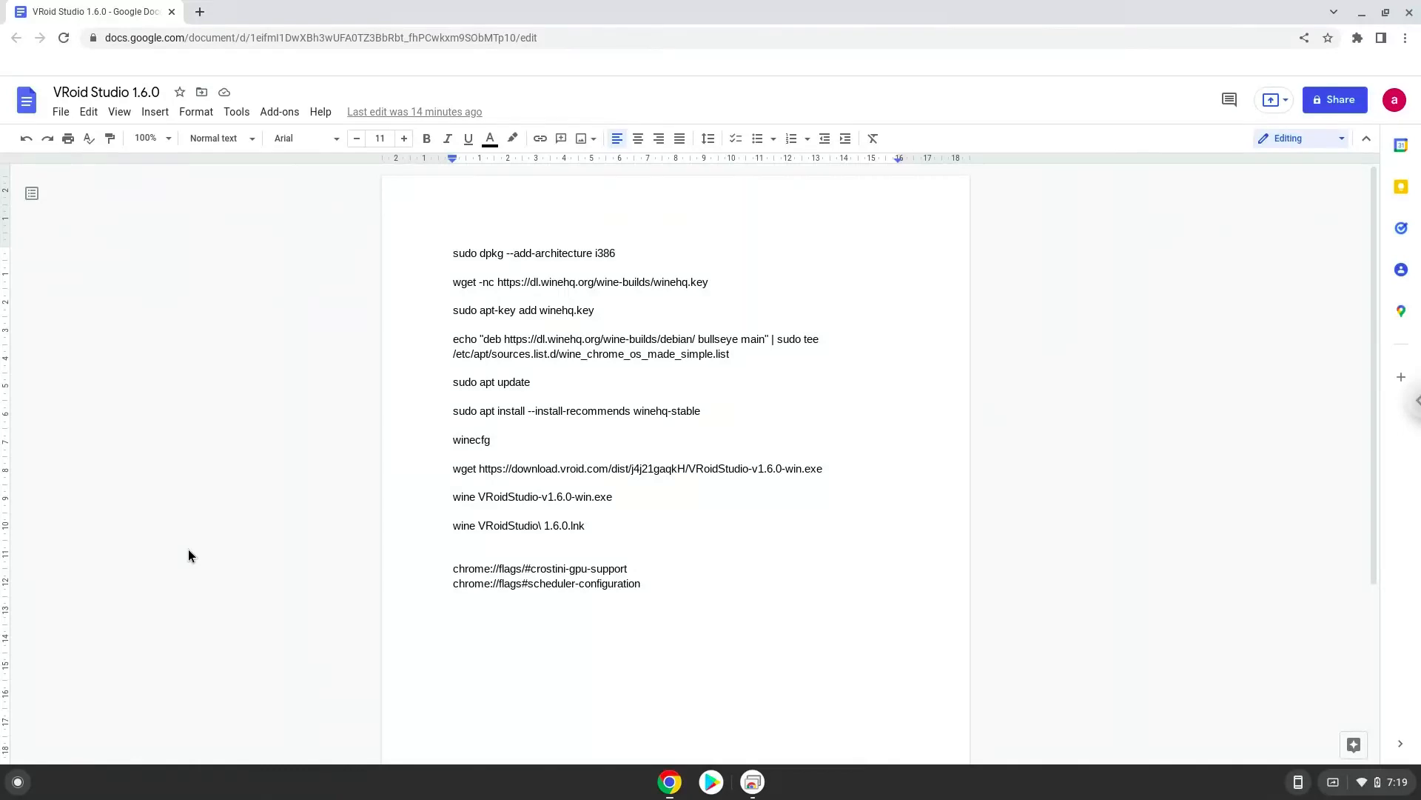
Paste chrome://flags/#crostini-gpu-support into a new tab and set Crostini GPU Support to Enabled
click(453, 253)
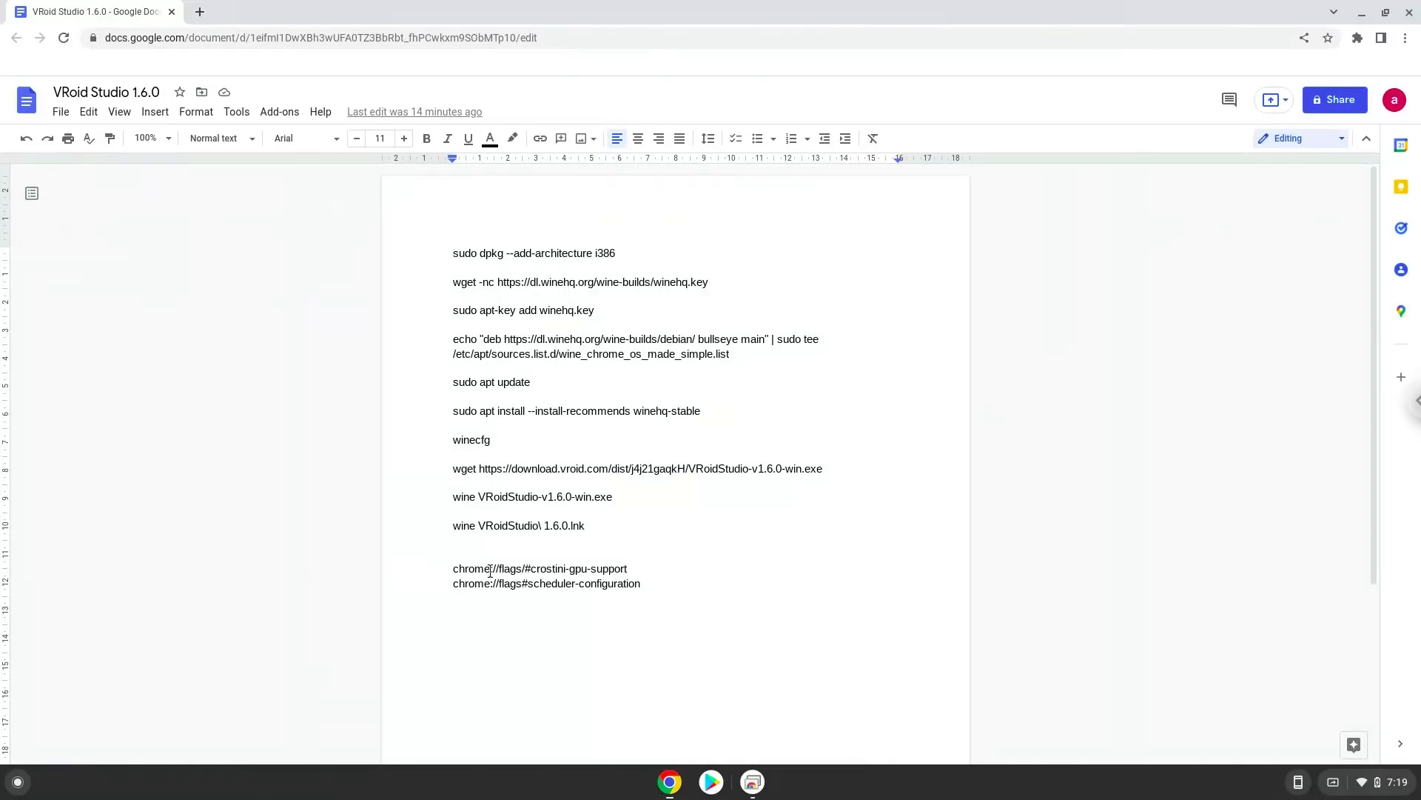
right_click(490, 569)
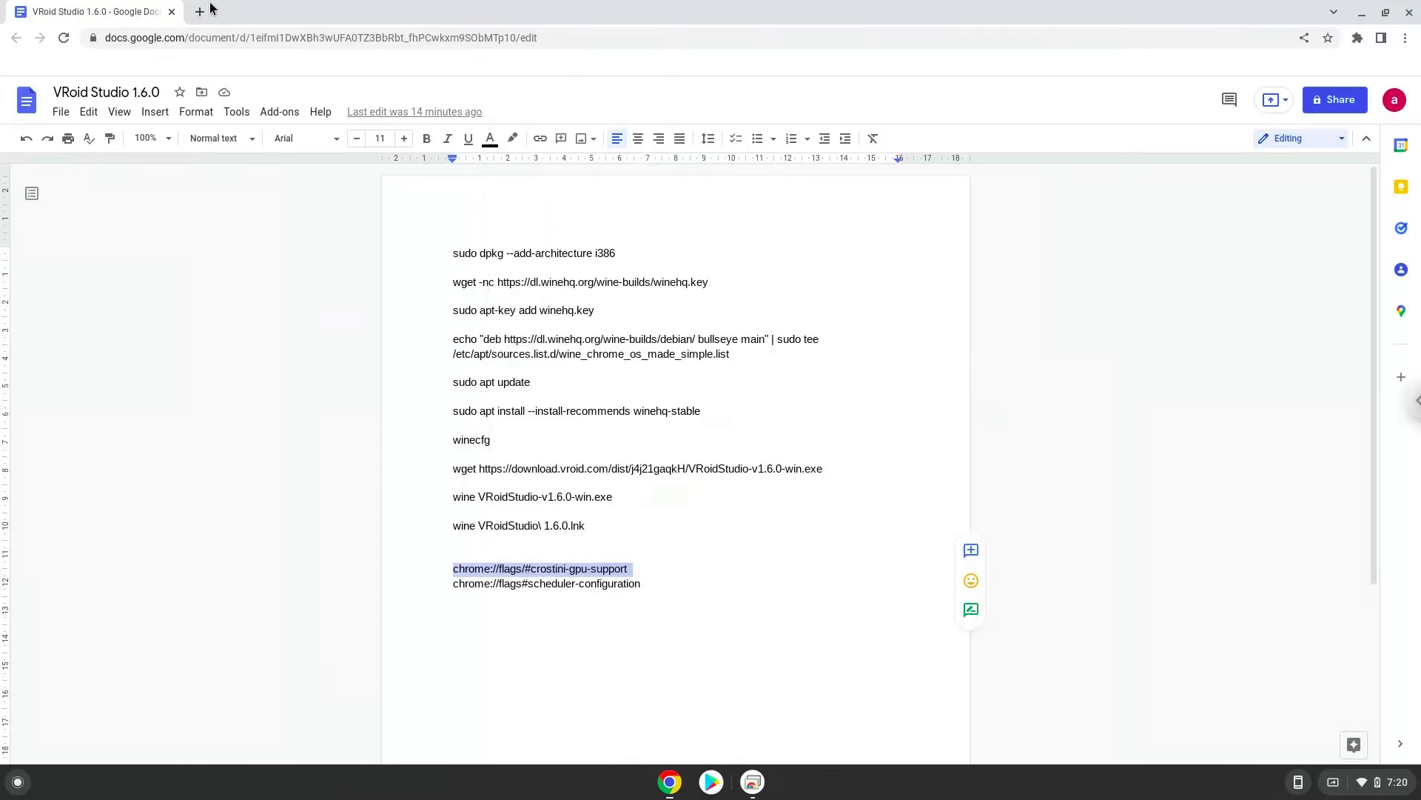
click(198, 10)
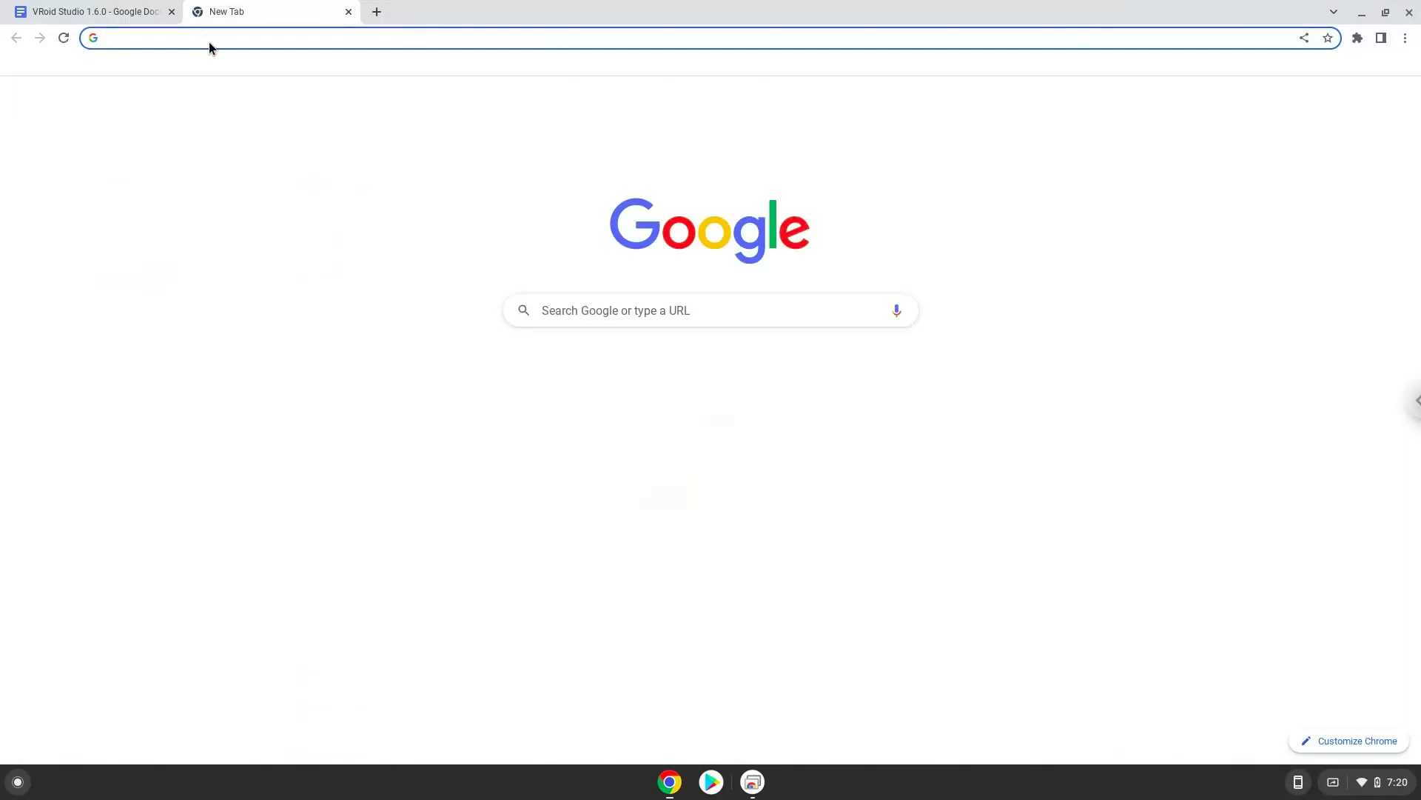
right_click(211, 47)
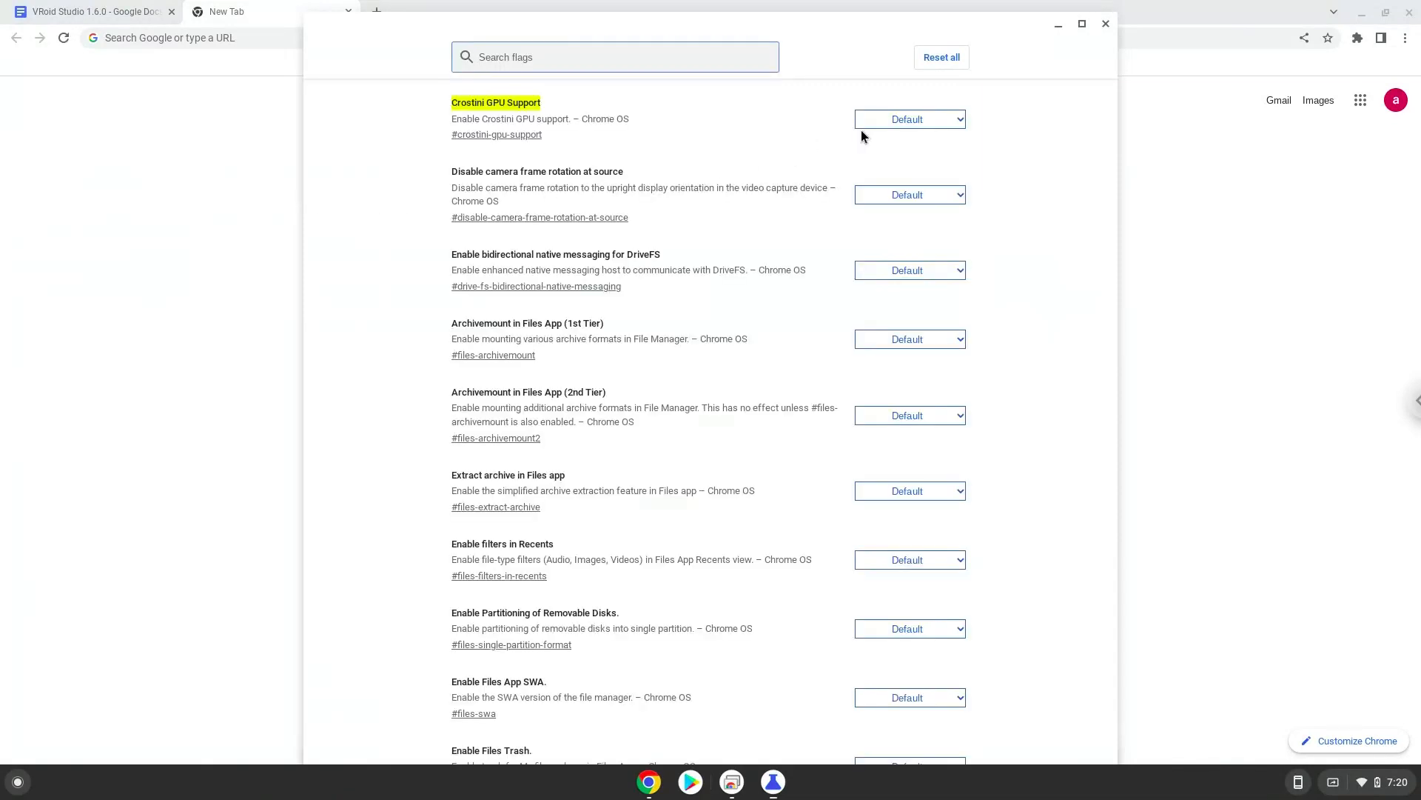
click(908, 119)
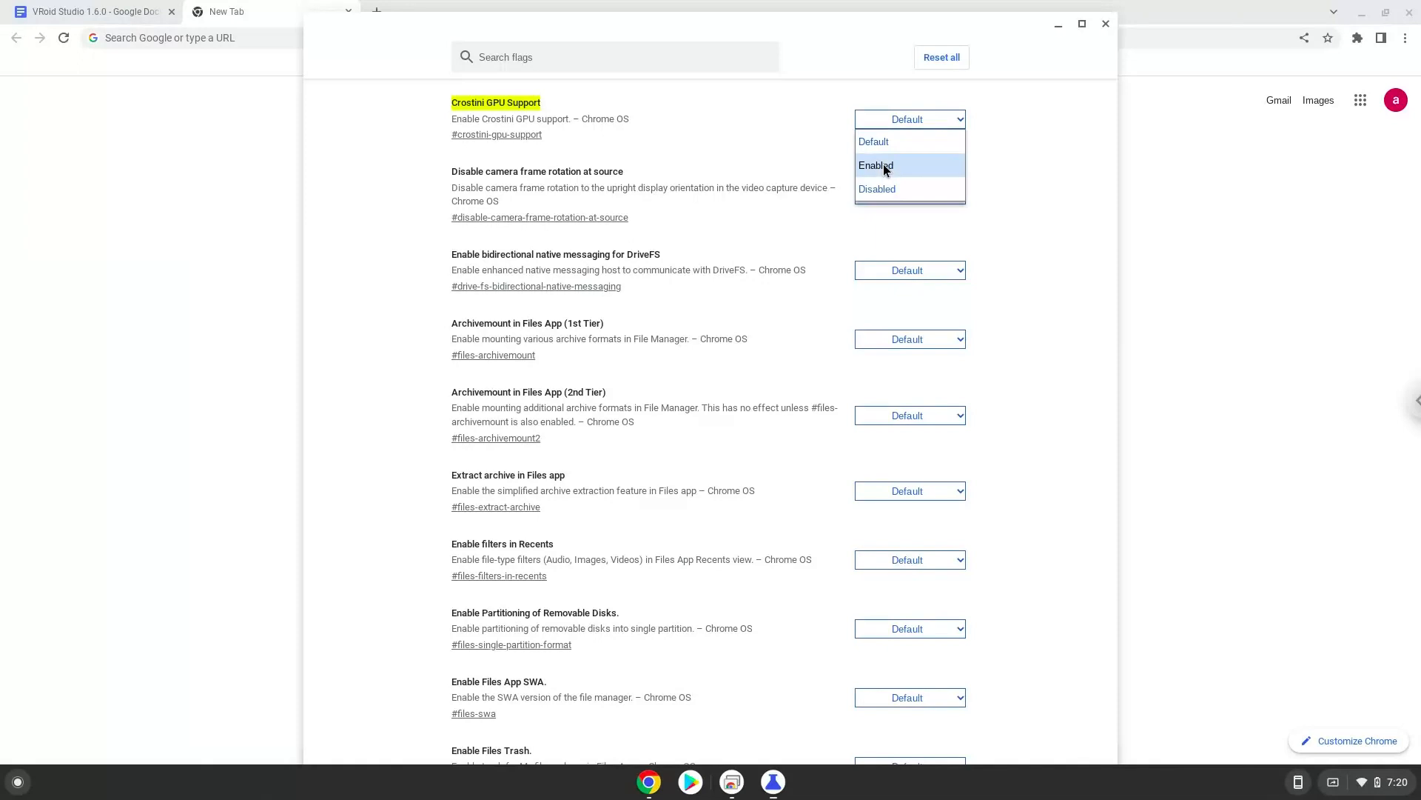
click(875, 164)
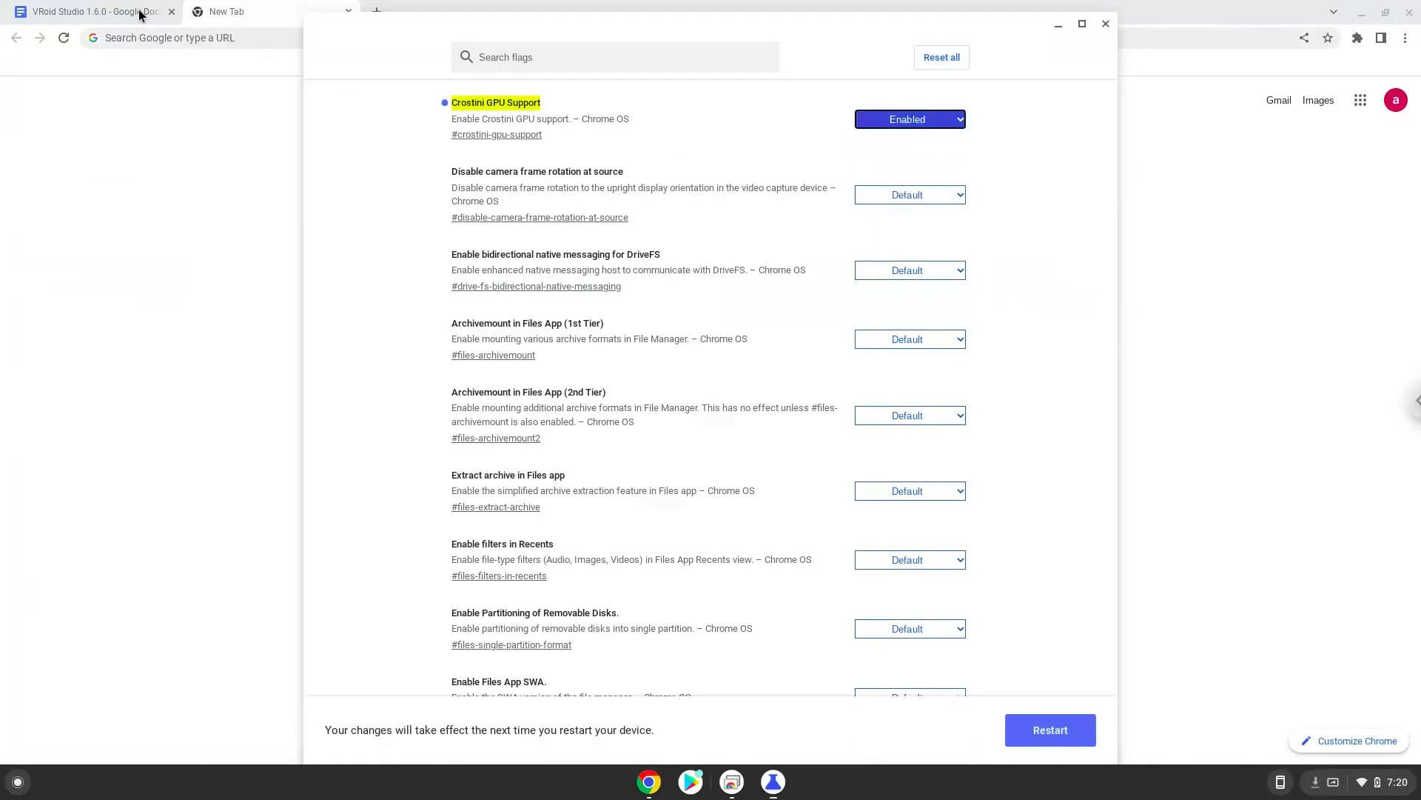
click(90, 11)
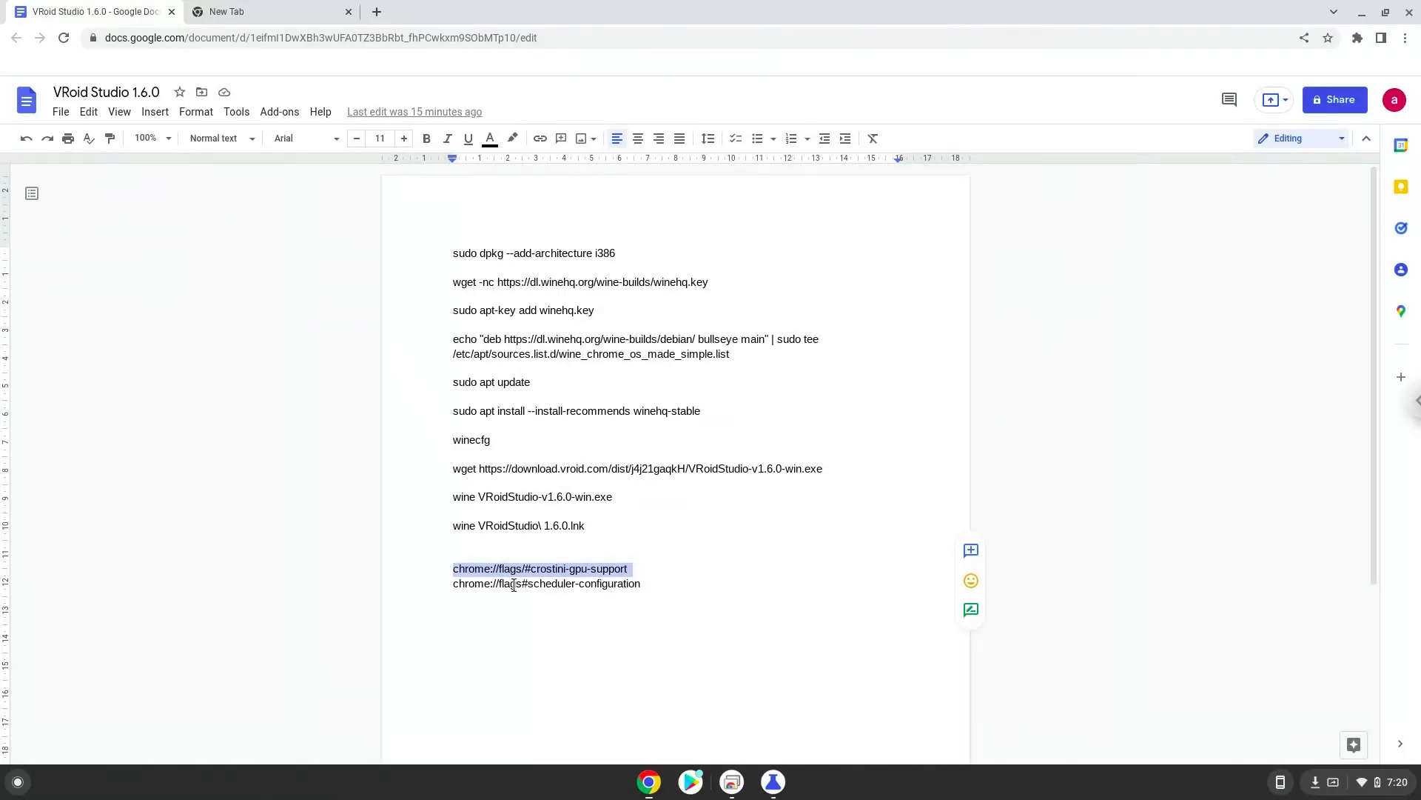
Go to chrome://flags#scheduler-configuration and choose 'Enables Hyper-Threading on relevant CPUs'
right_click(547, 584)
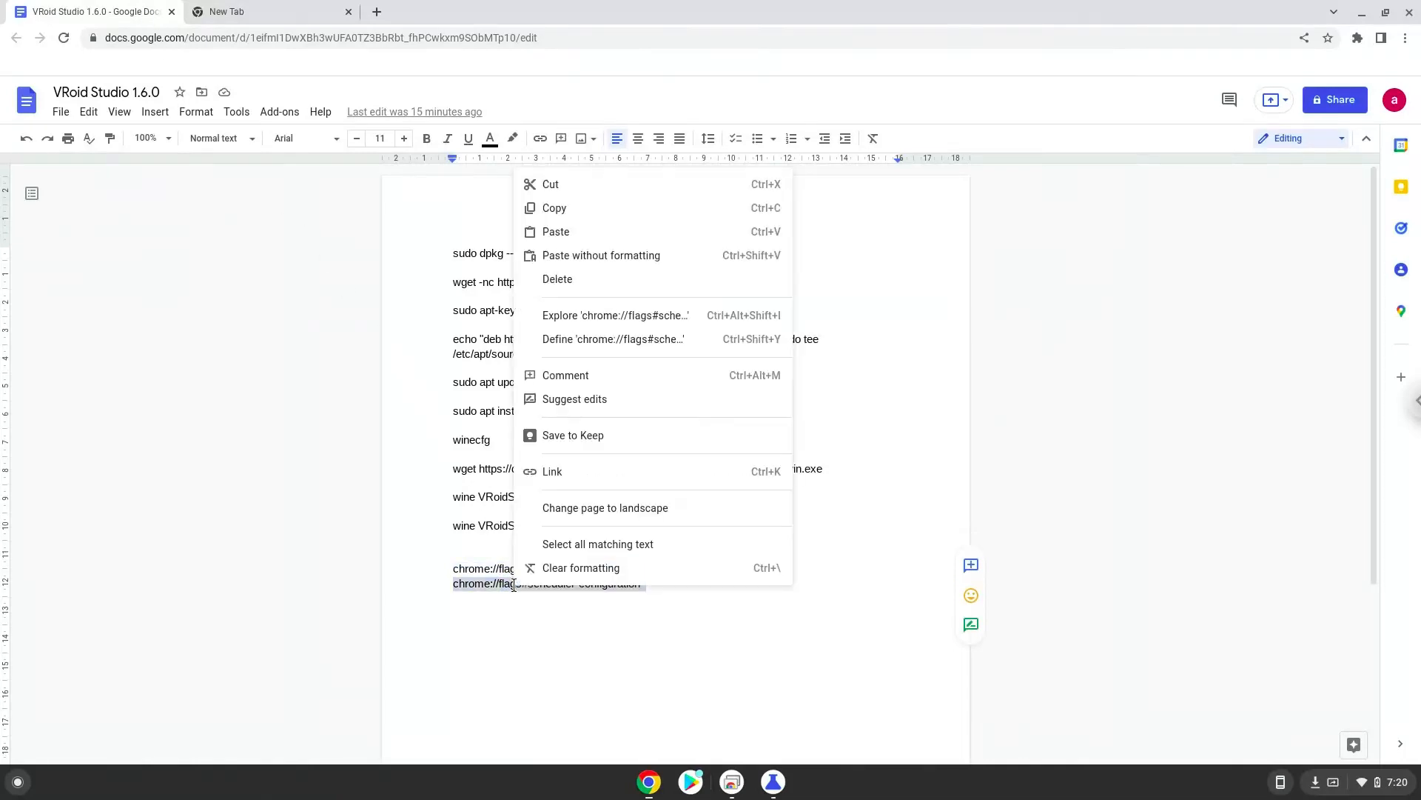
mouse_move(591, 224)
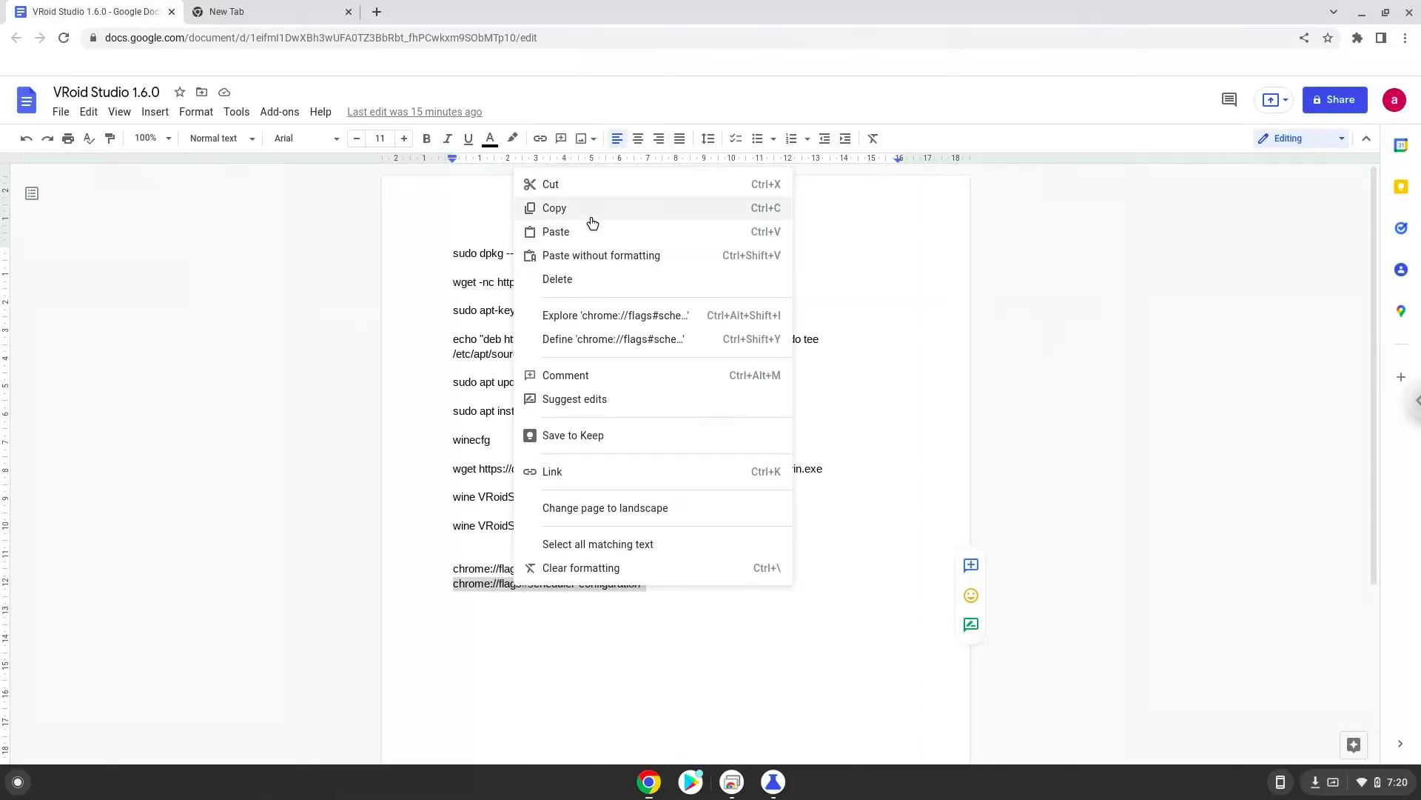
click(553, 207)
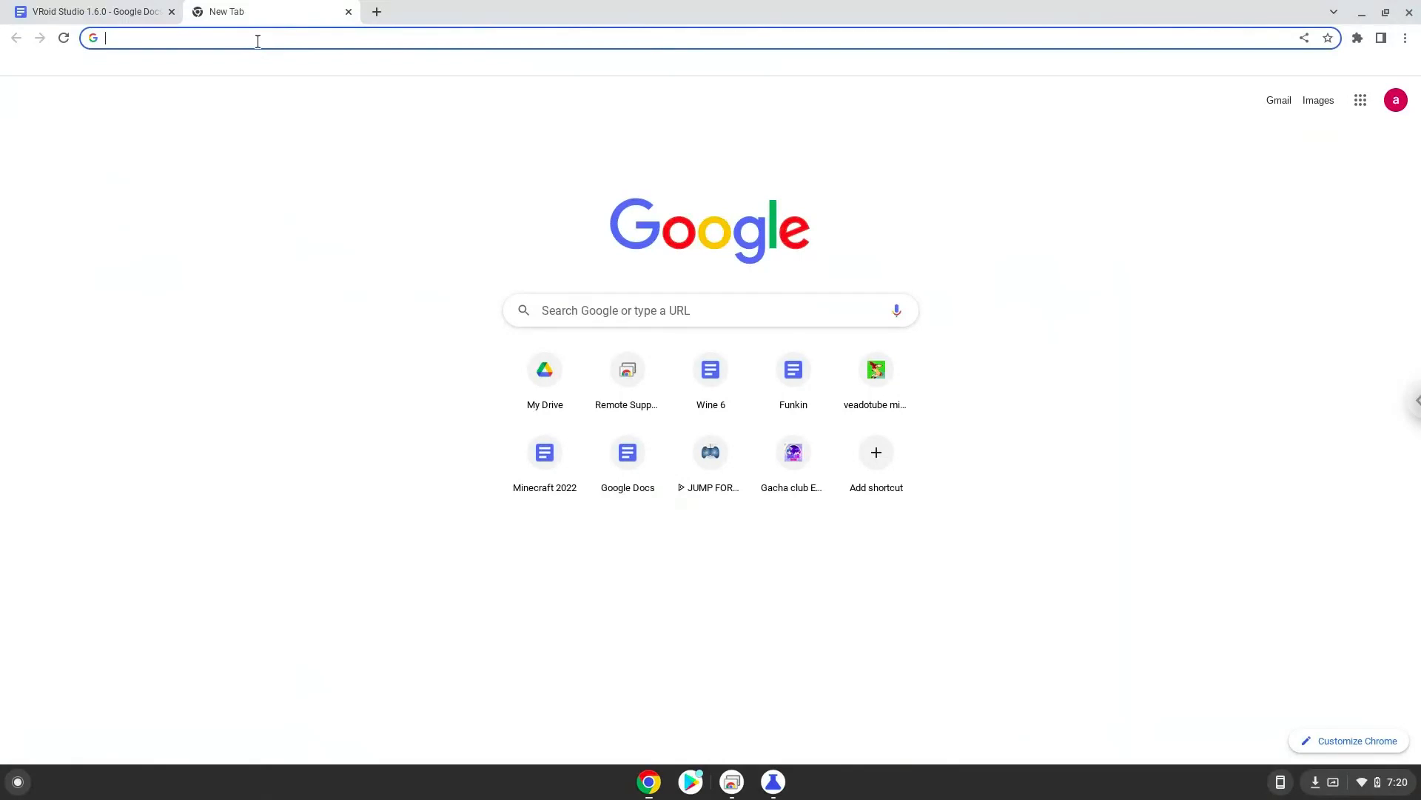
right_click(257, 38)
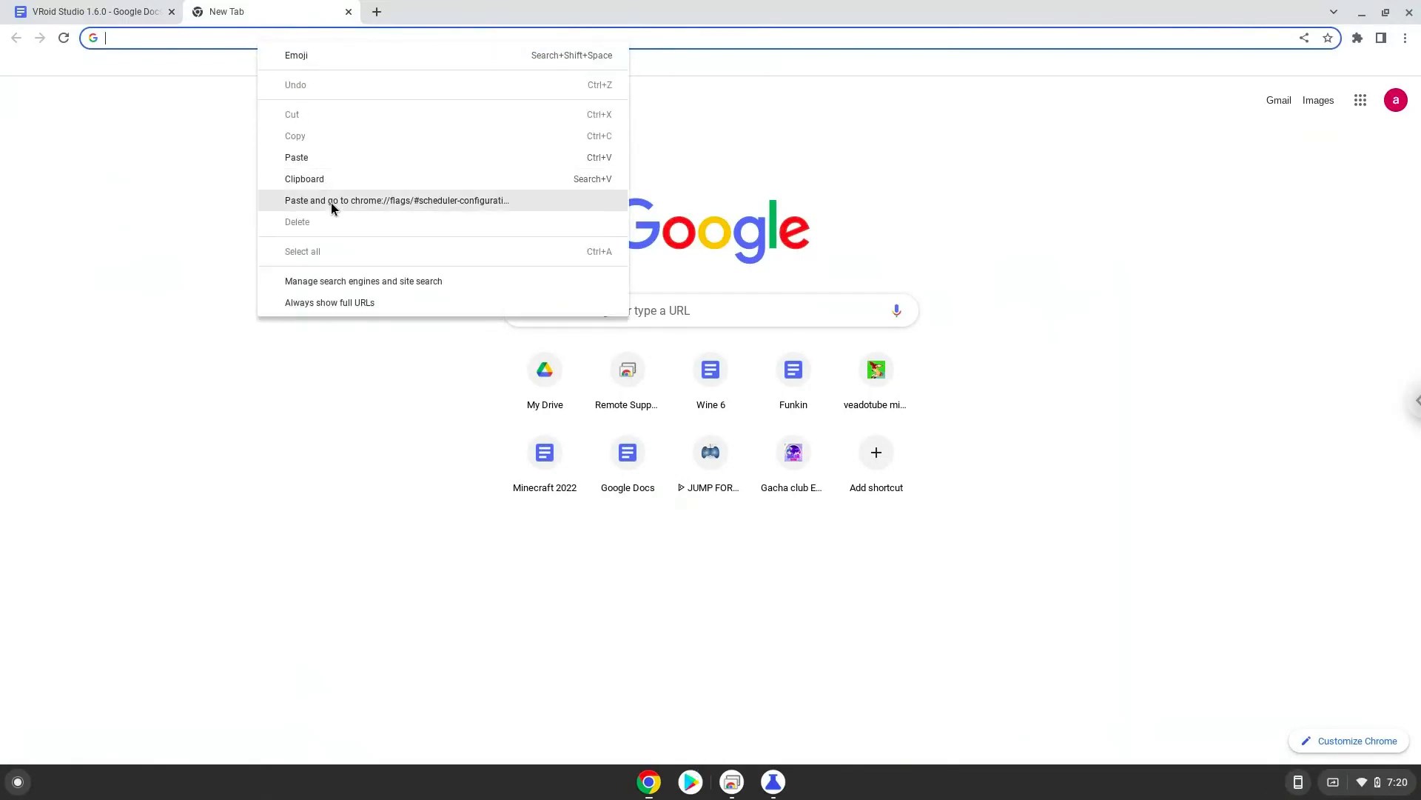
click(396, 200)
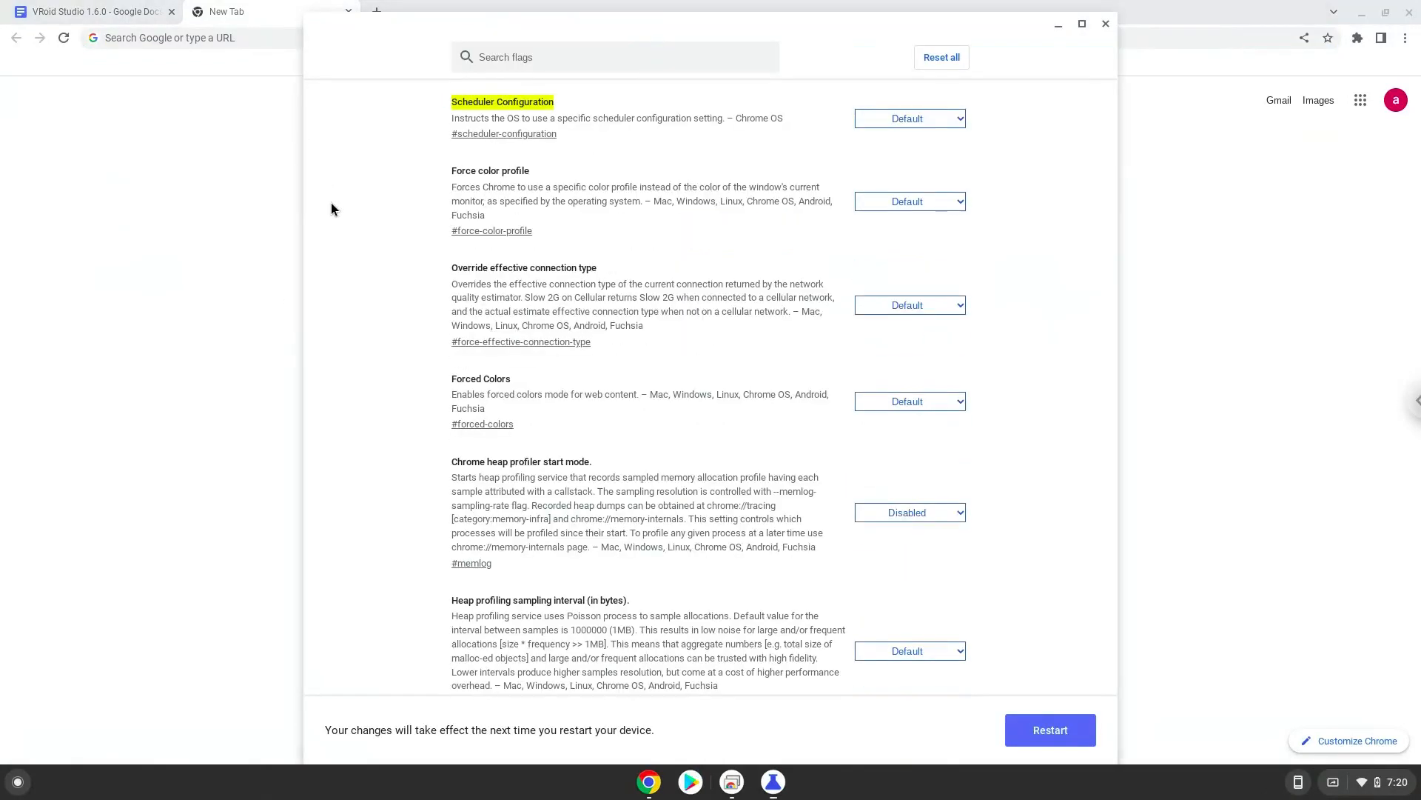
click(907, 119)
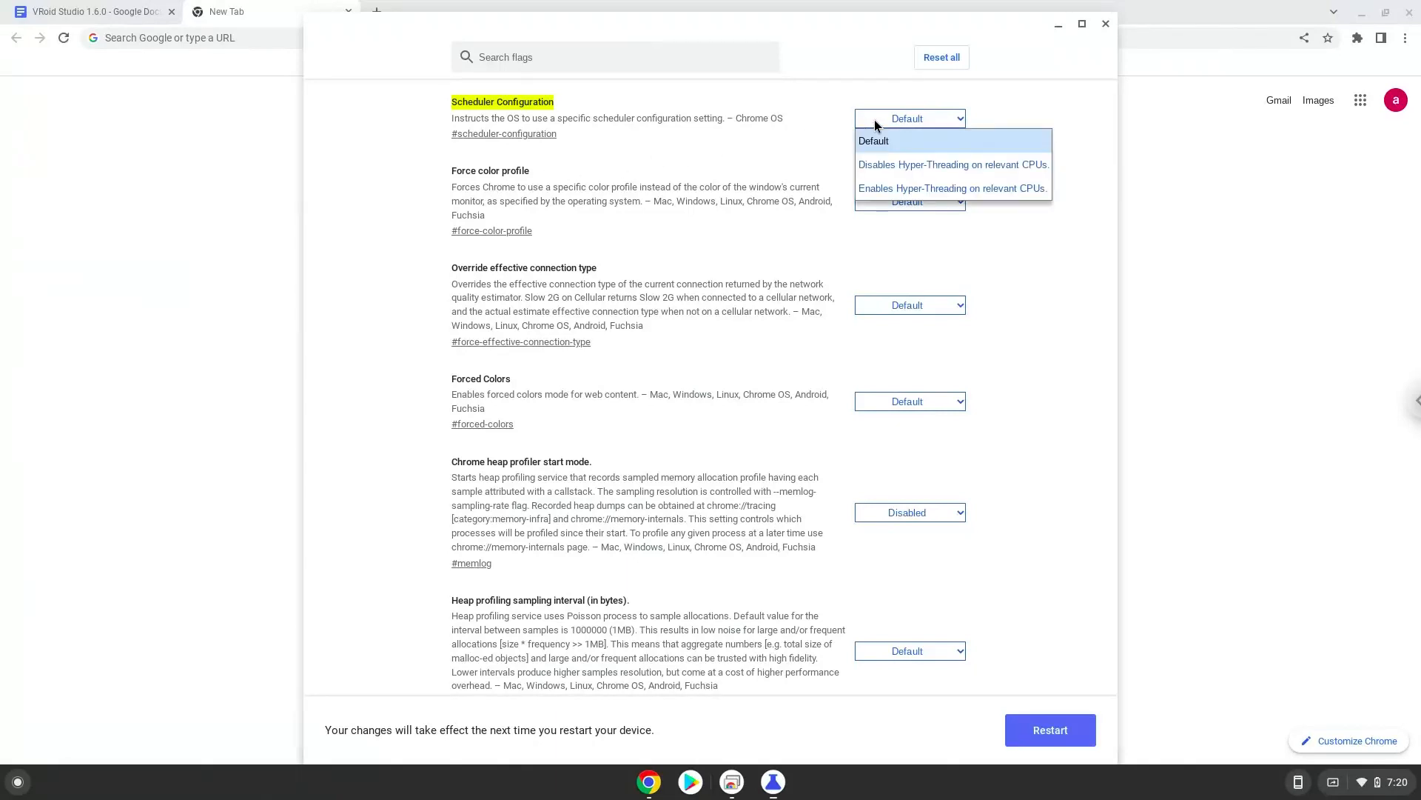
click(952, 188)
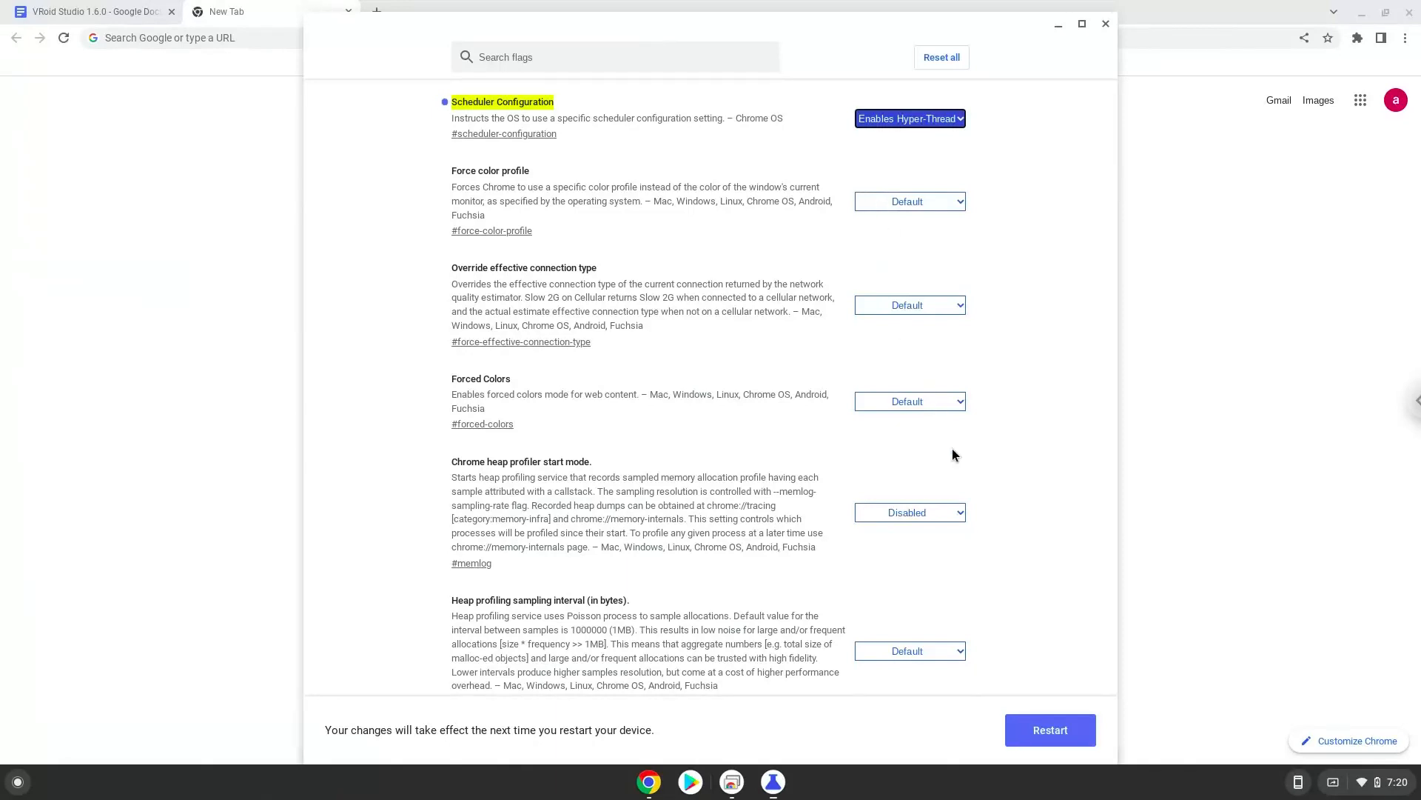
mouse_move(1050, 730)
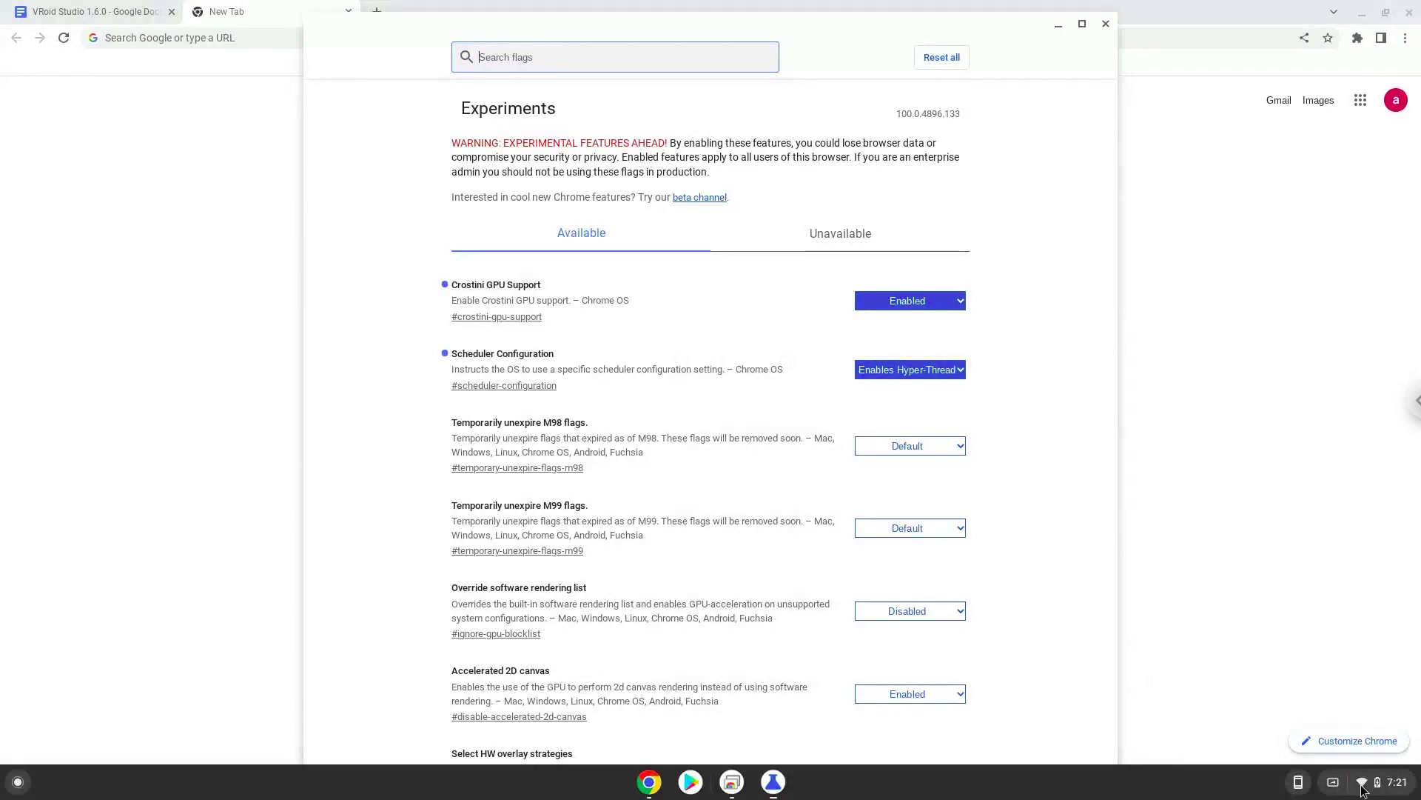
From Settings > Advanced > Developers, turn on Linux and install it with the recommended disk size
click(1377, 782)
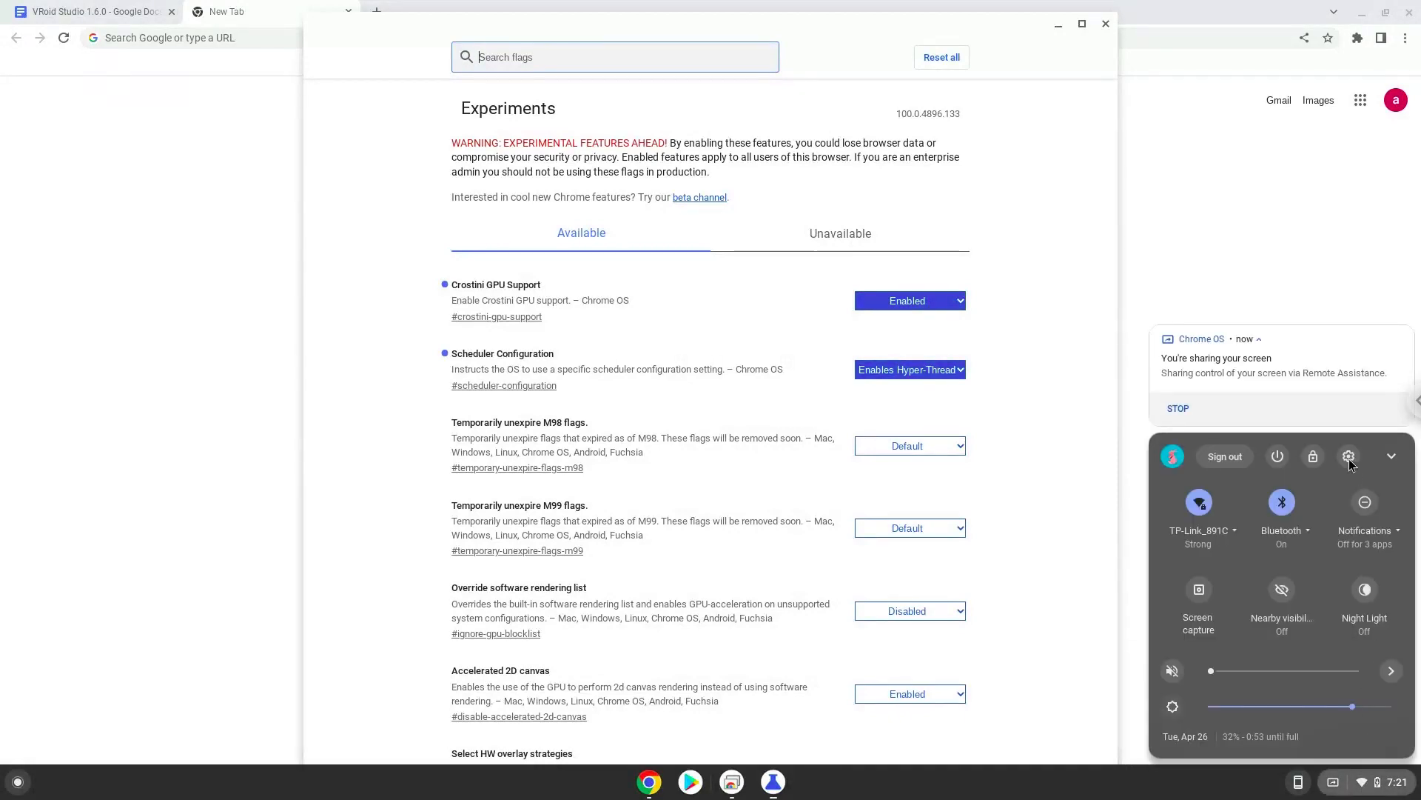
click(1349, 456)
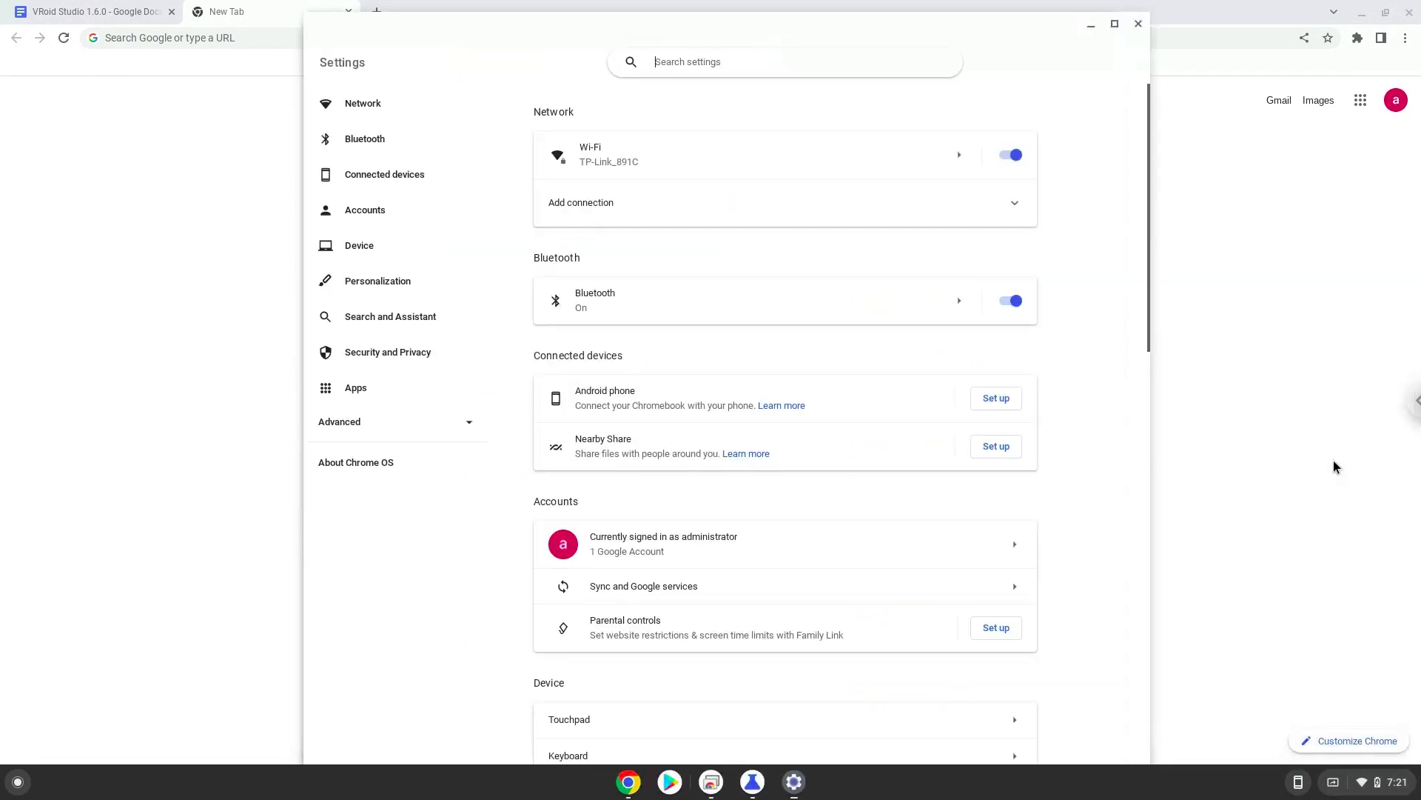
click(339, 422)
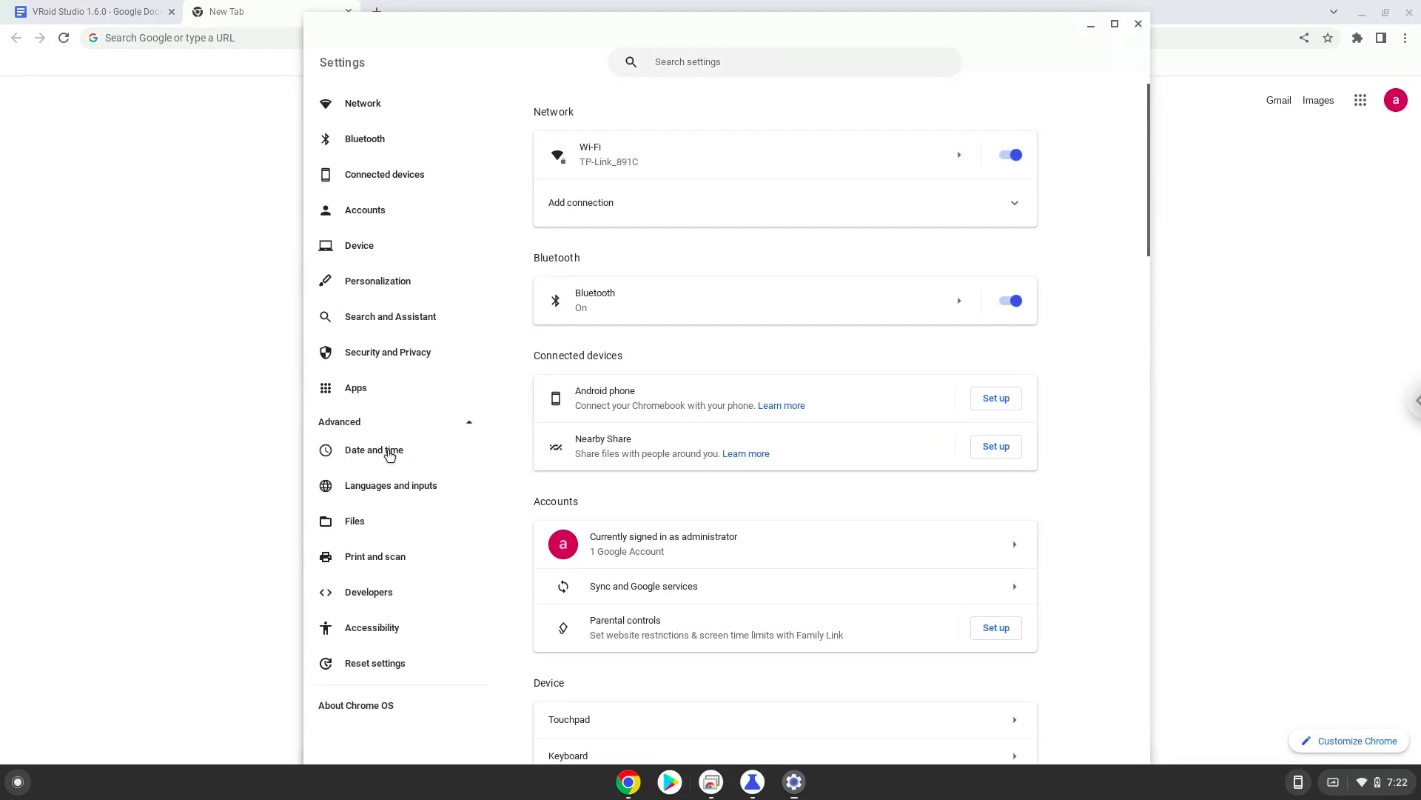
click(369, 590)
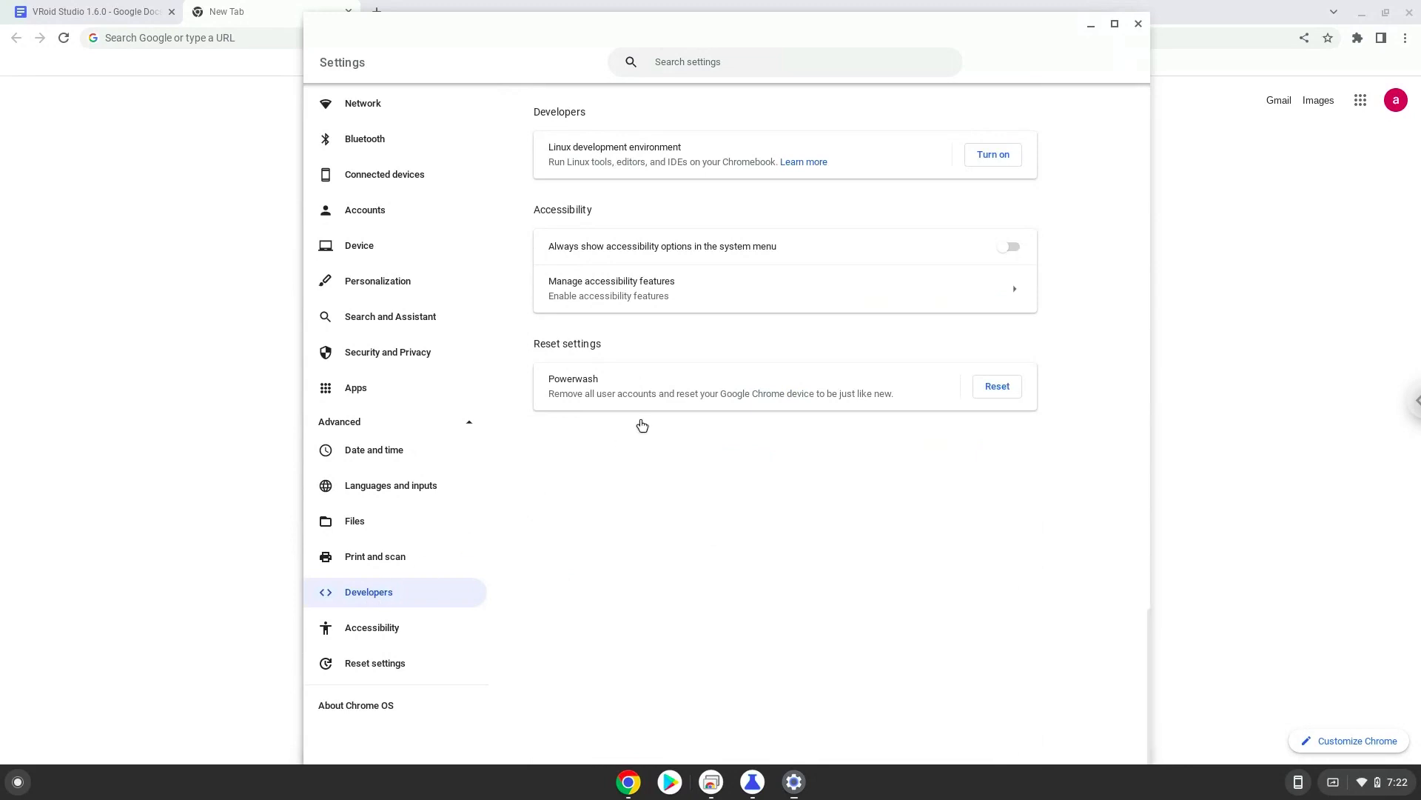
click(992, 154)
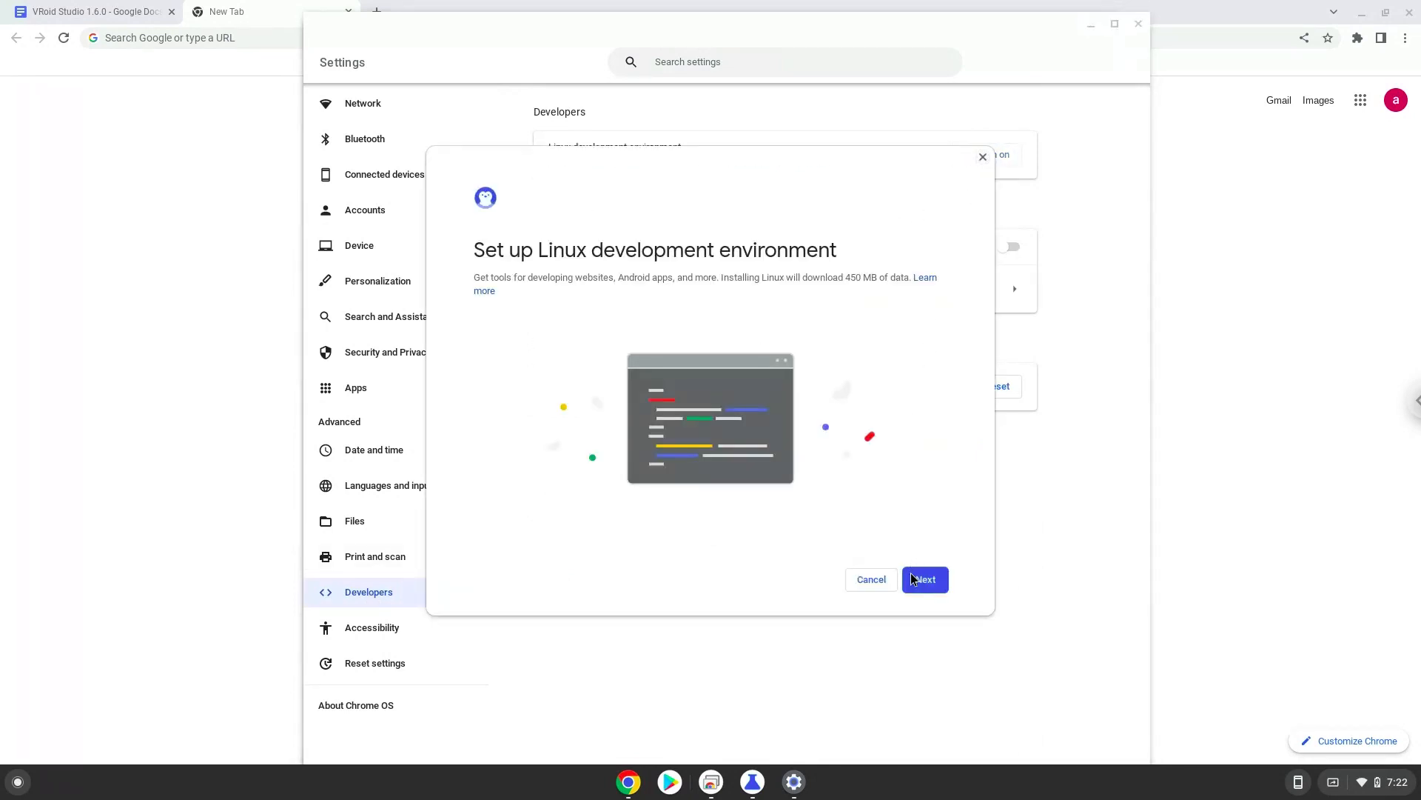
click(923, 579)
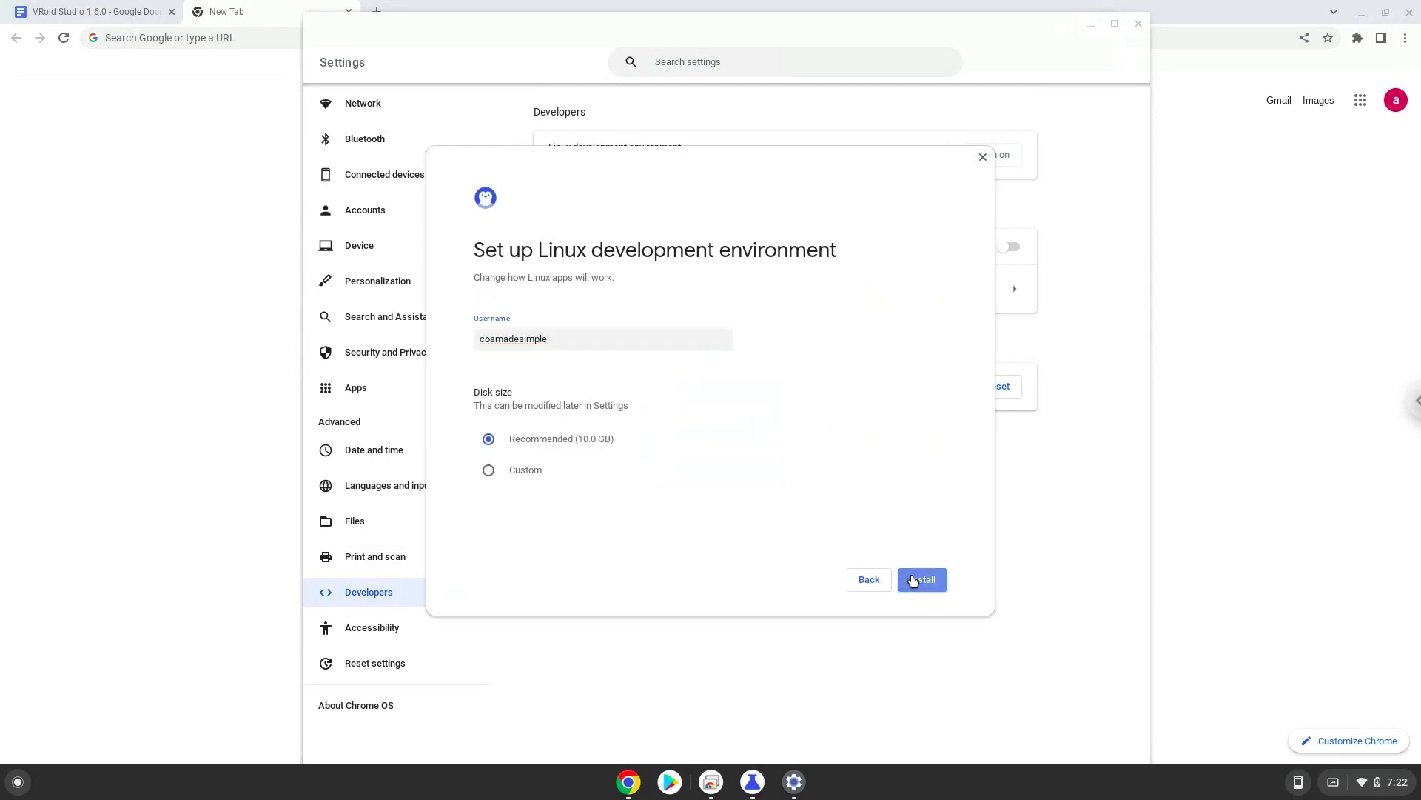
click(921, 579)
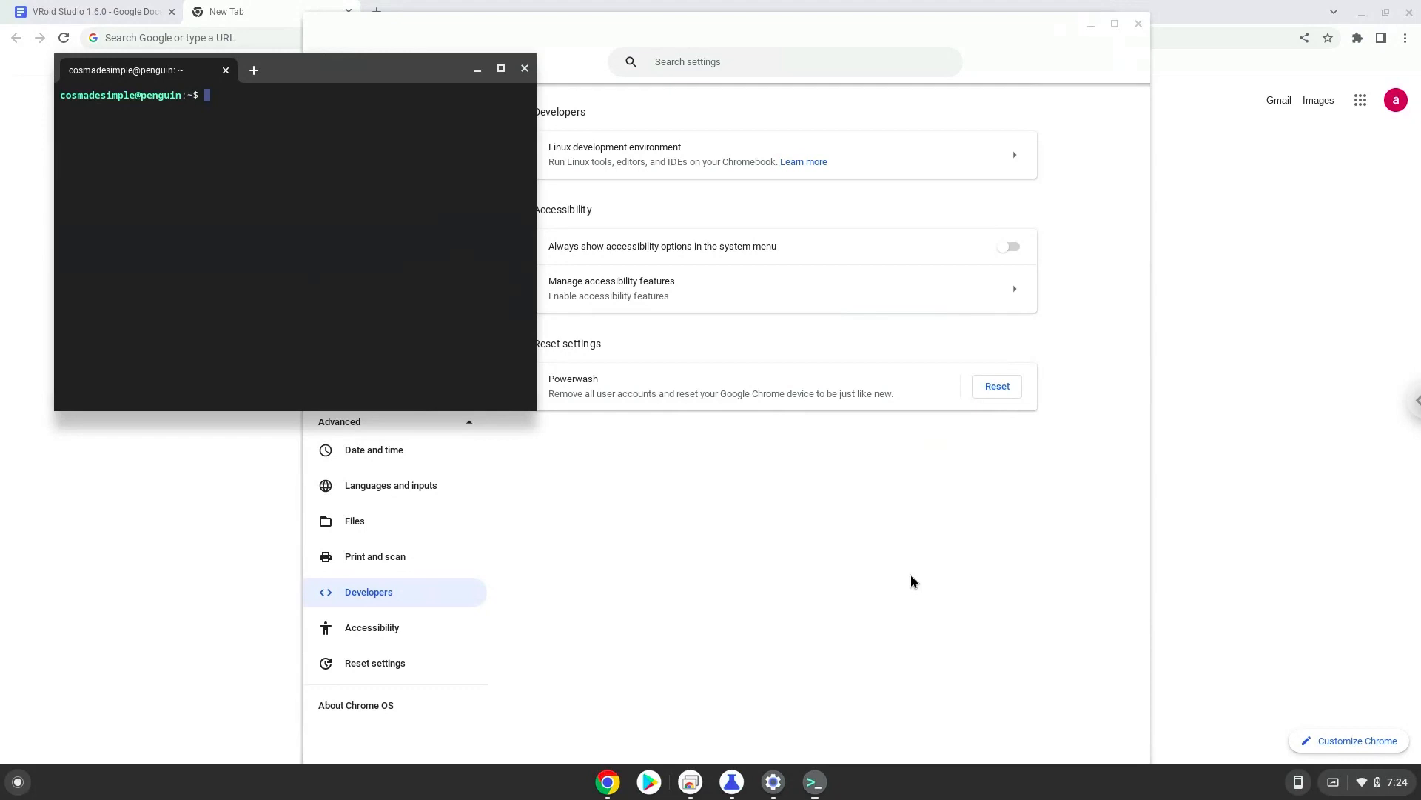
mouse_move(906, 591)
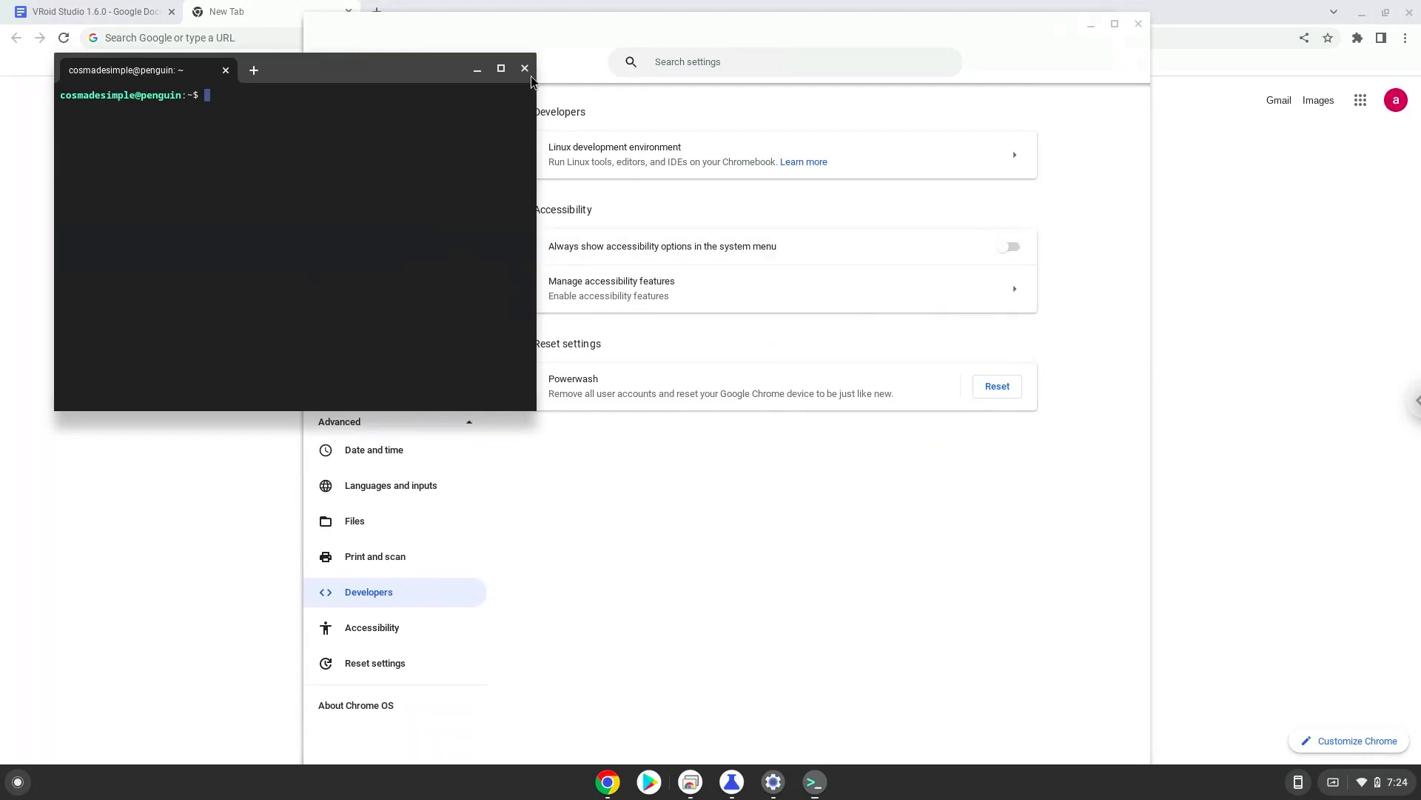
Close the small terminal window and the chrome://flags page to show the commands Doc
click(525, 70)
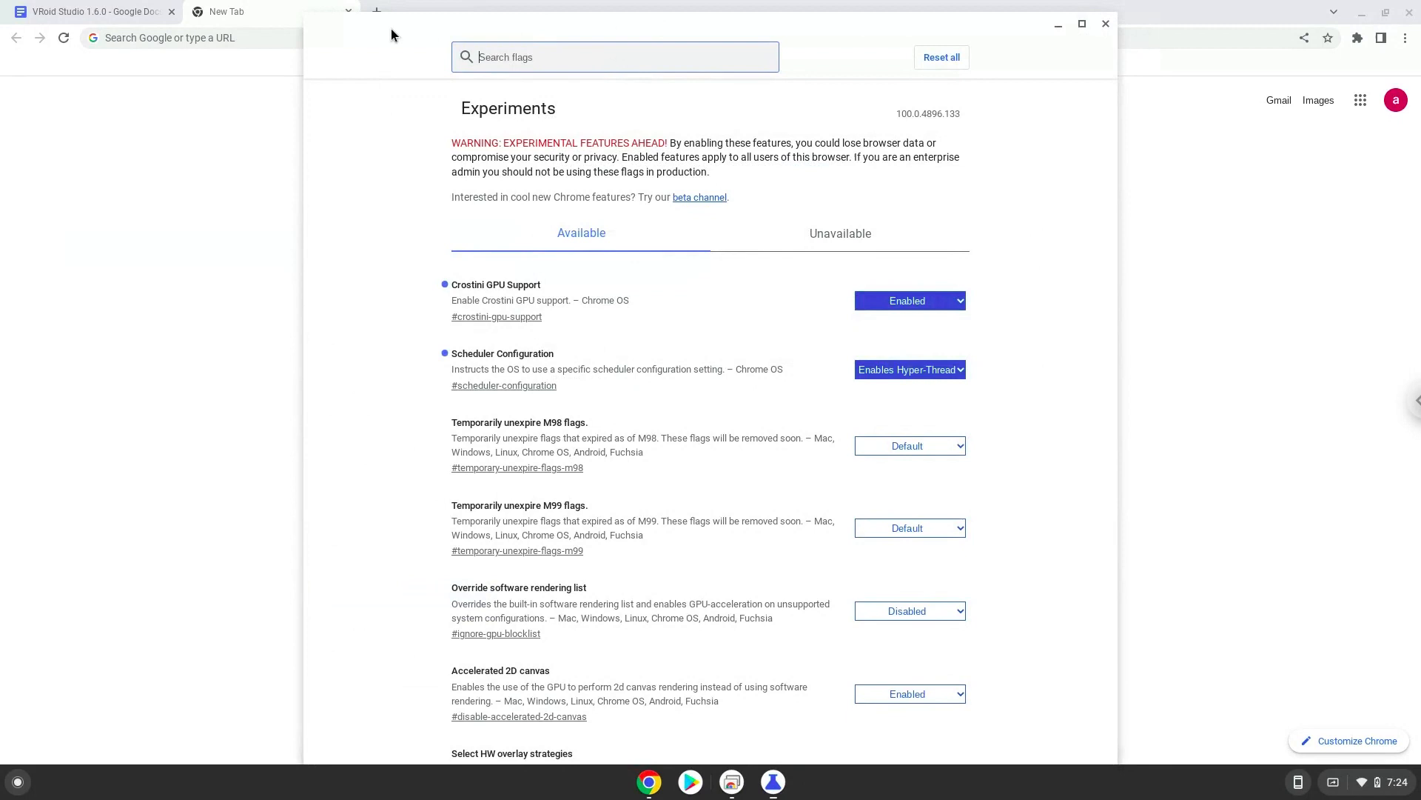
click(90, 10)
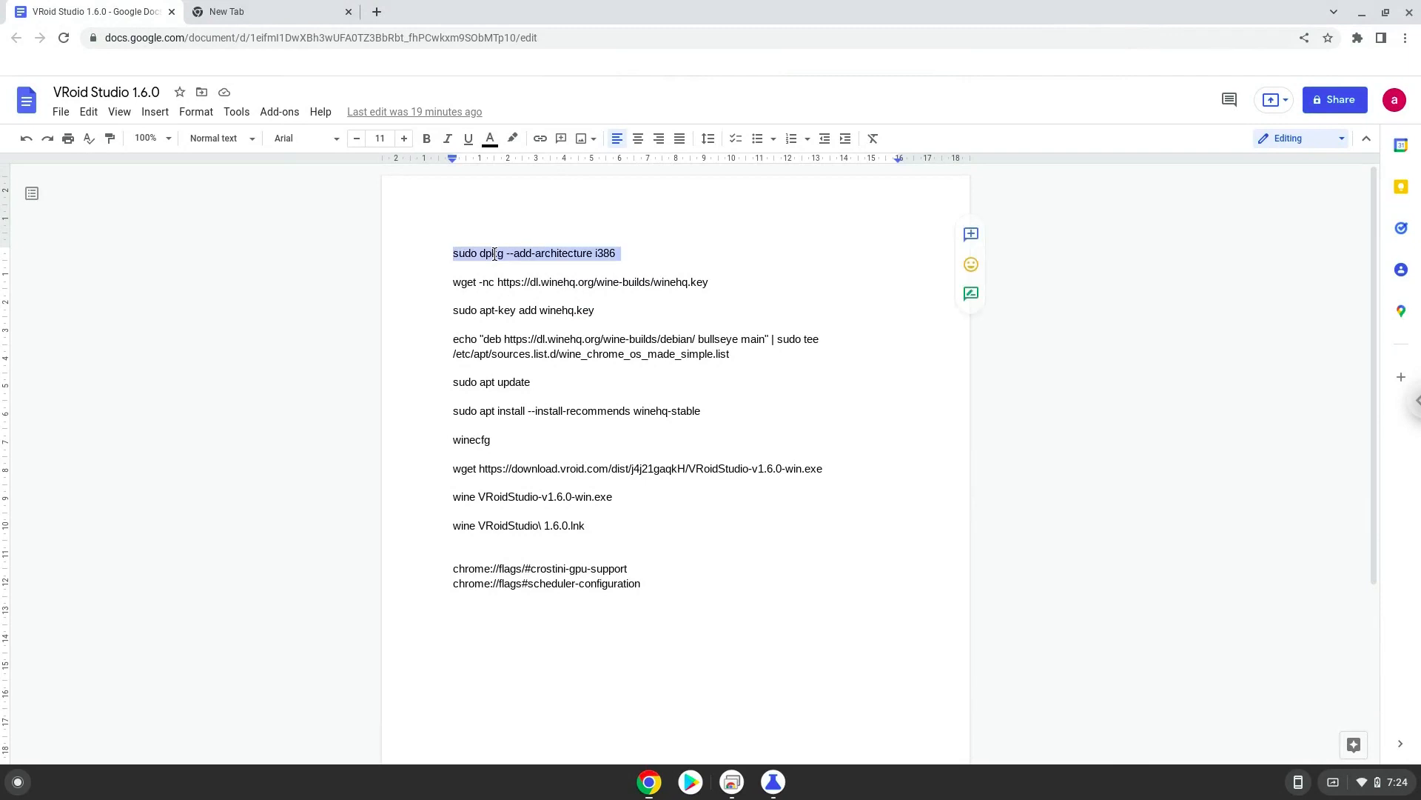
Copy the sudo dpkg --add-architecture i386 line and launch Terminal from the app search
right_click(494, 253)
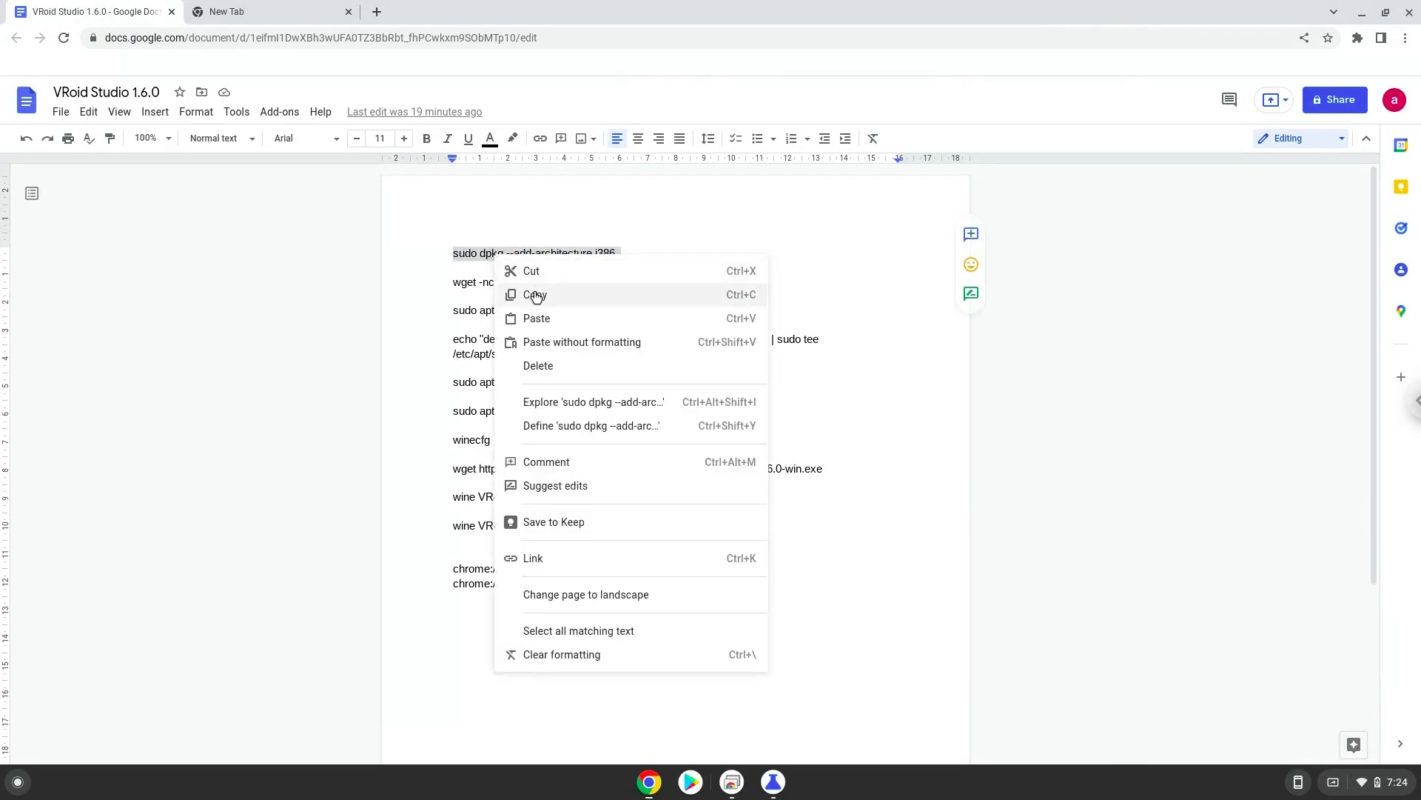
click(536, 295)
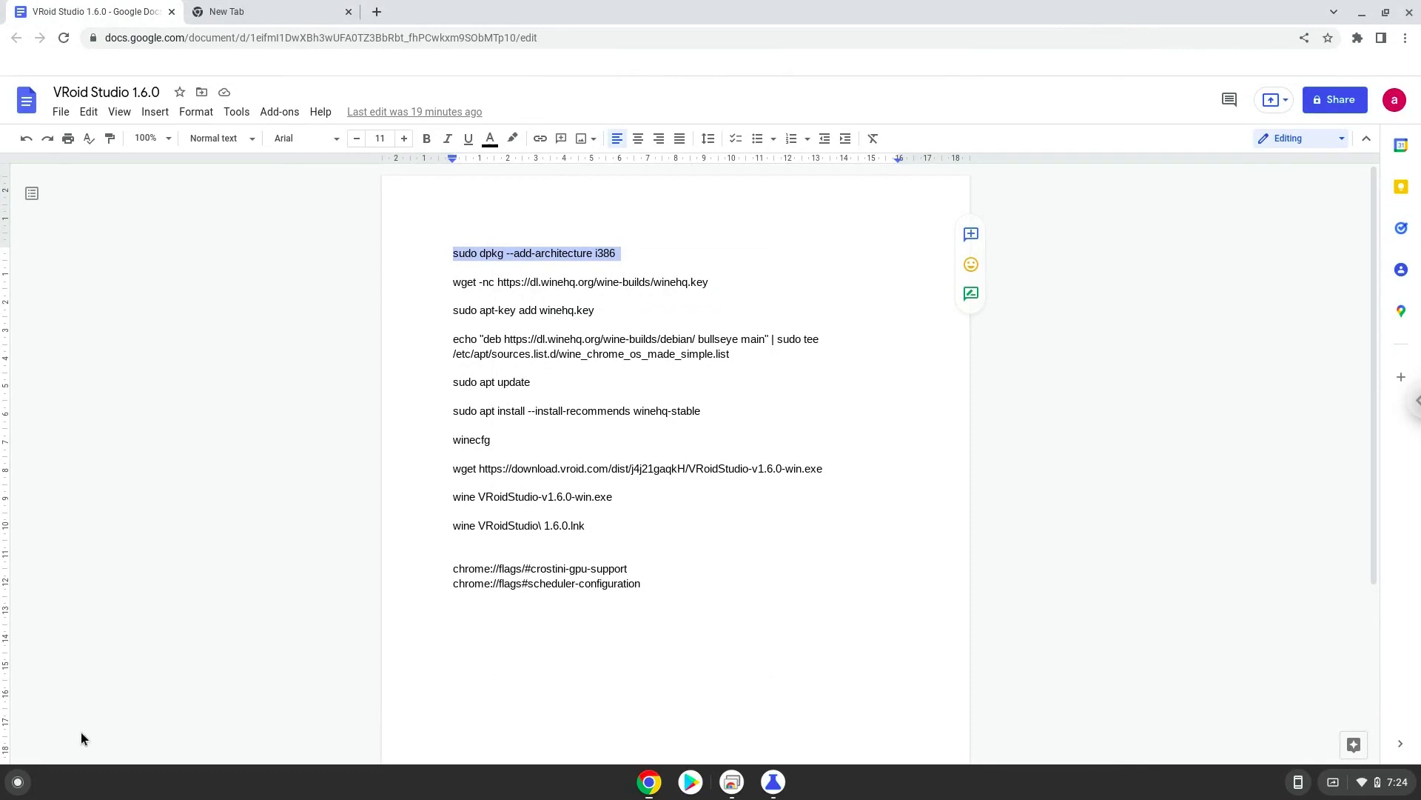
click(18, 780)
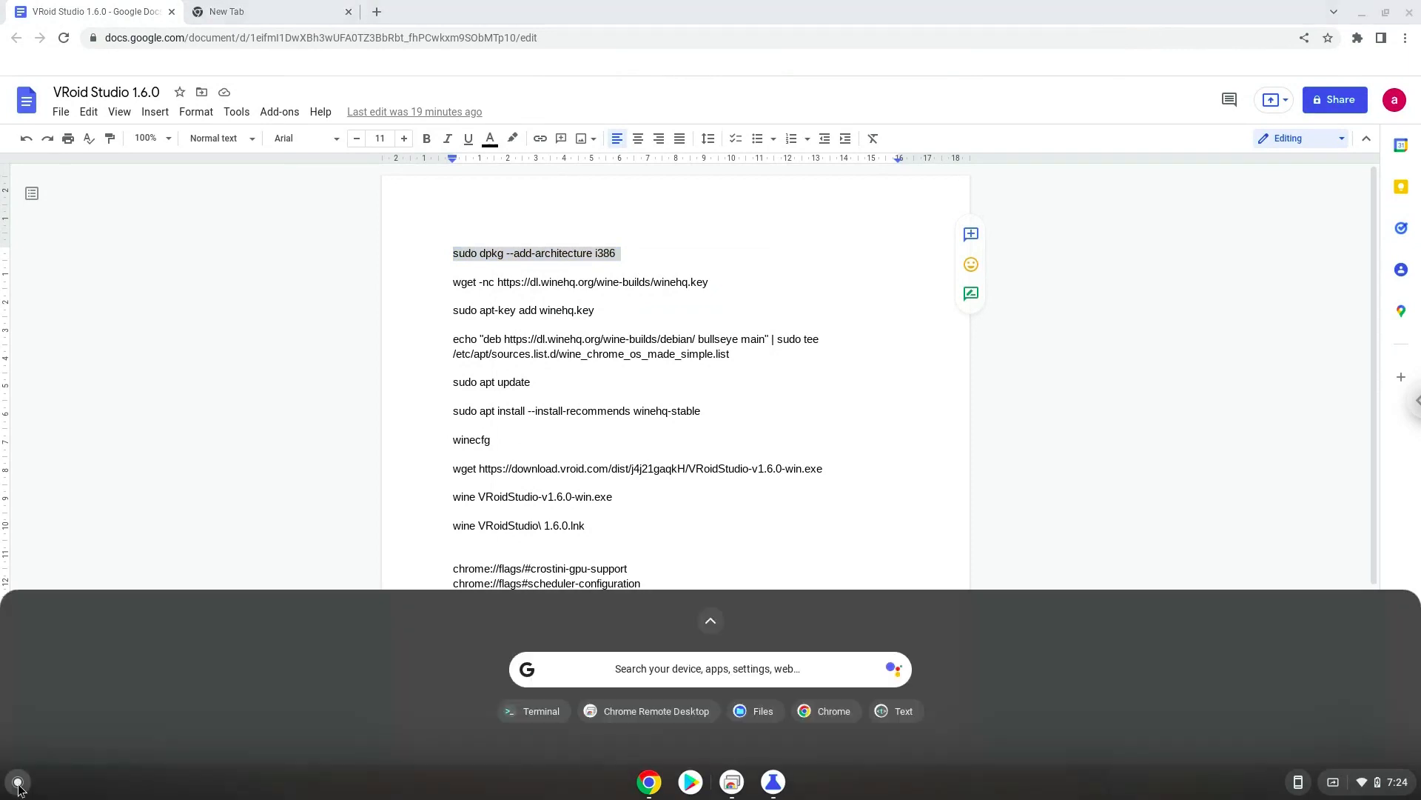
text(terminal)
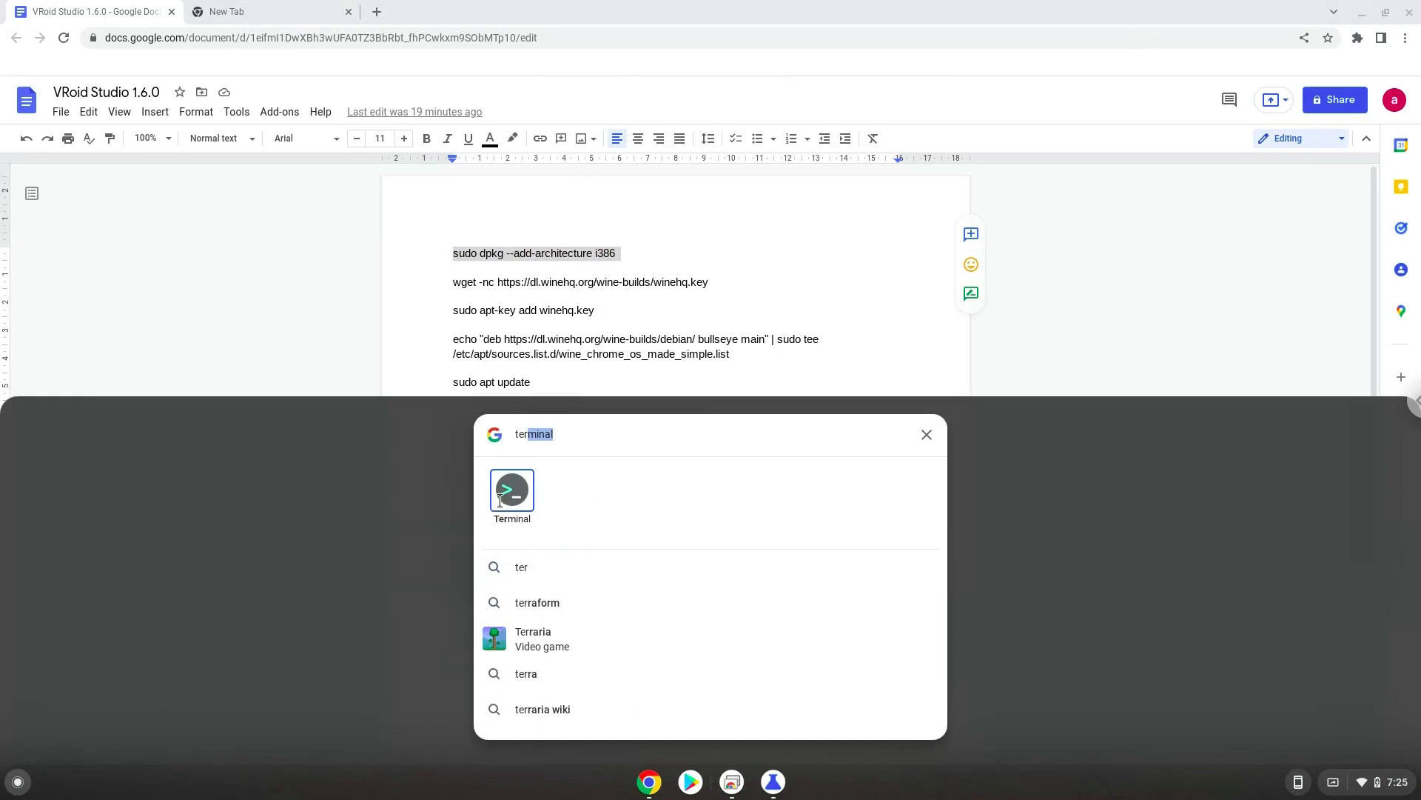
click(511, 491)
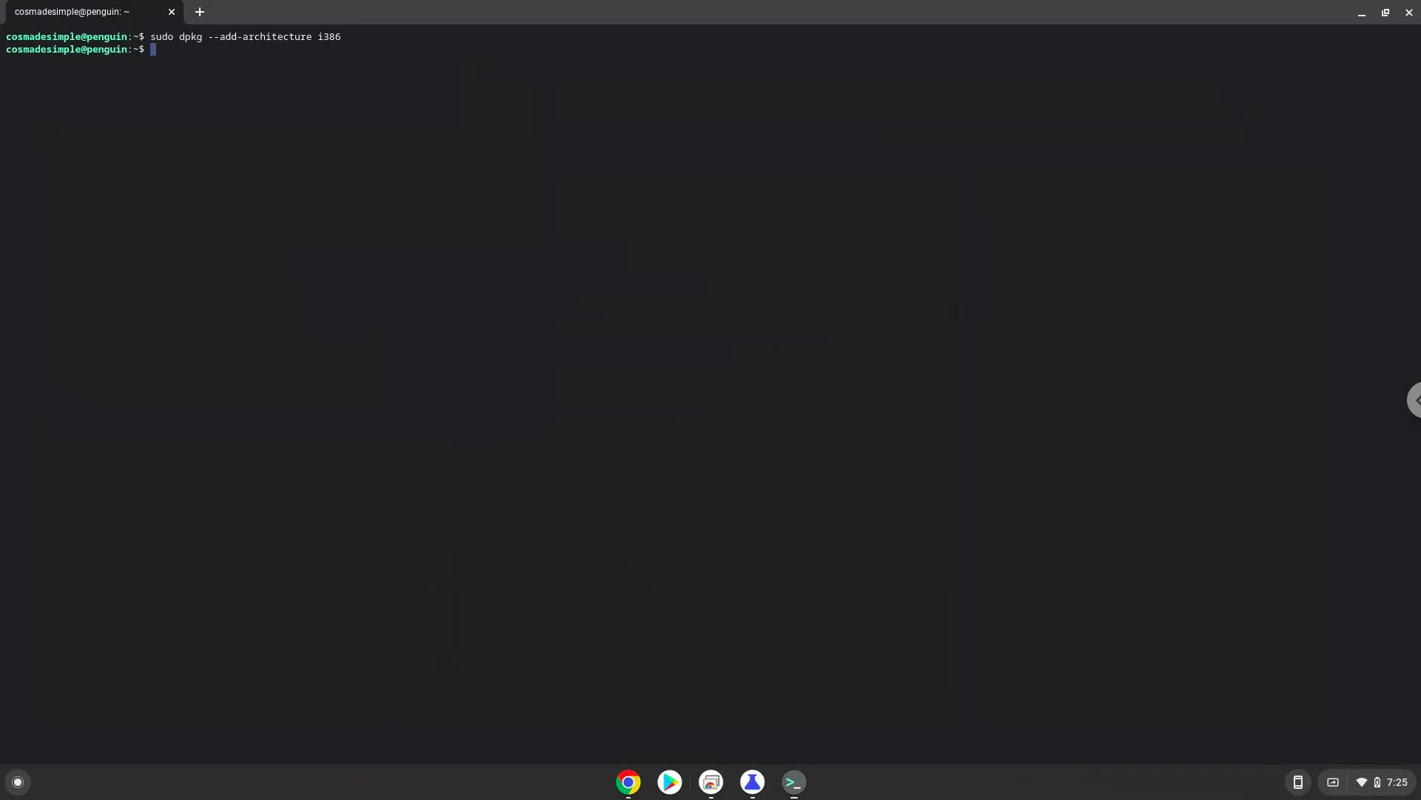
mouse_move(356, 182)
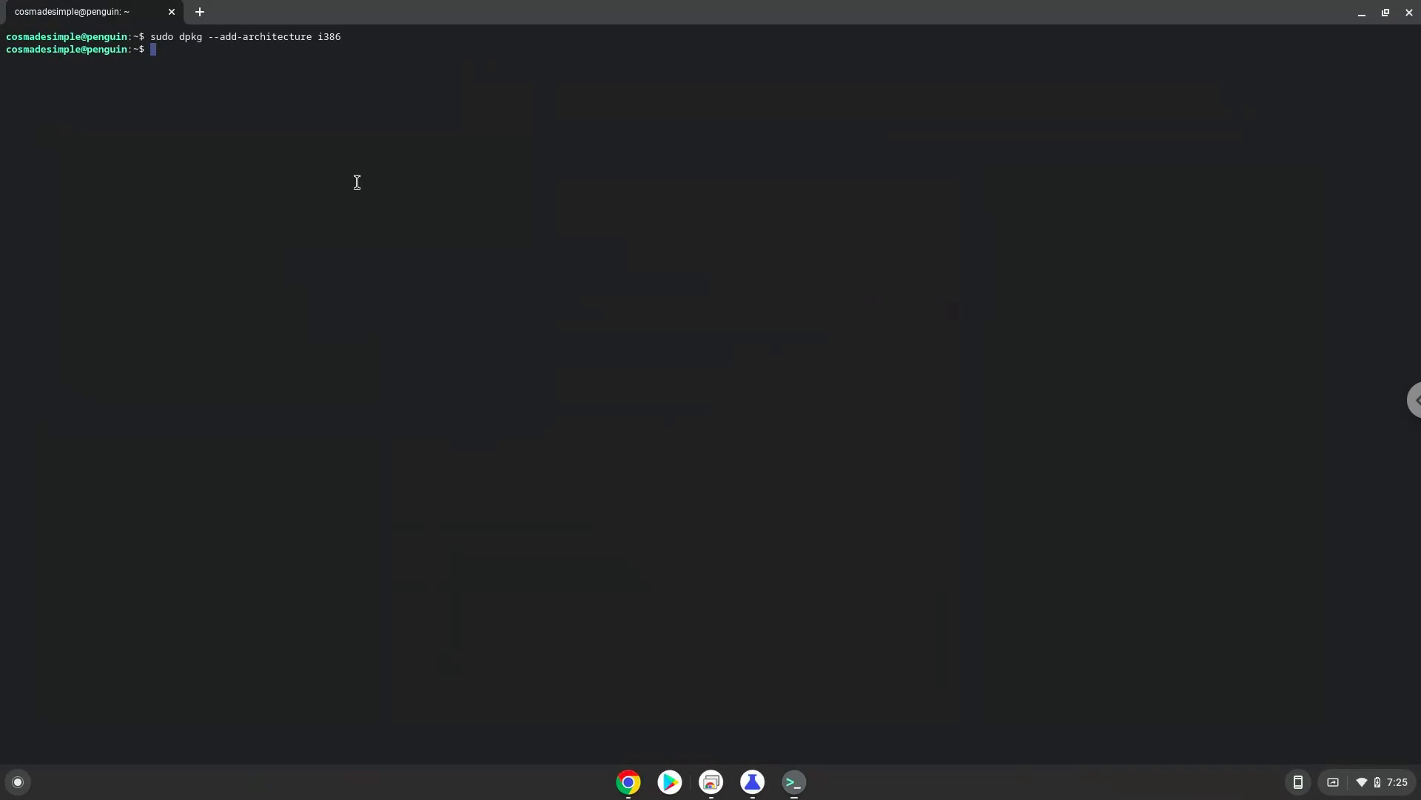
mouse_move(626, 780)
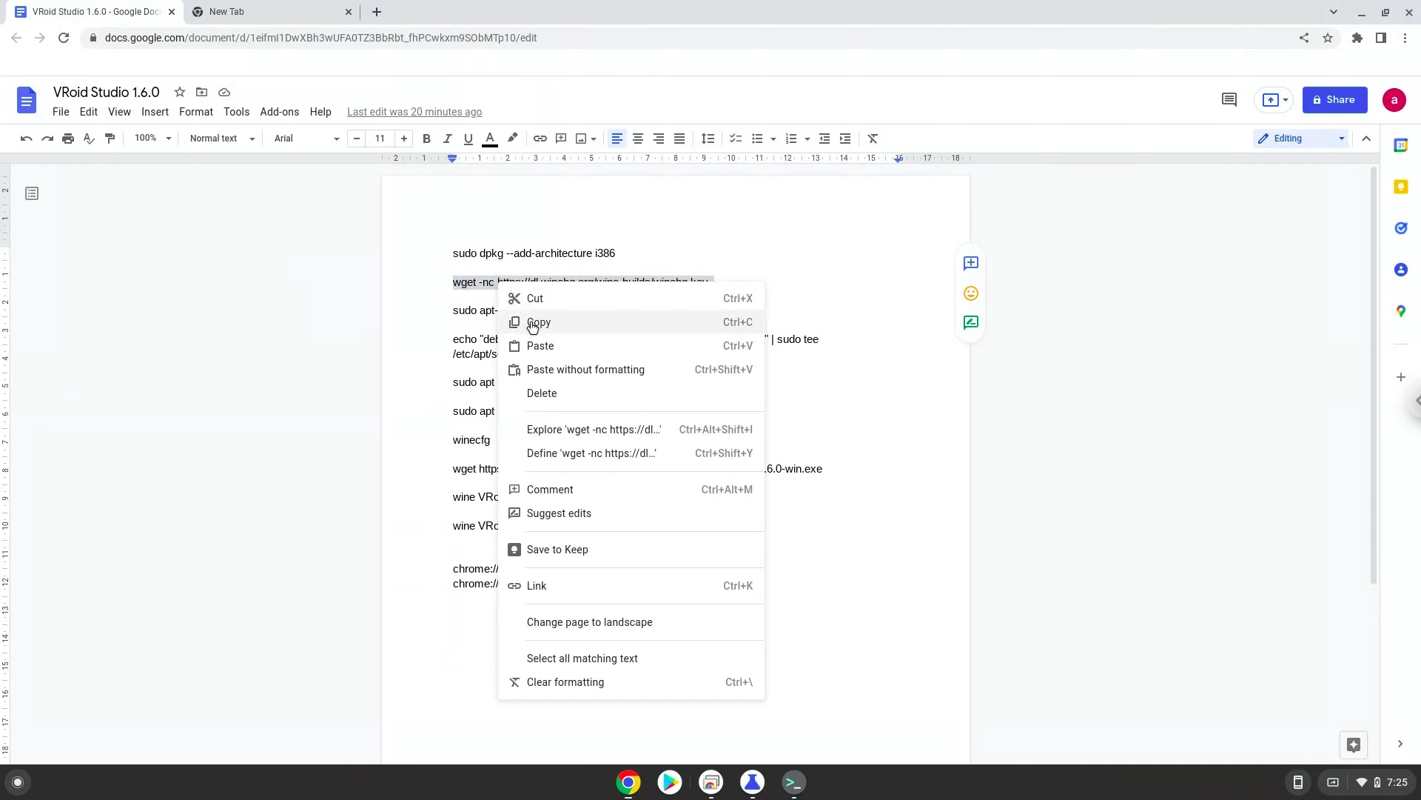
click(538, 322)
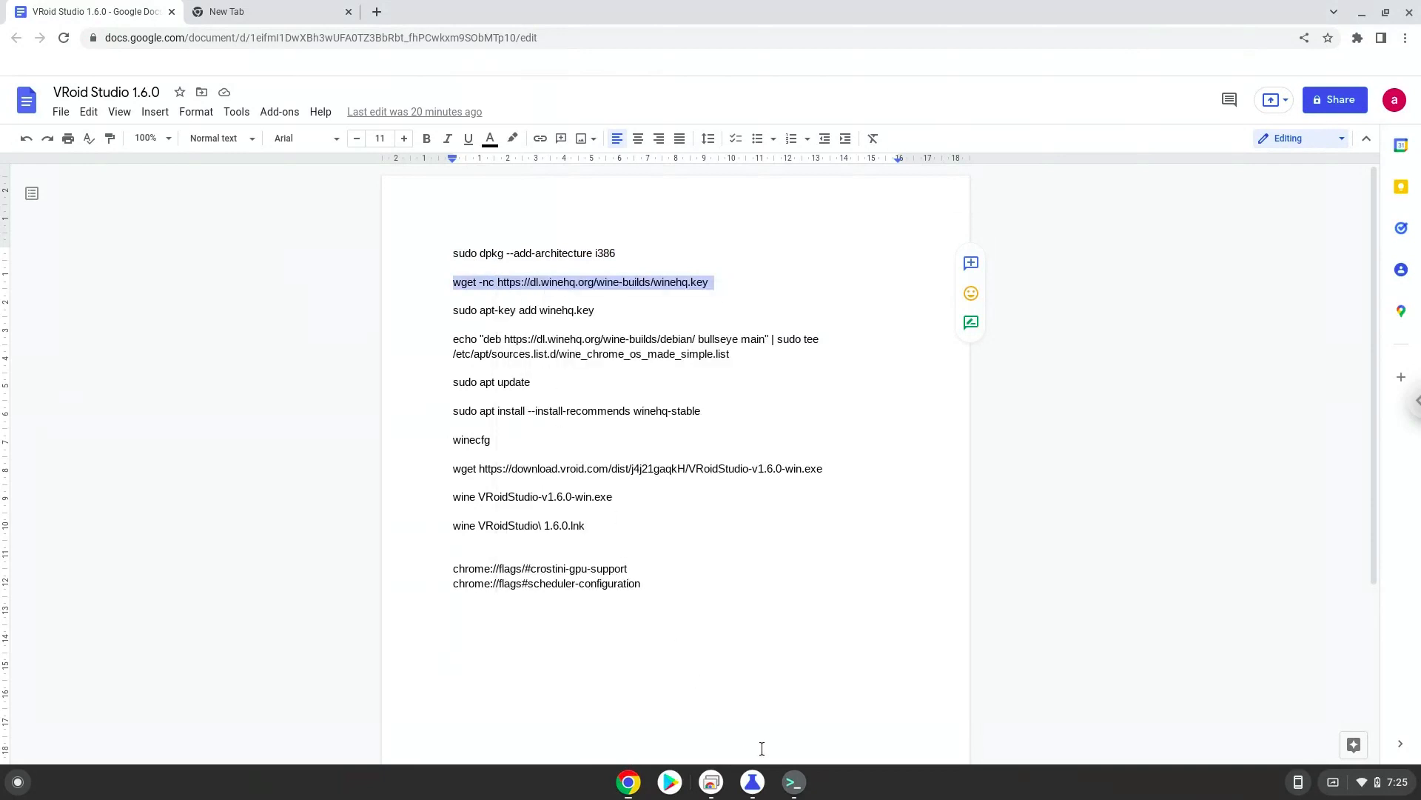
click(792, 782)
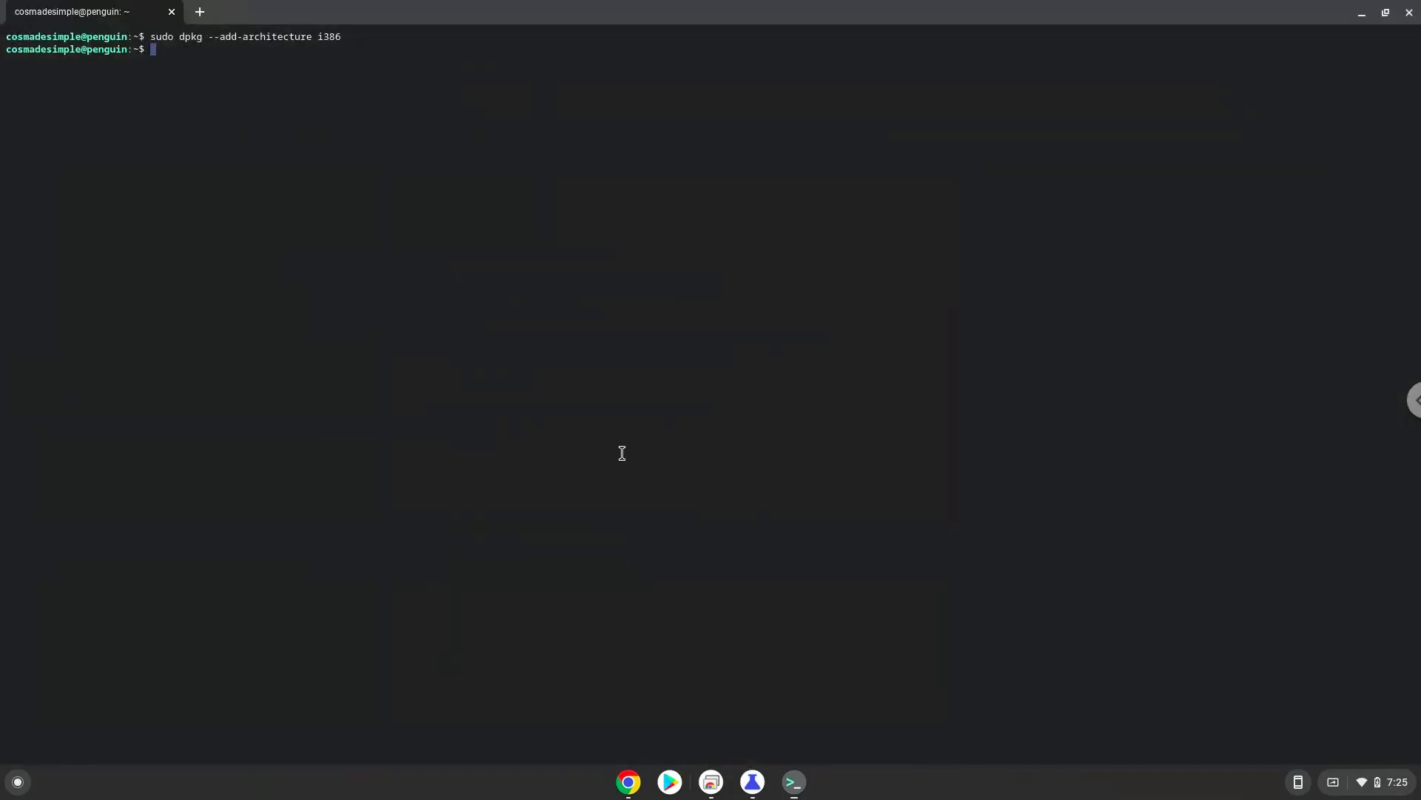
text(wget -nc https://dl.winehq.org/wine-builds/winehq.key)
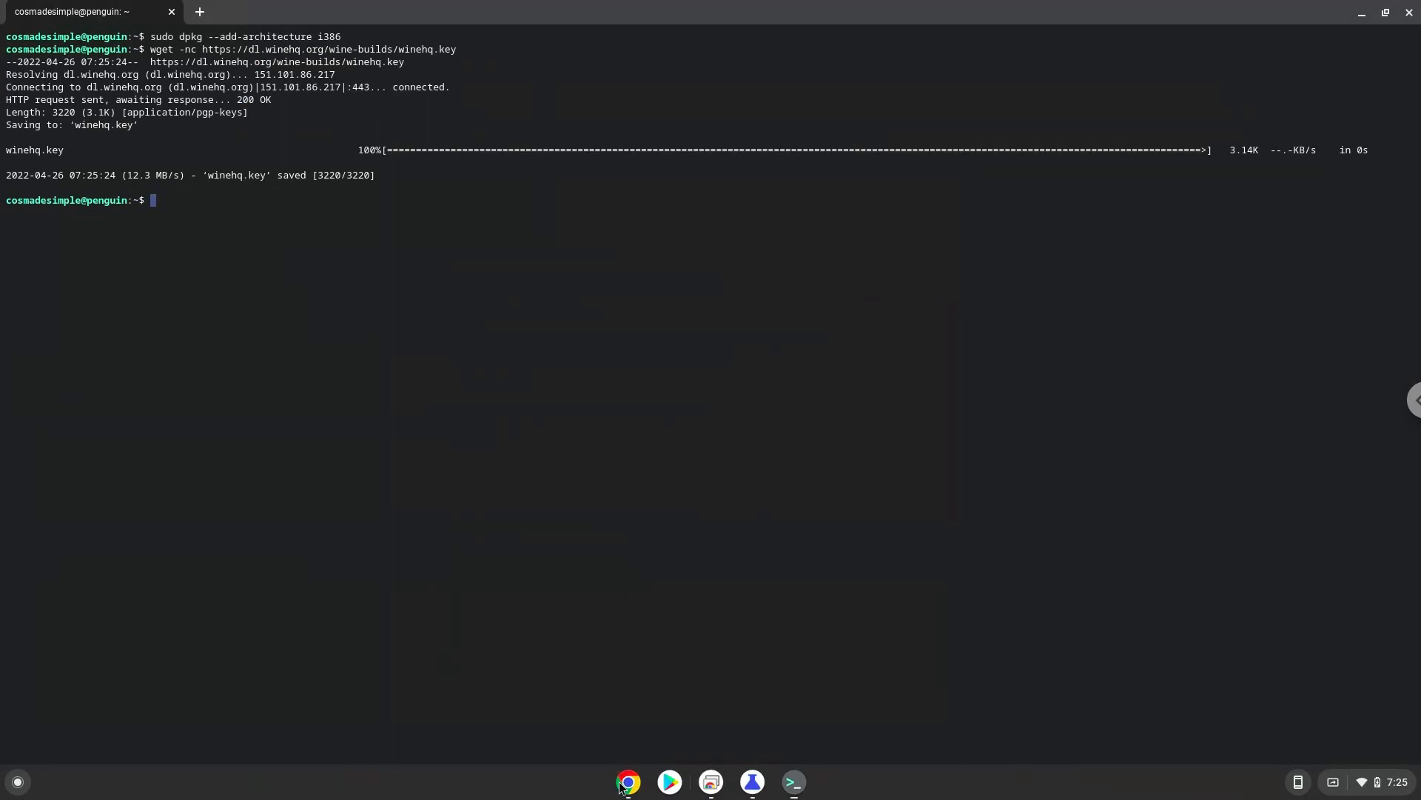
Copy the sudo apt-key add winehq.key line from the Doc and switch to the terminal
click(628, 782)
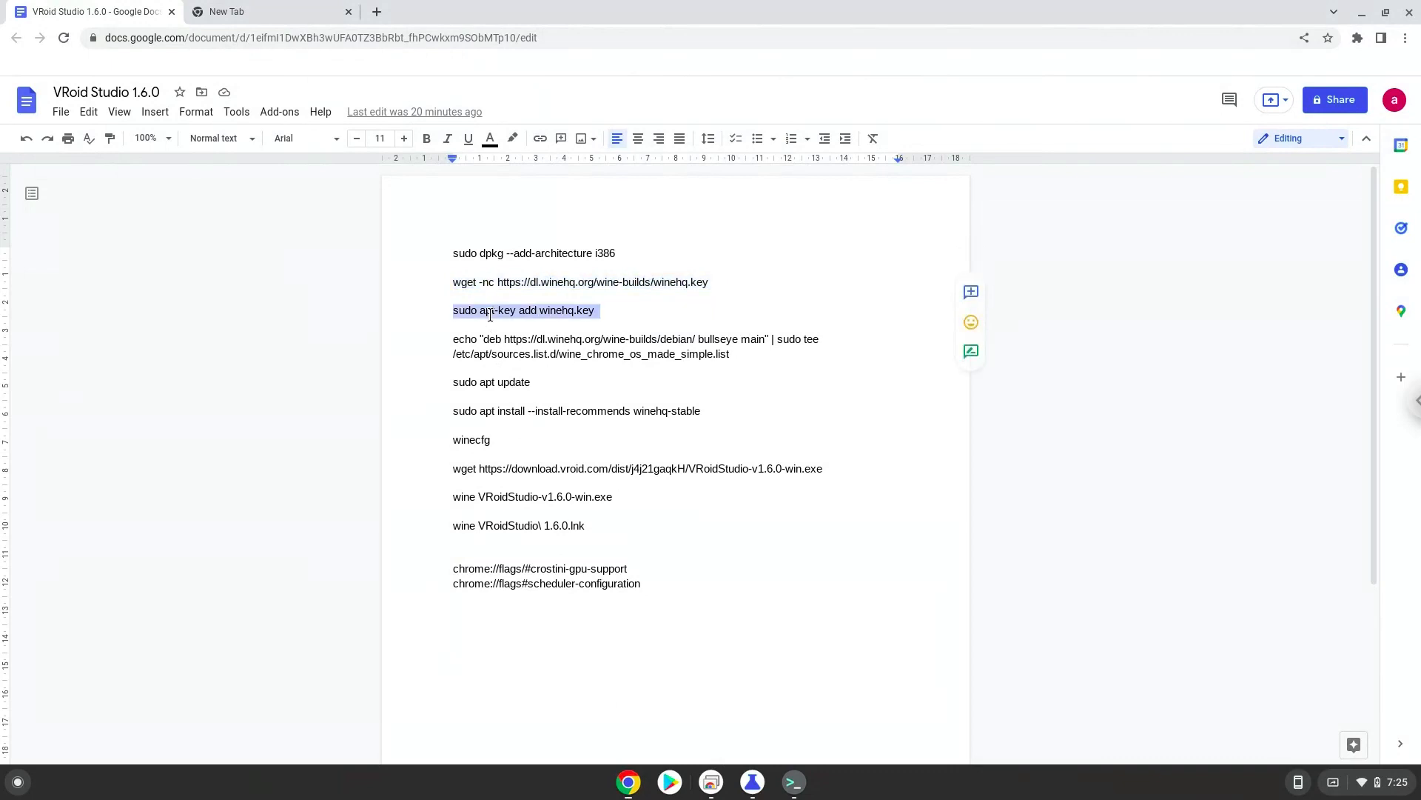
right_click(524, 309)
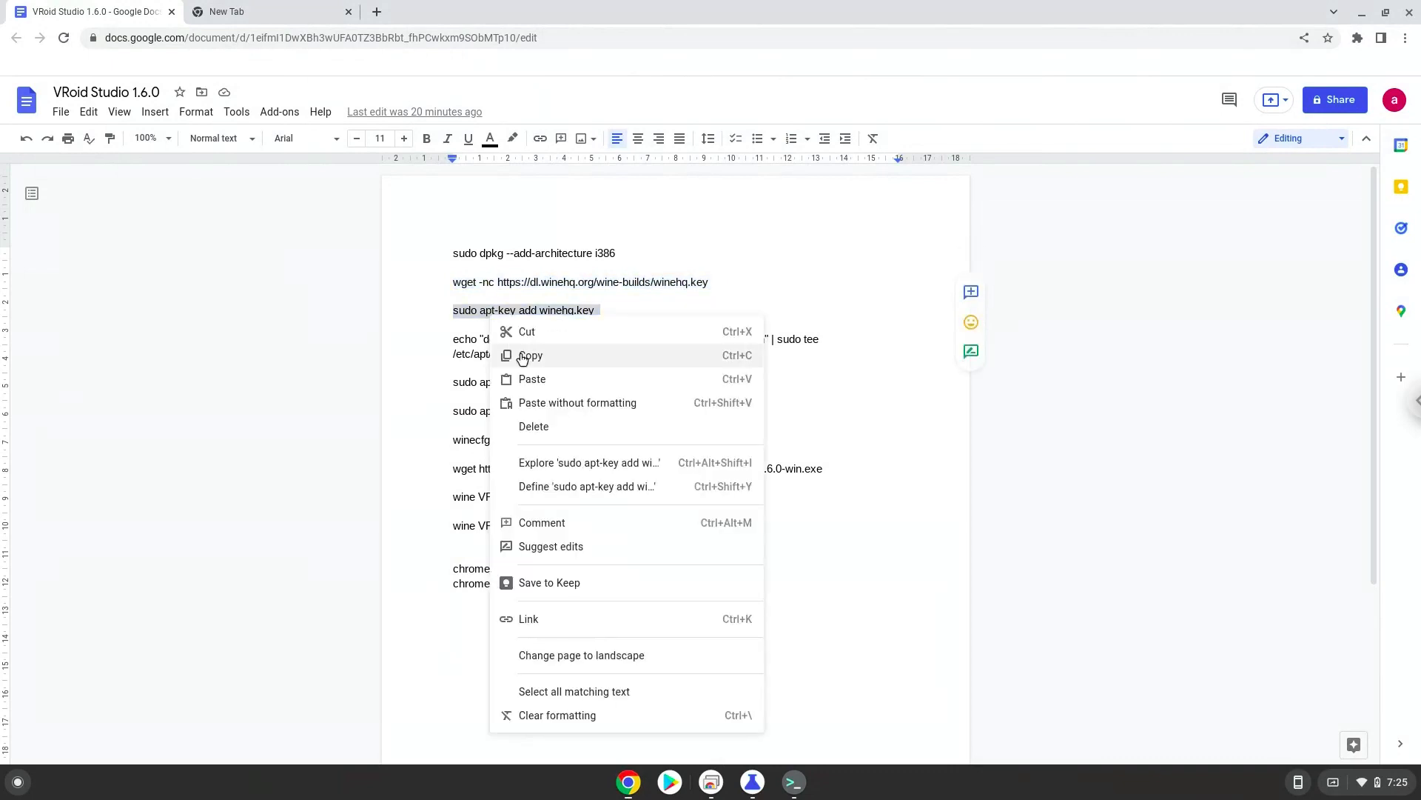
click(531, 354)
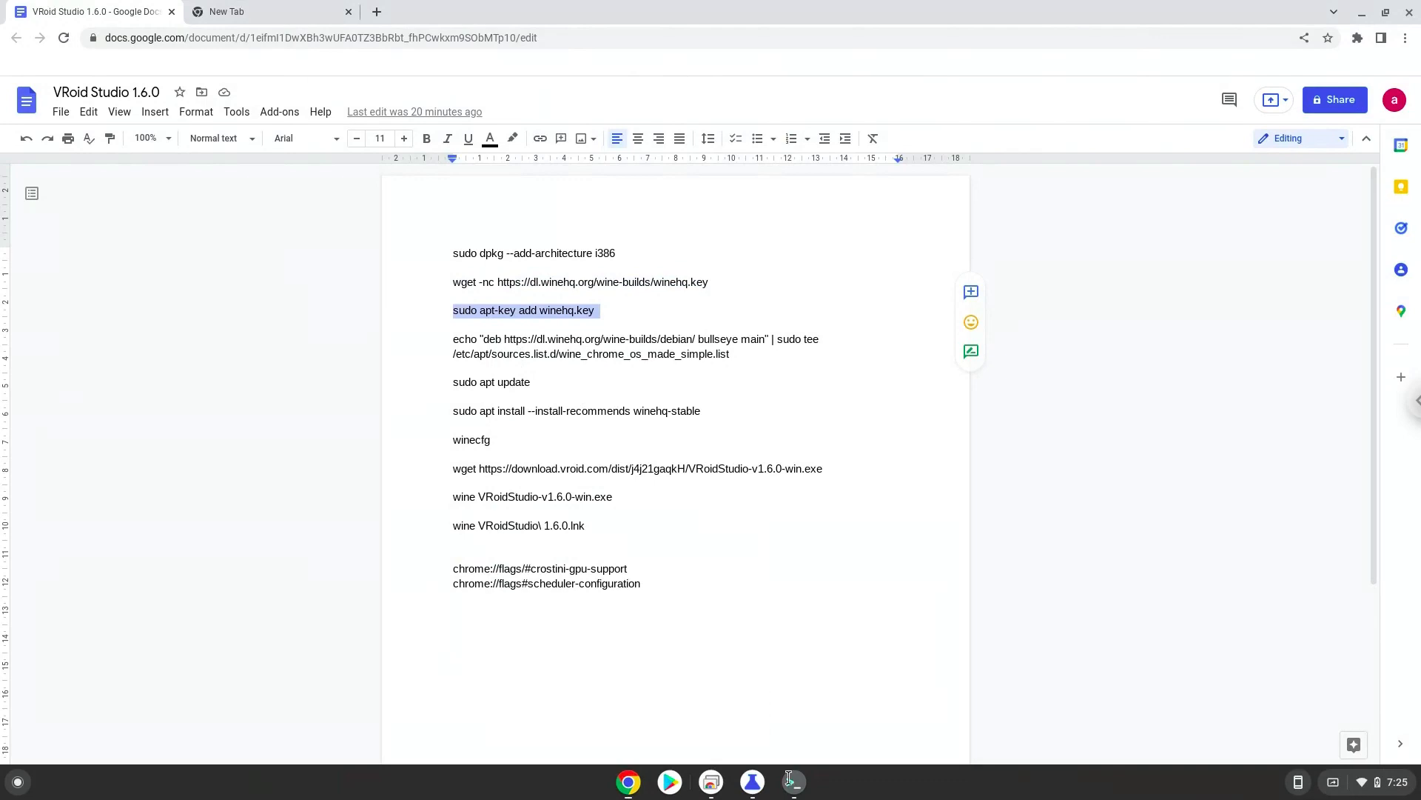
click(792, 782)
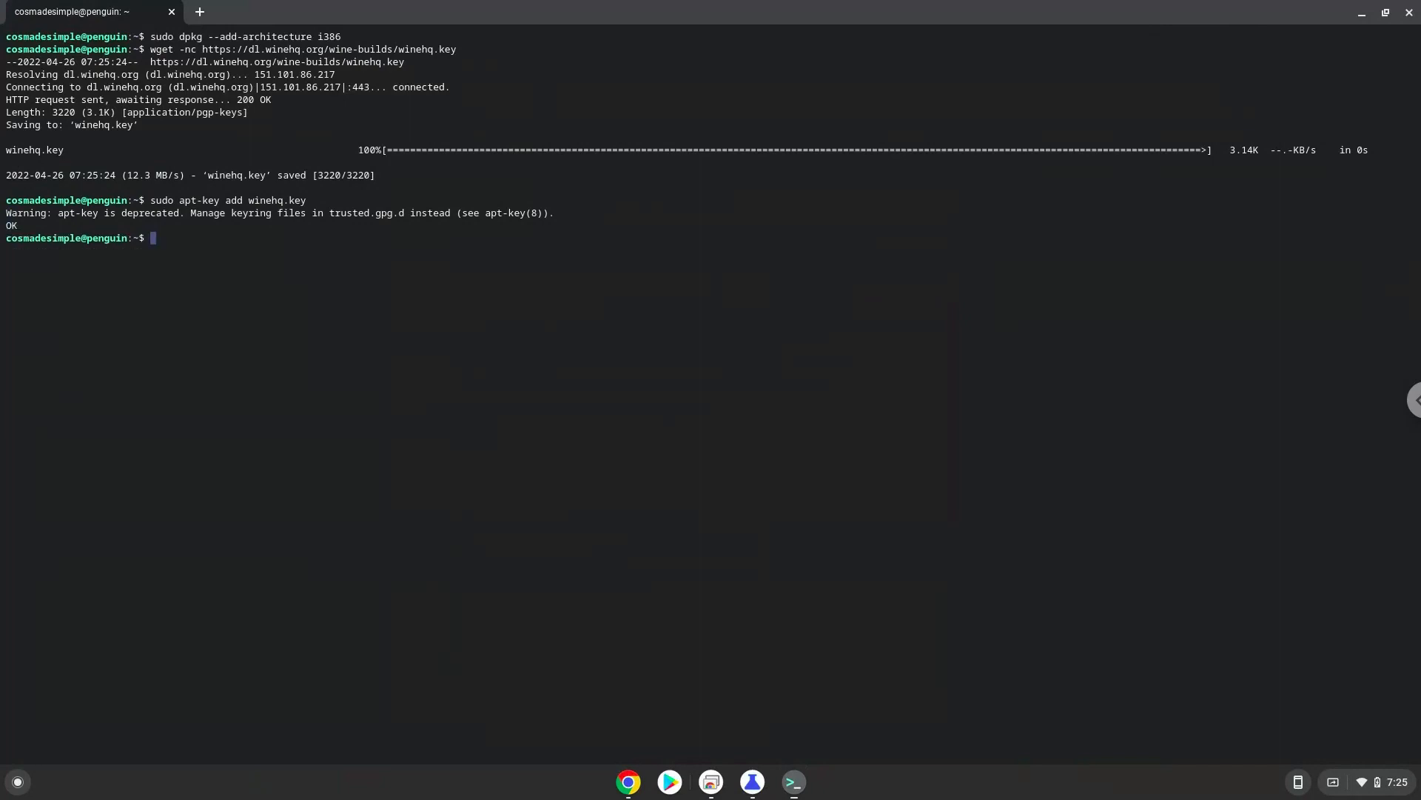
mouse_move(579, 538)
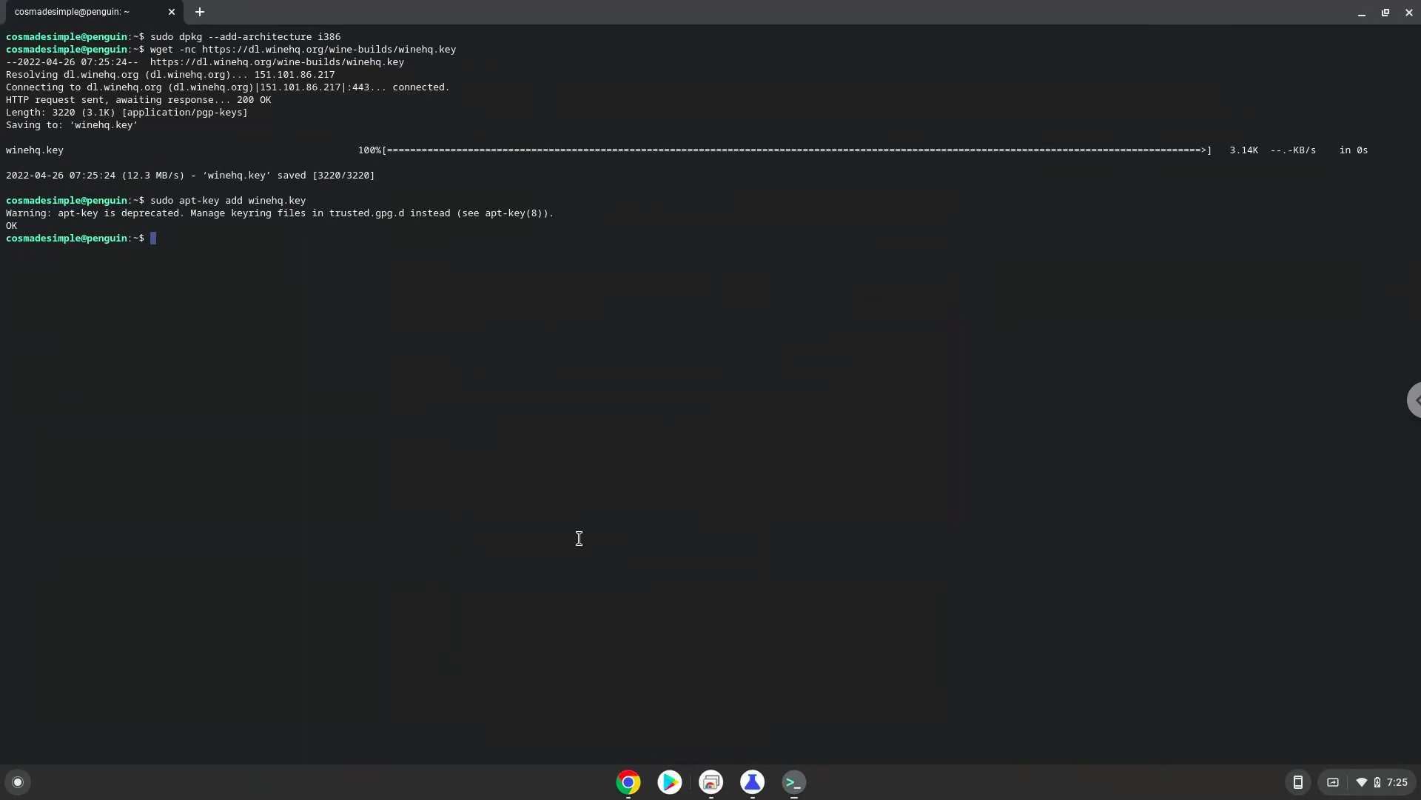
mouse_move(627, 780)
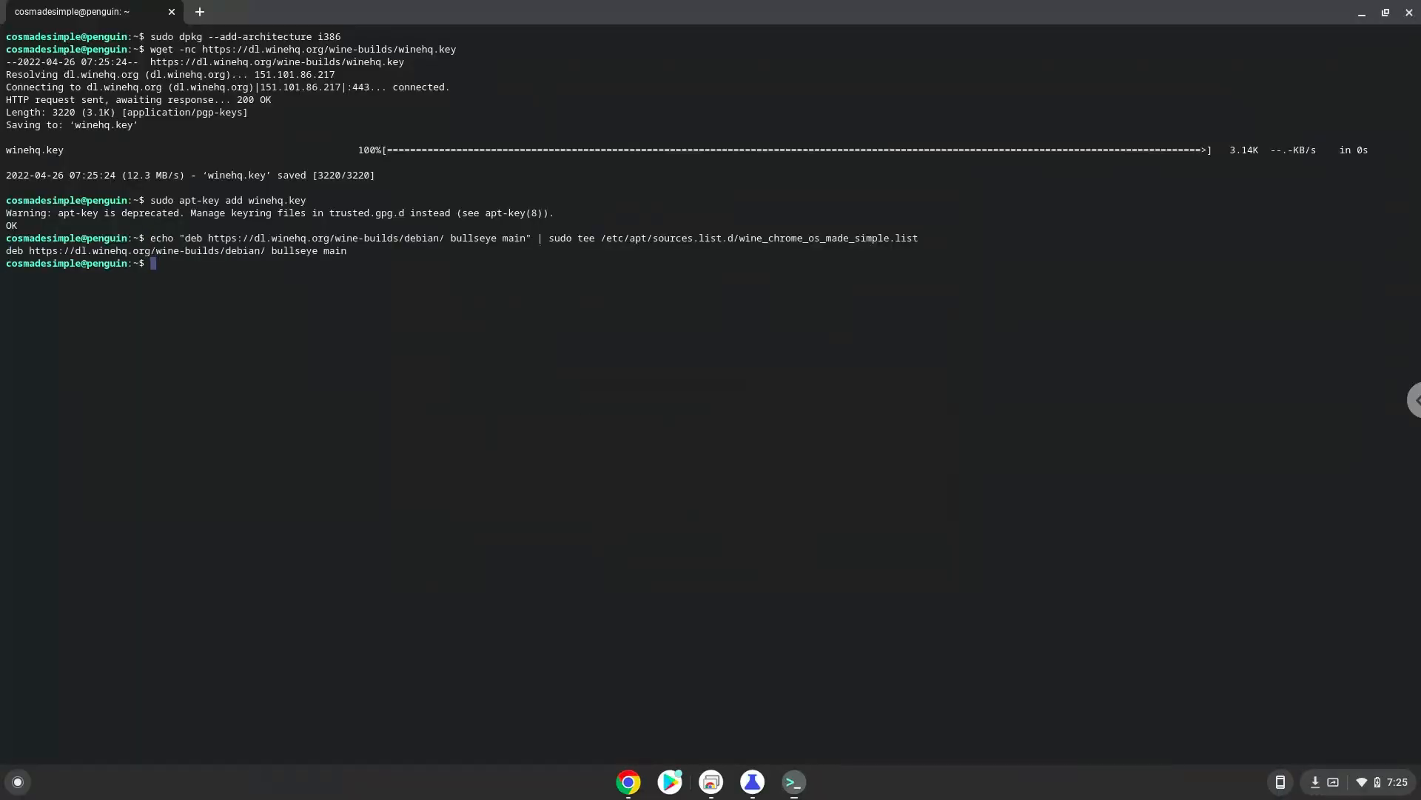
mouse_move(581, 427)
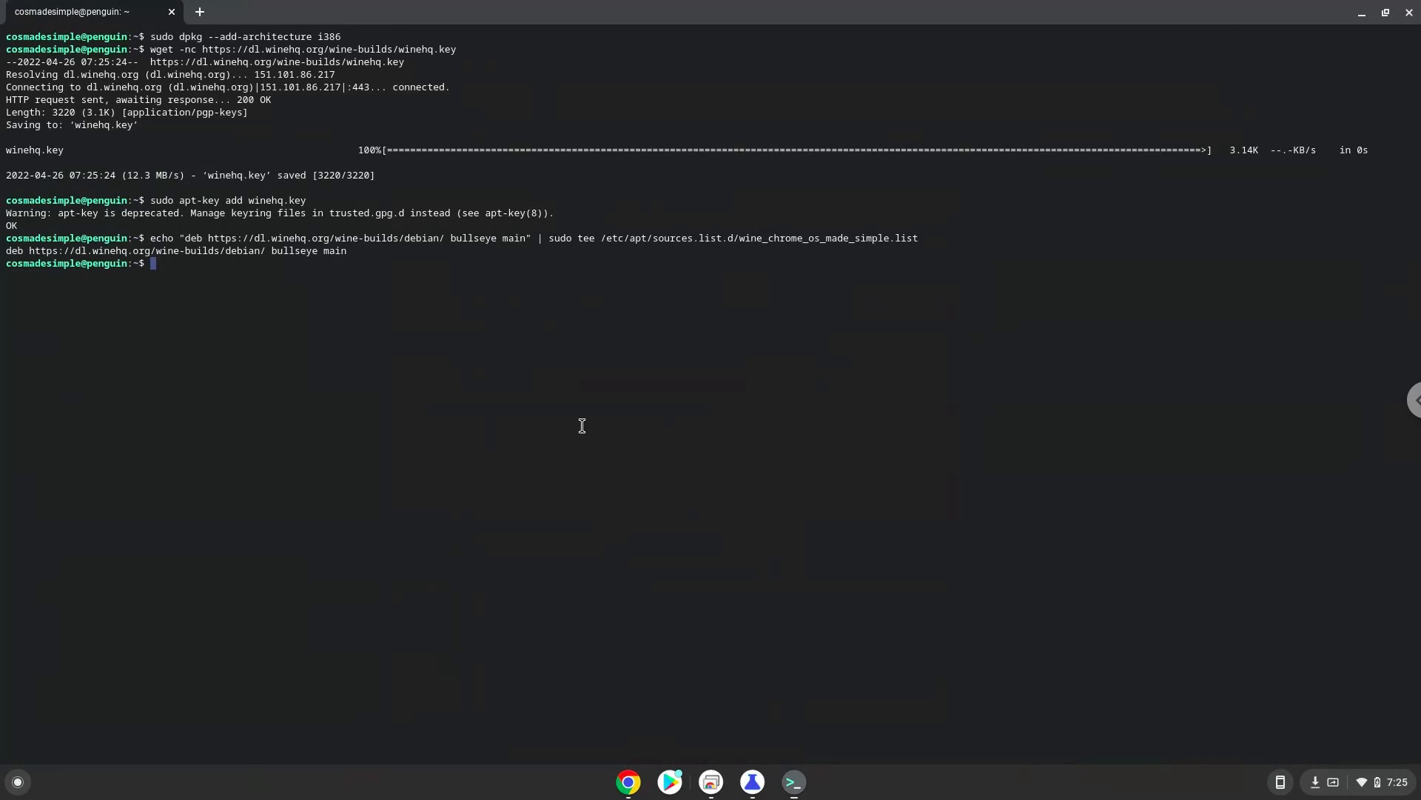
mouse_move(626, 781)
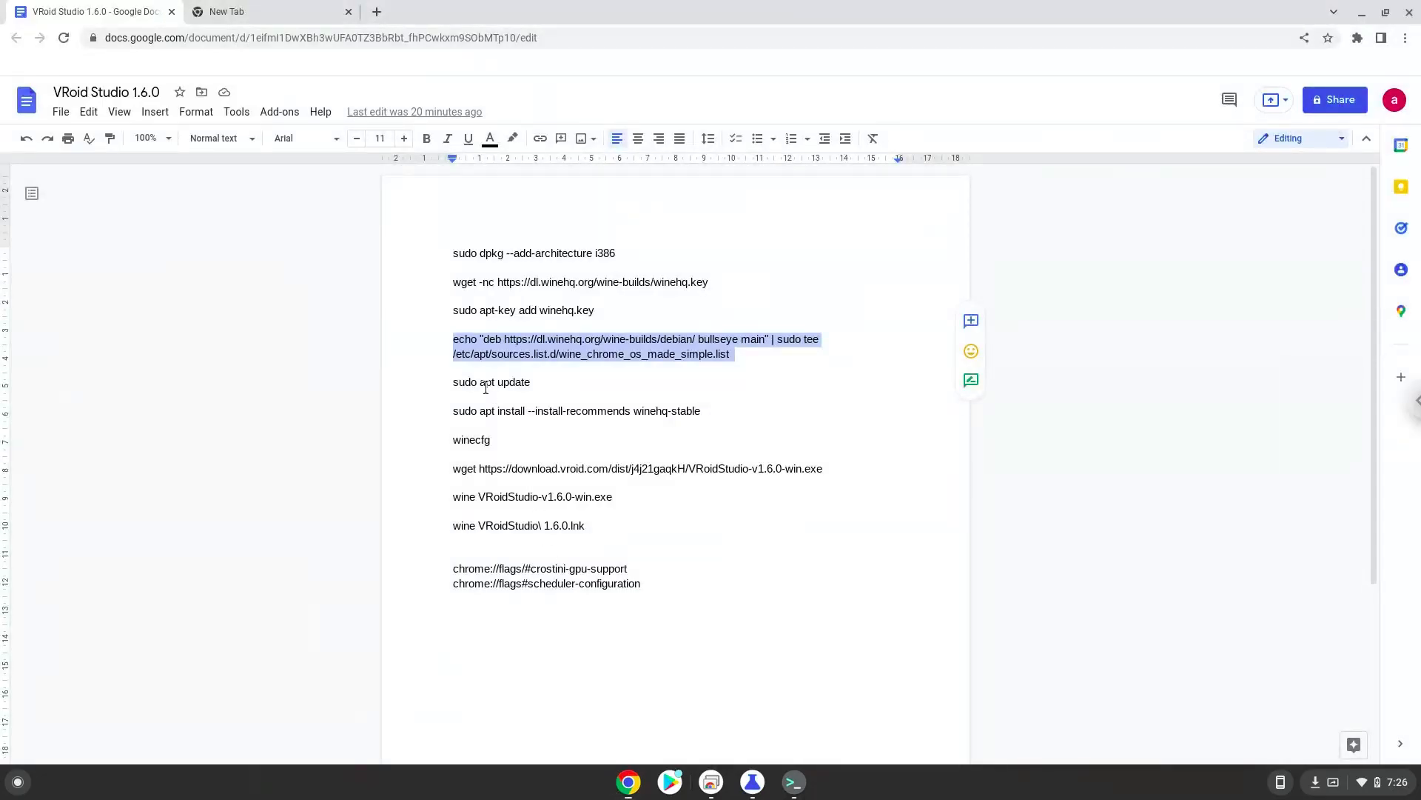
Run sudo apt update, then copy the sudo apt install --install-recommends winehq-stable line
click(484, 382)
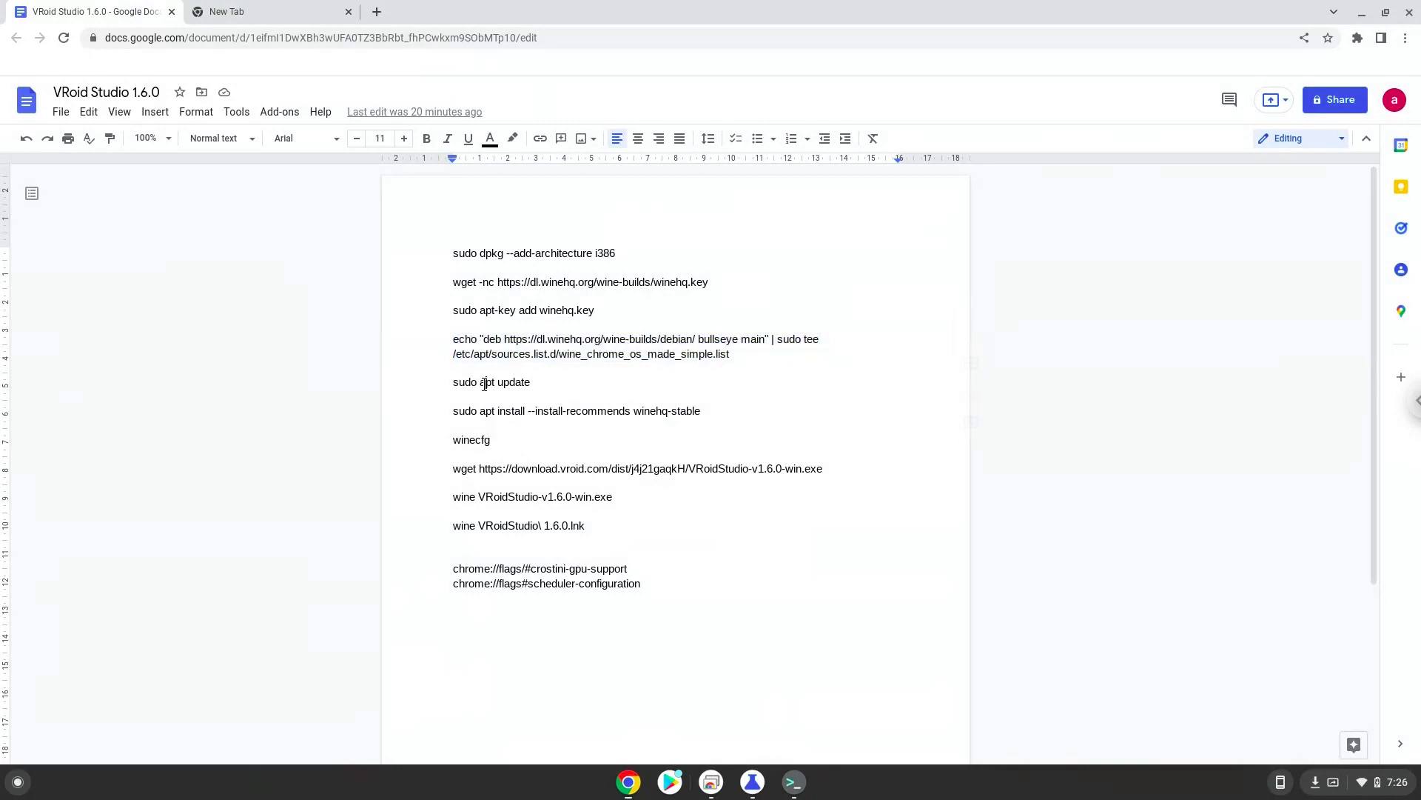
right_click(490, 382)
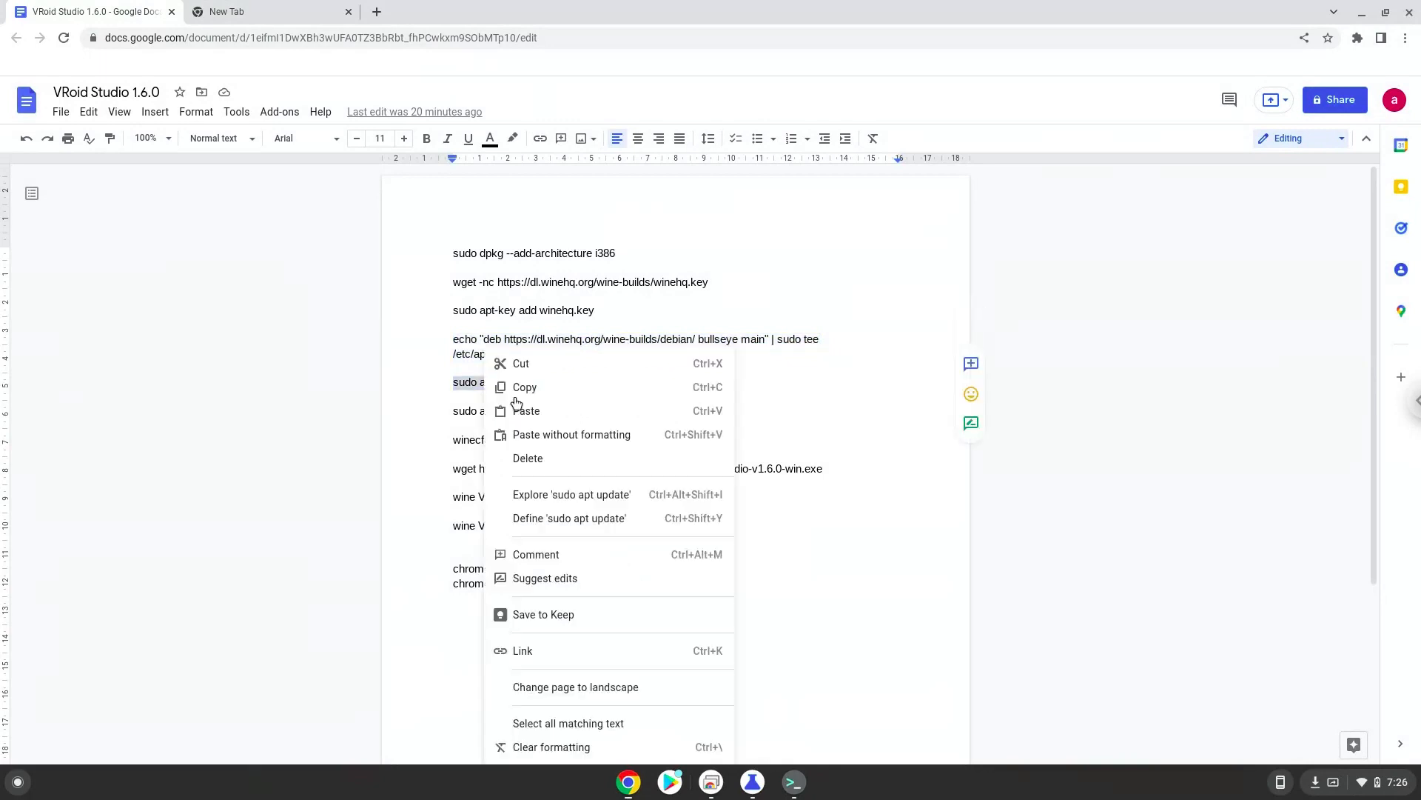
click(672, 714)
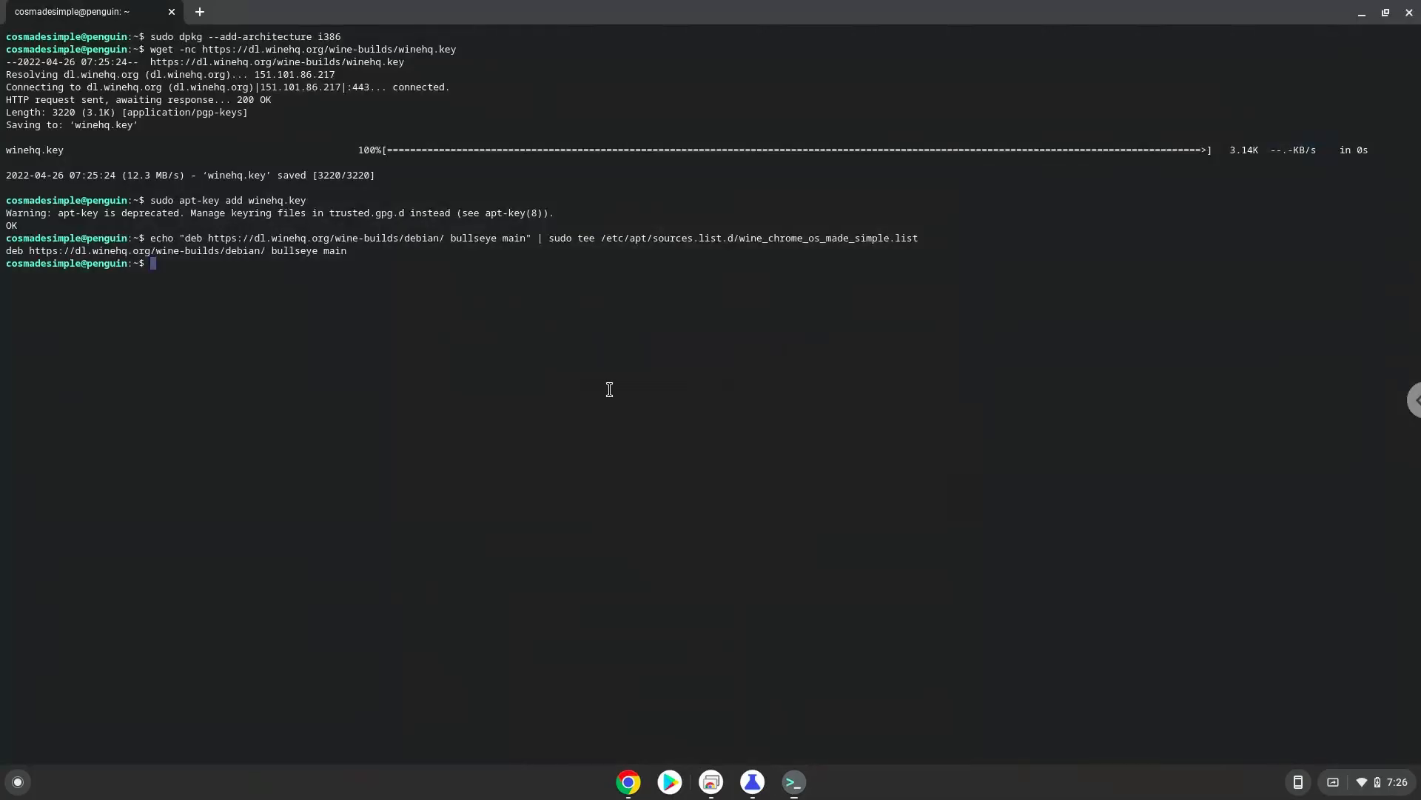
text(sudo apt update)
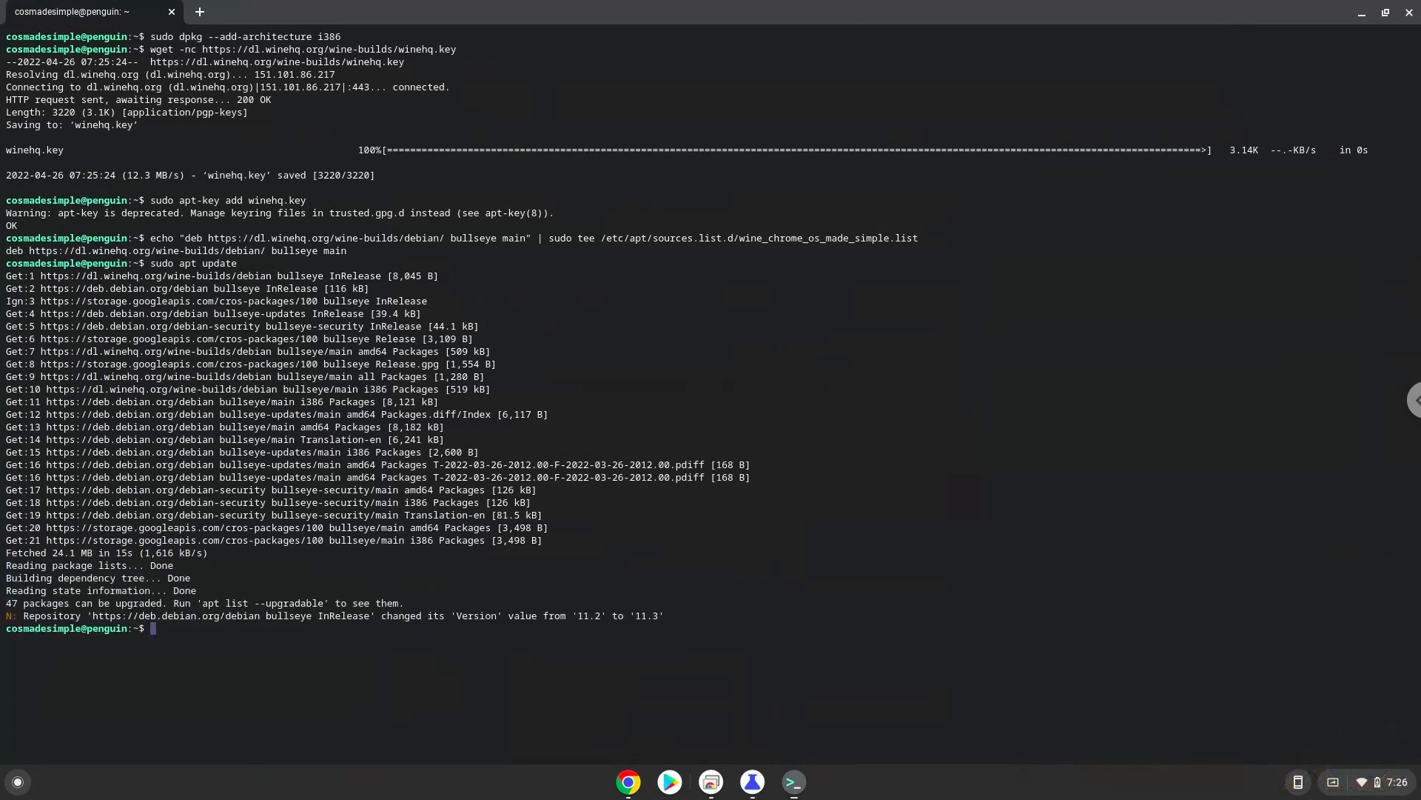
mouse_move(641, 721)
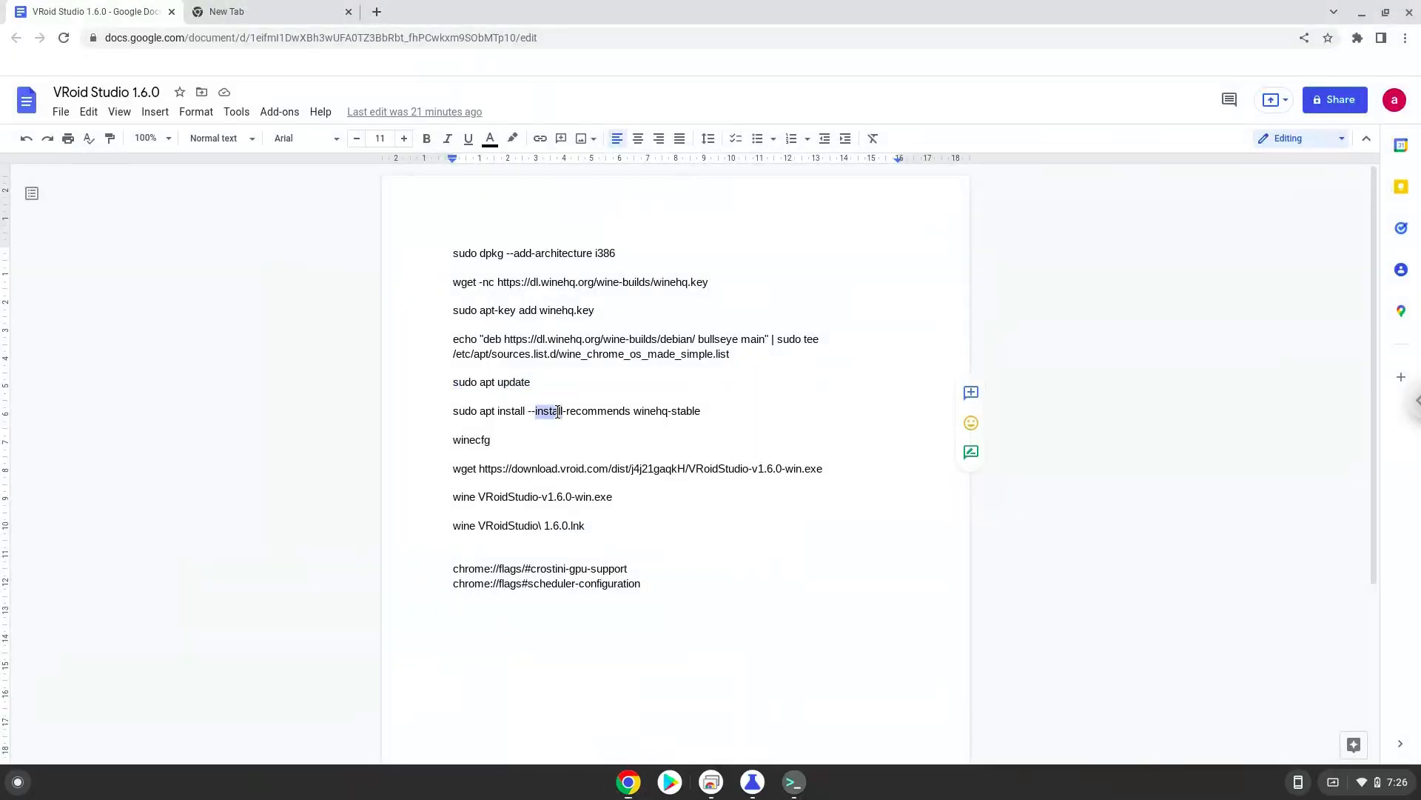
right_click(552, 410)
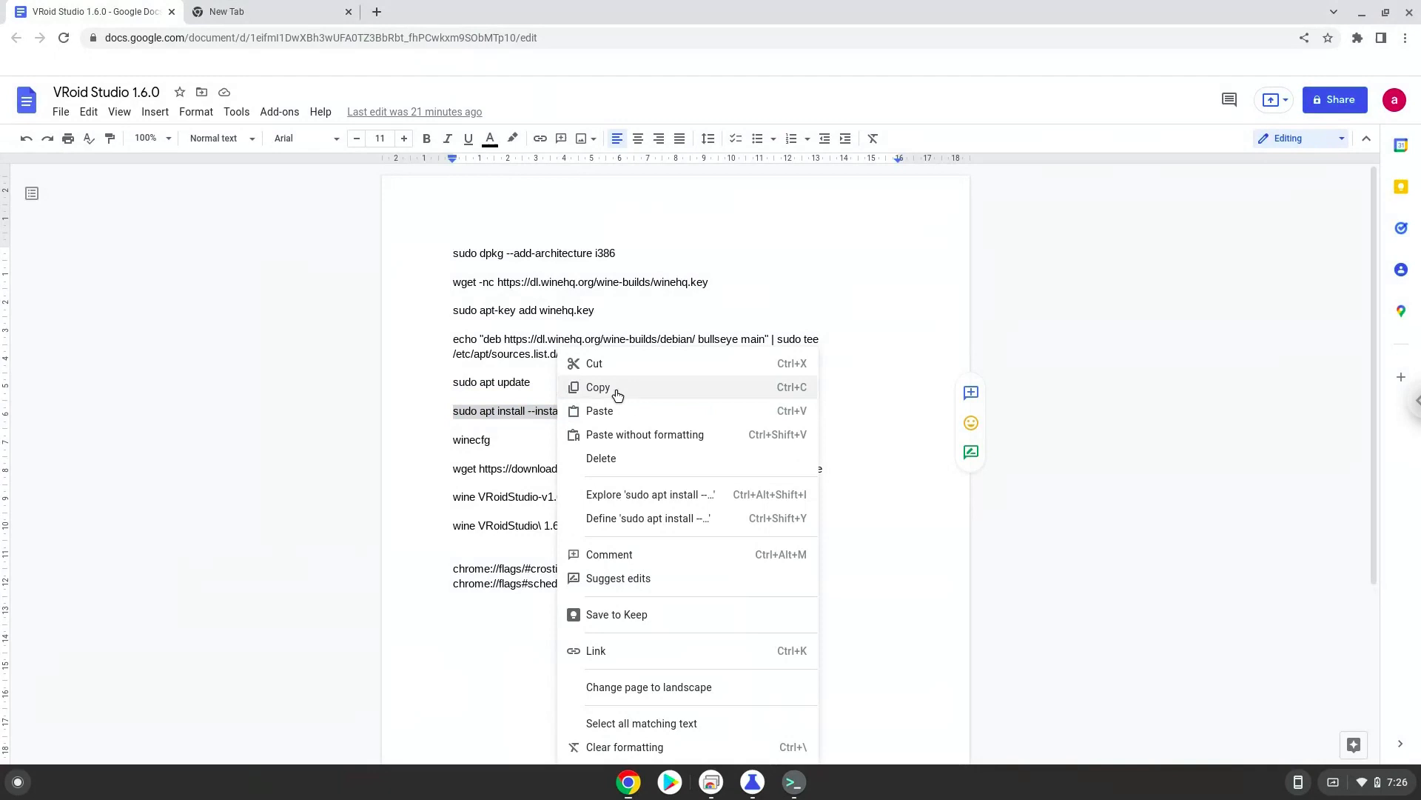
click(597, 386)
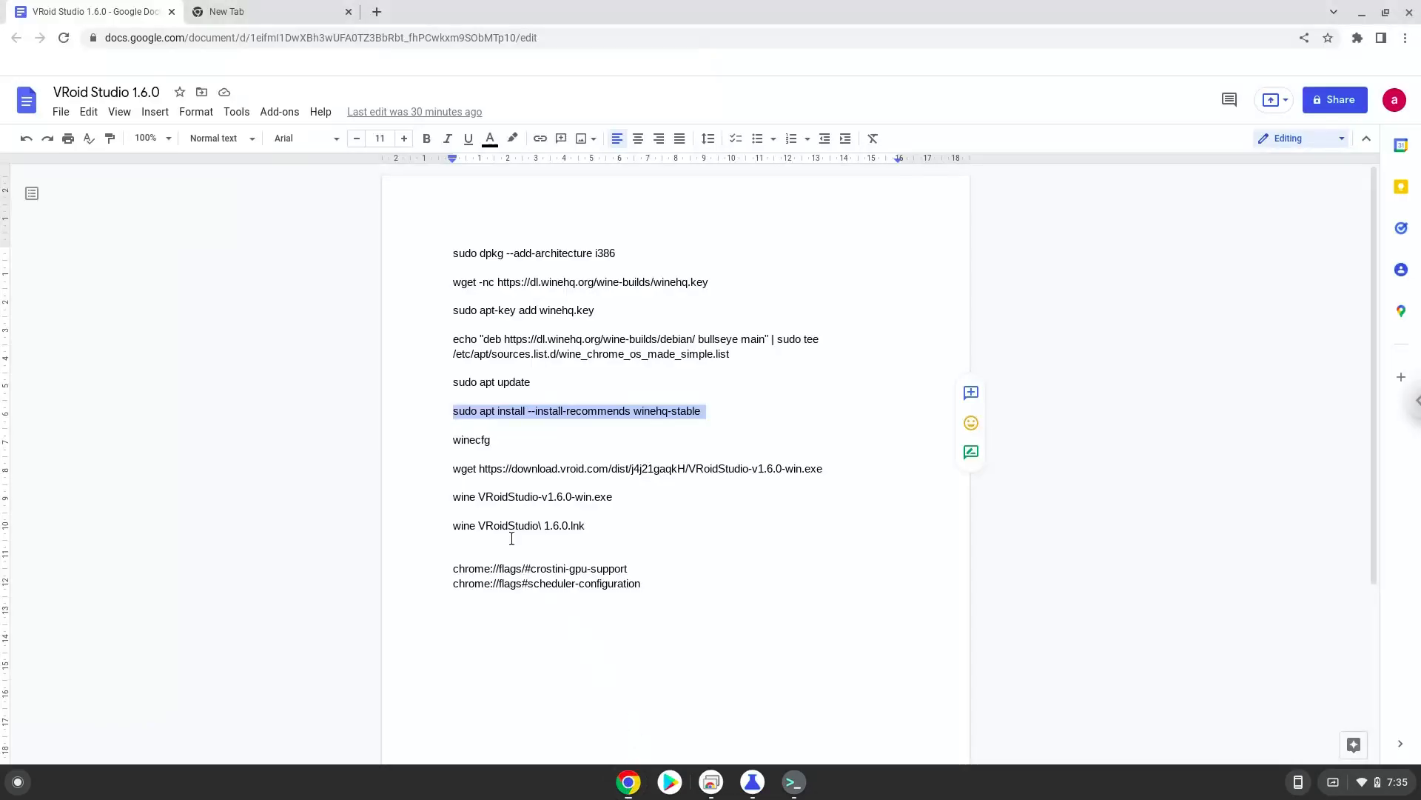
Run winecfg, let Wine install the Mono package, and close the Wine configuration window
click(471, 440)
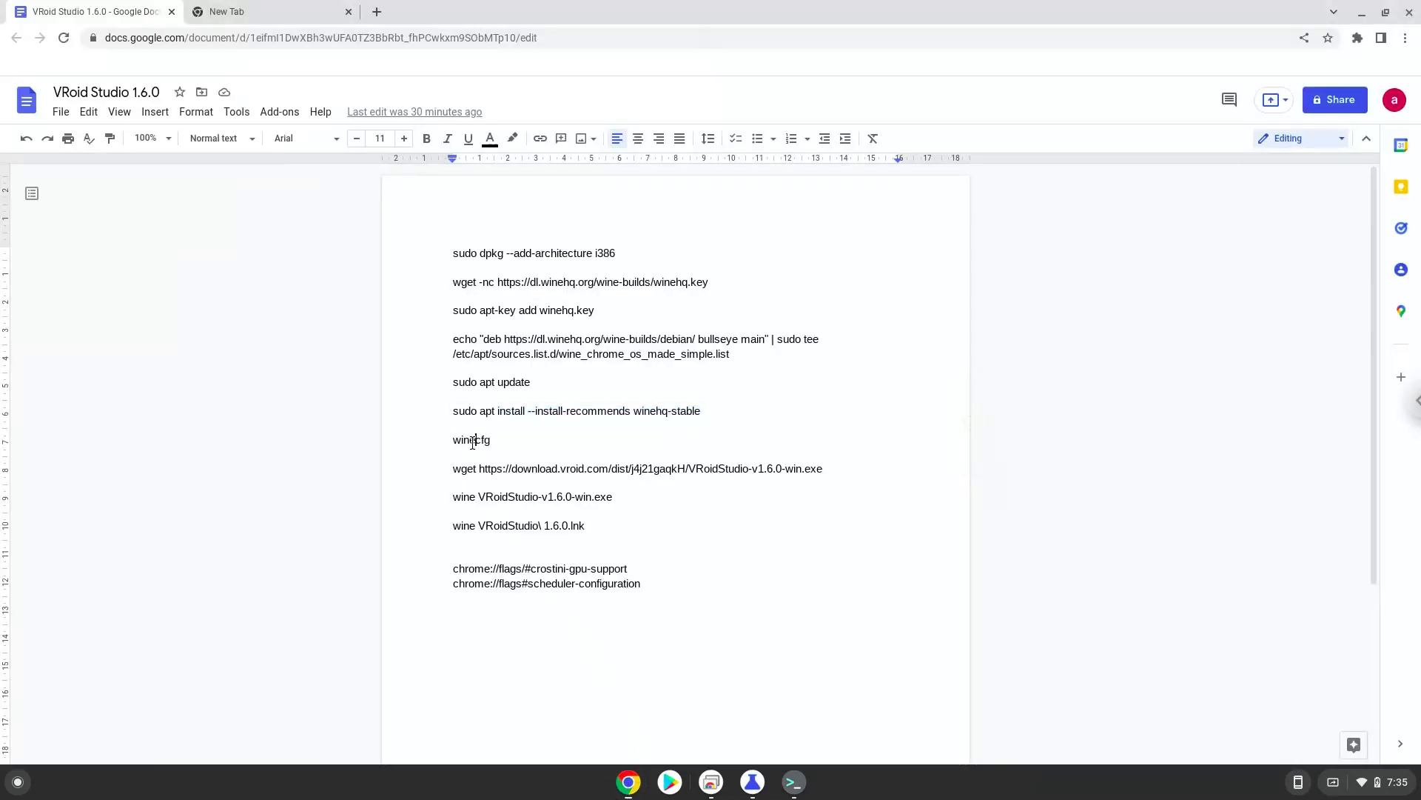
right_click(471, 440)
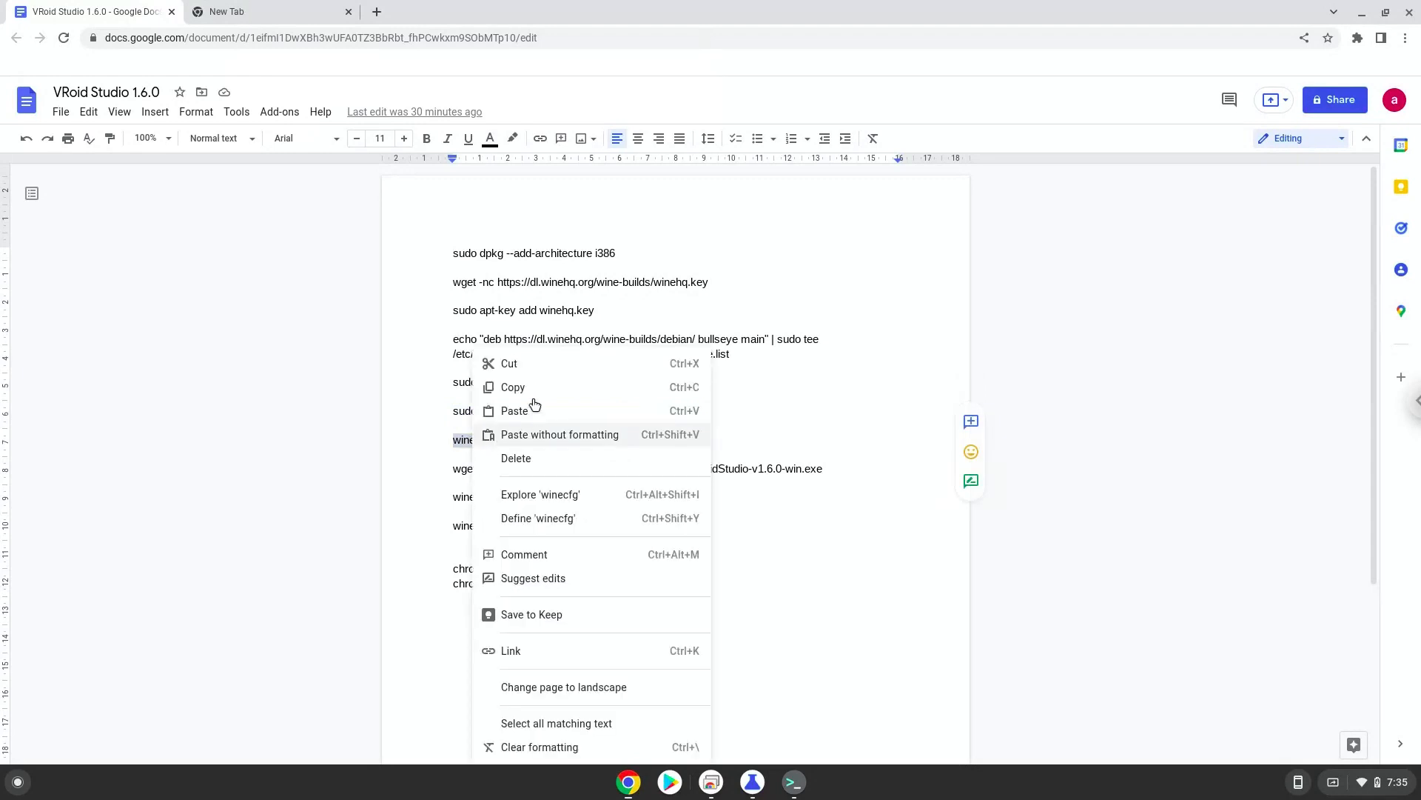
click(699, 648)
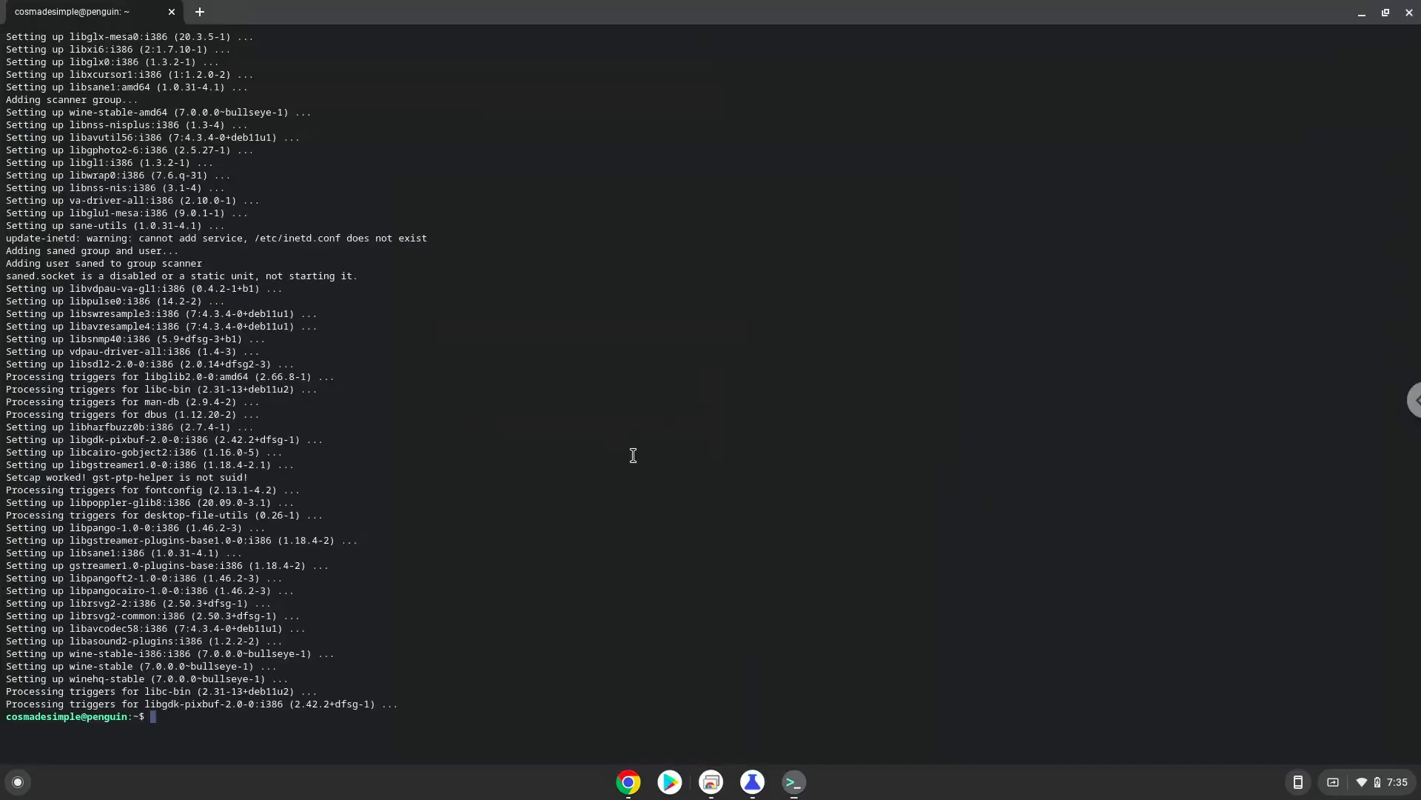
text(winecfg)
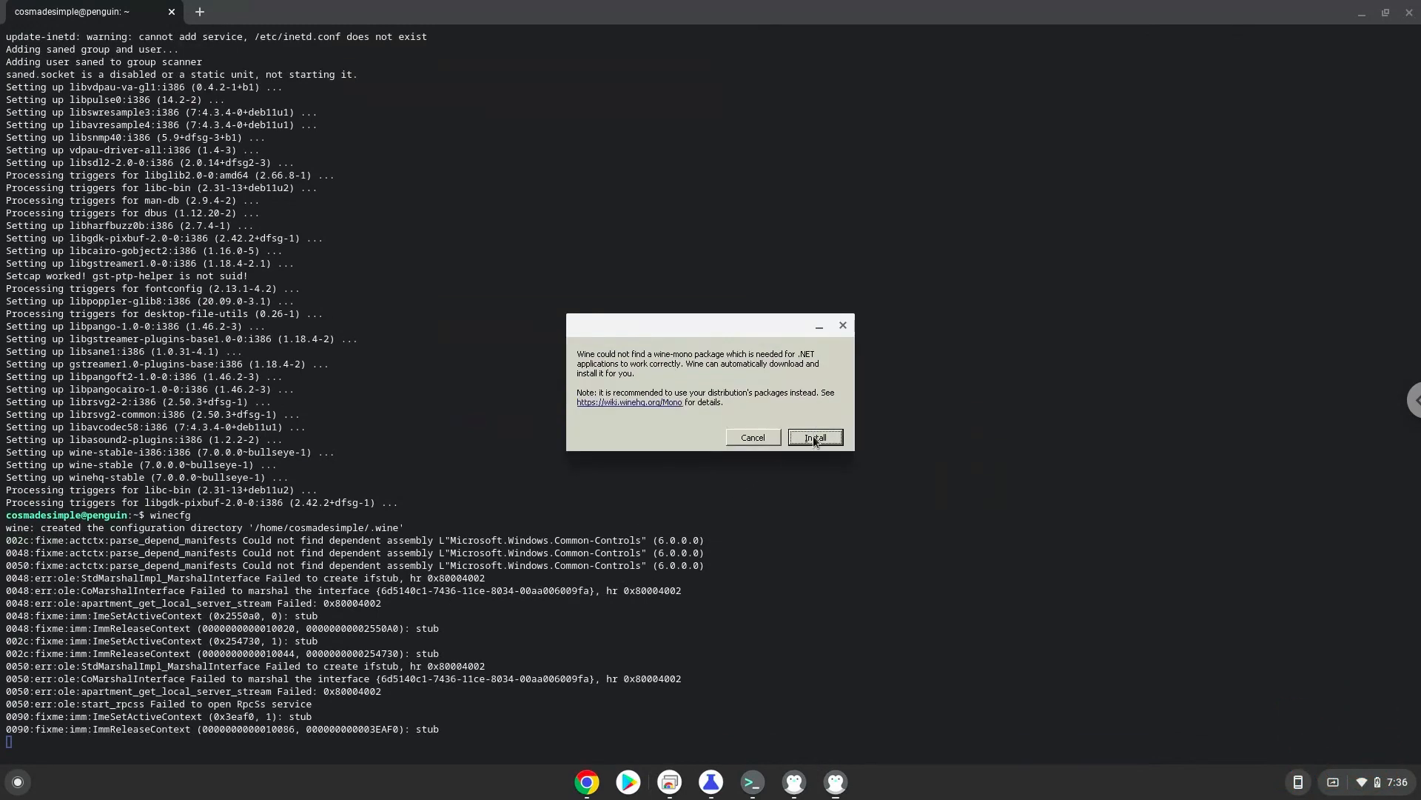
click(812, 437)
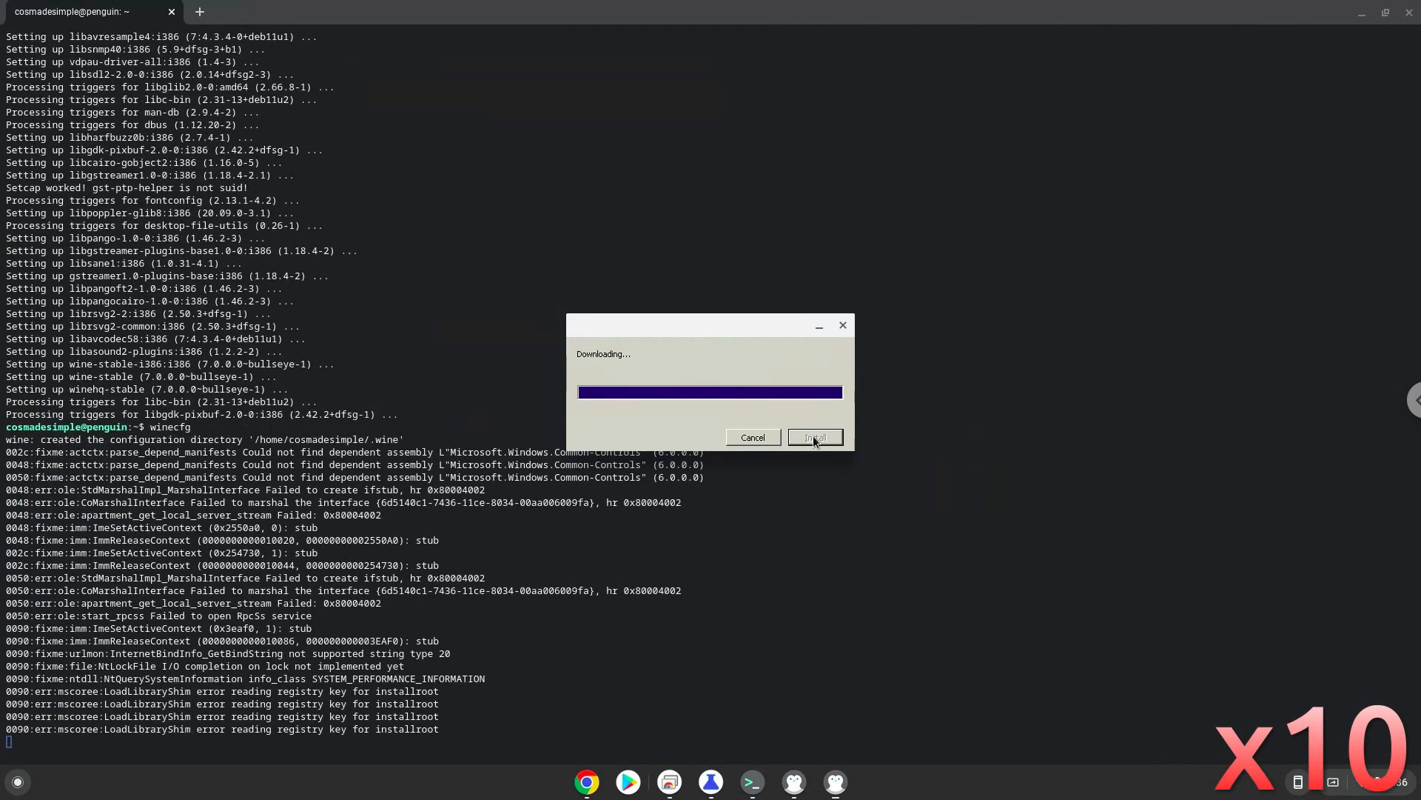
click(814, 437)
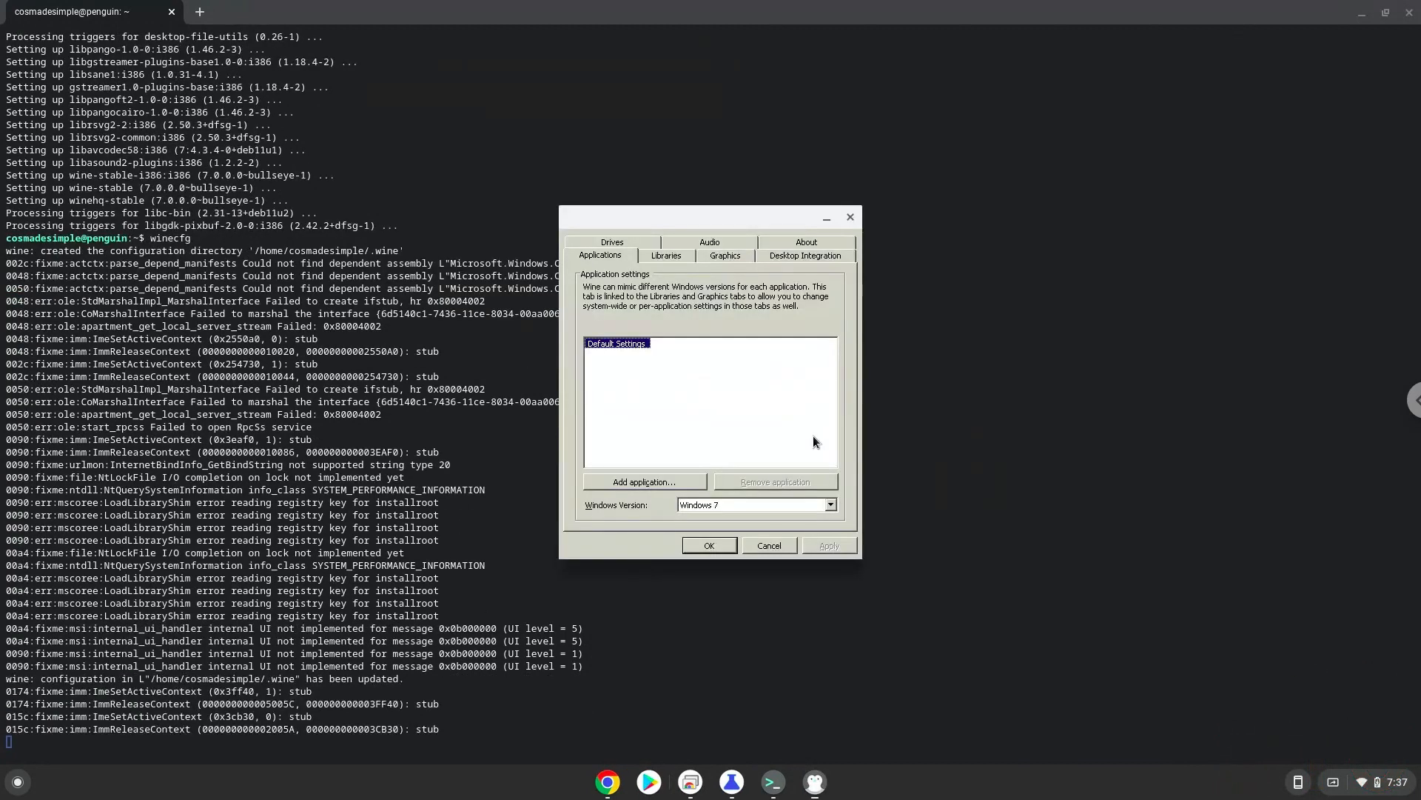
mouse_move(826, 397)
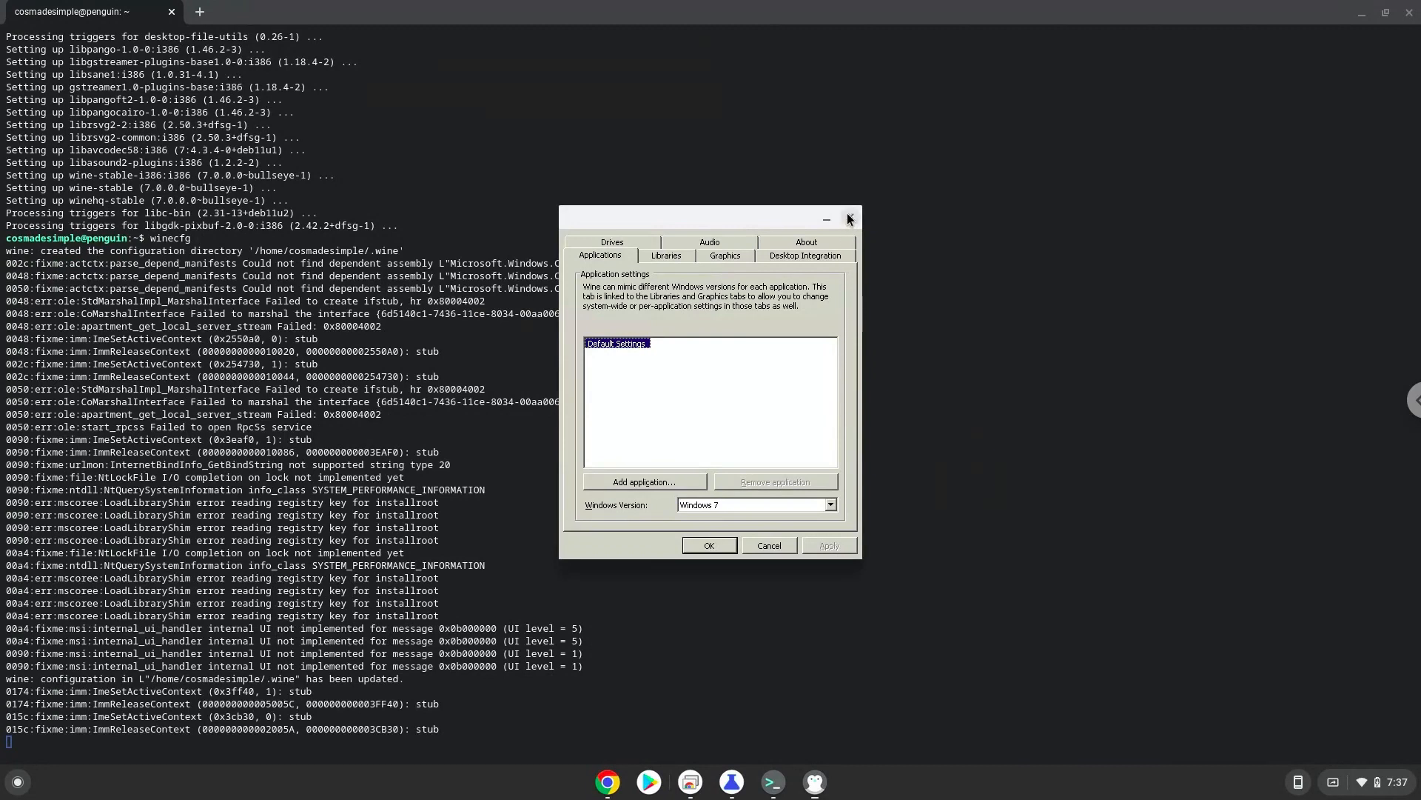
click(847, 219)
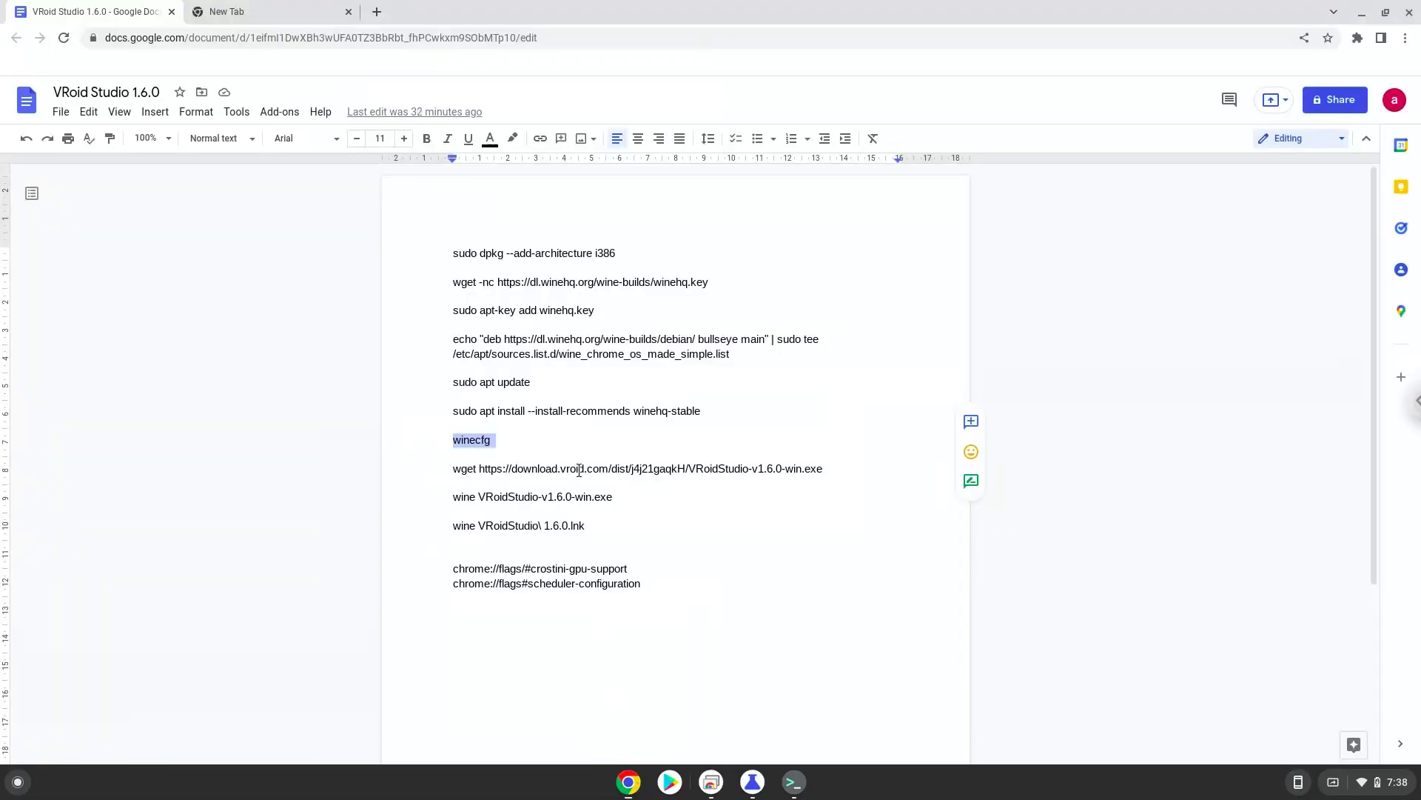
Copy the wget line for VRoidStudio-v1.6.0-win.exe from the Doc
right_click(516, 470)
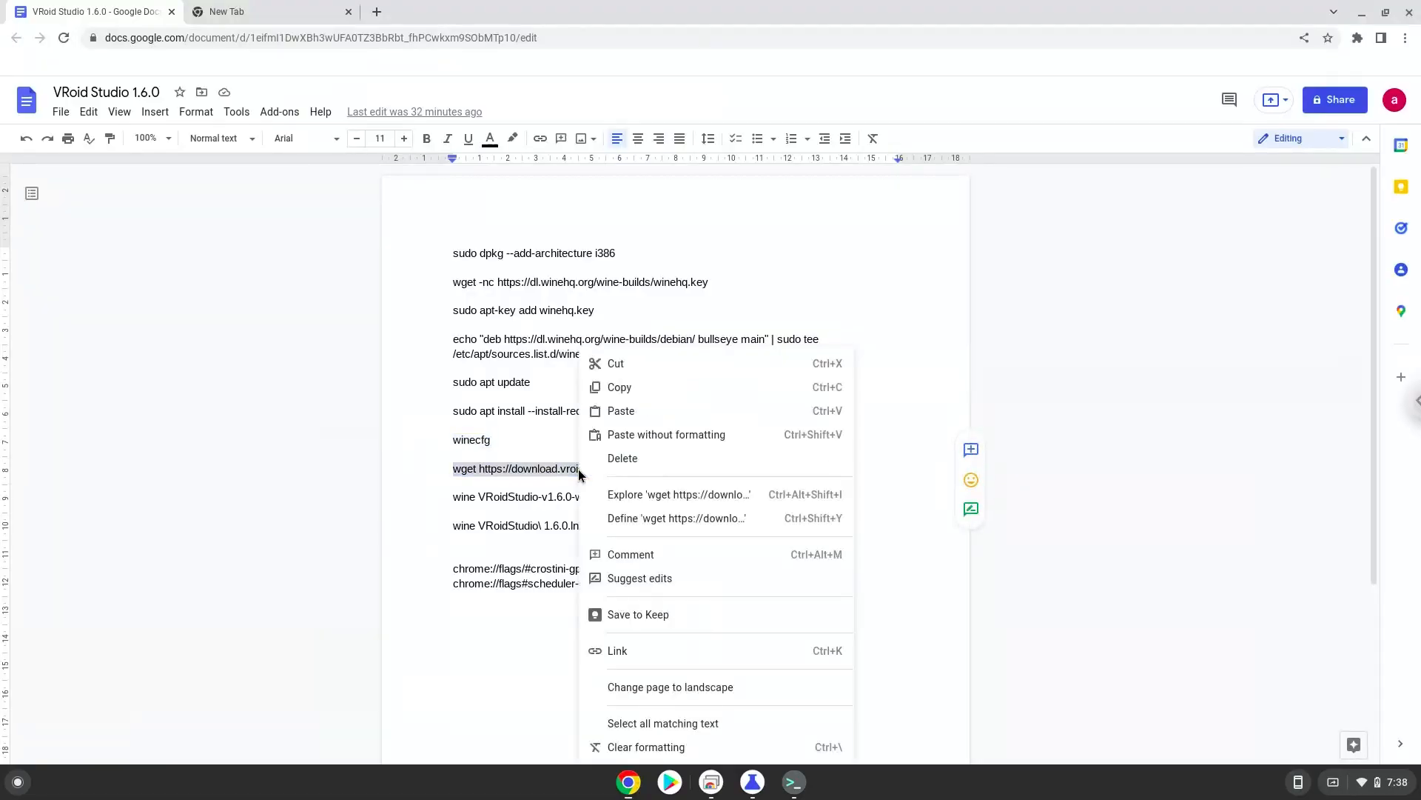
mouse_move(635, 386)
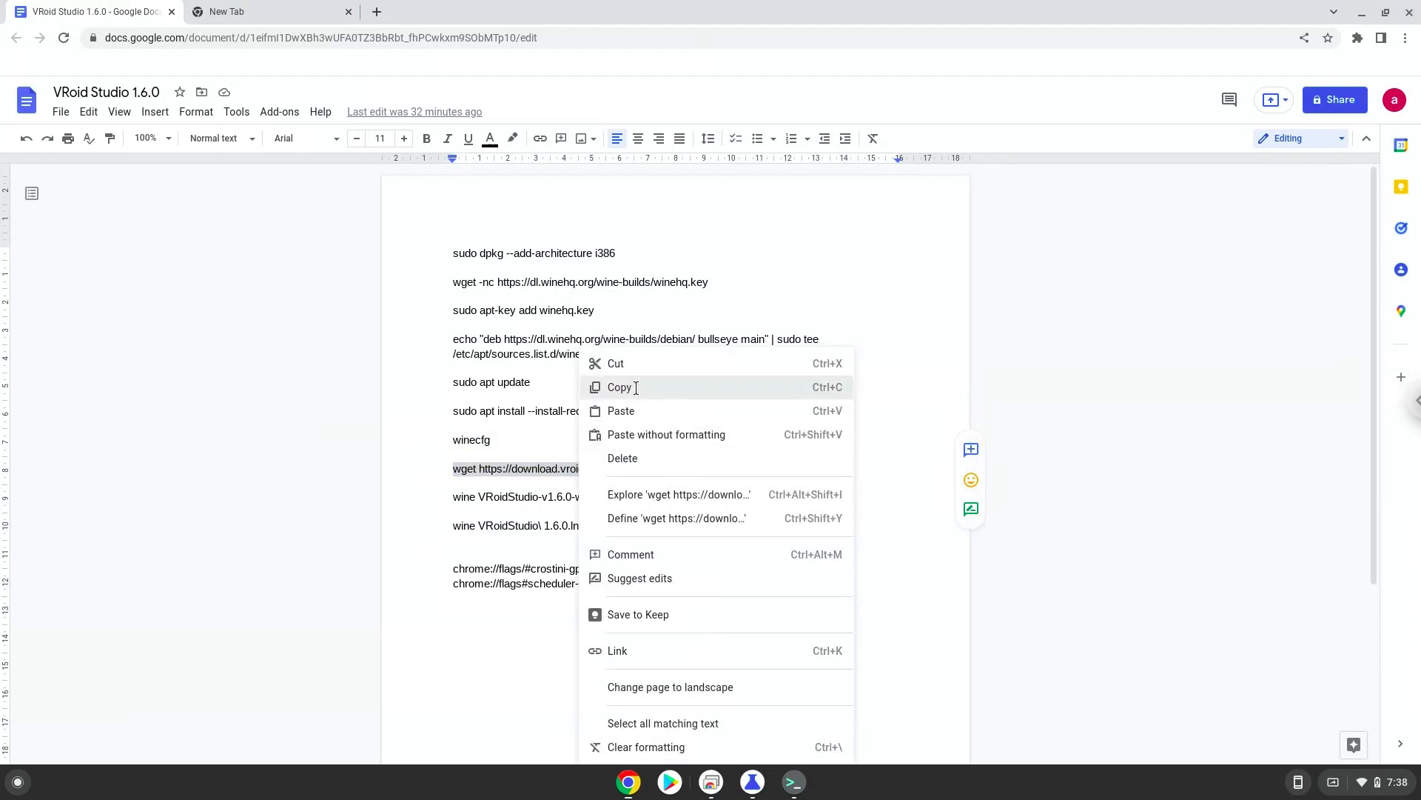
click(620, 386)
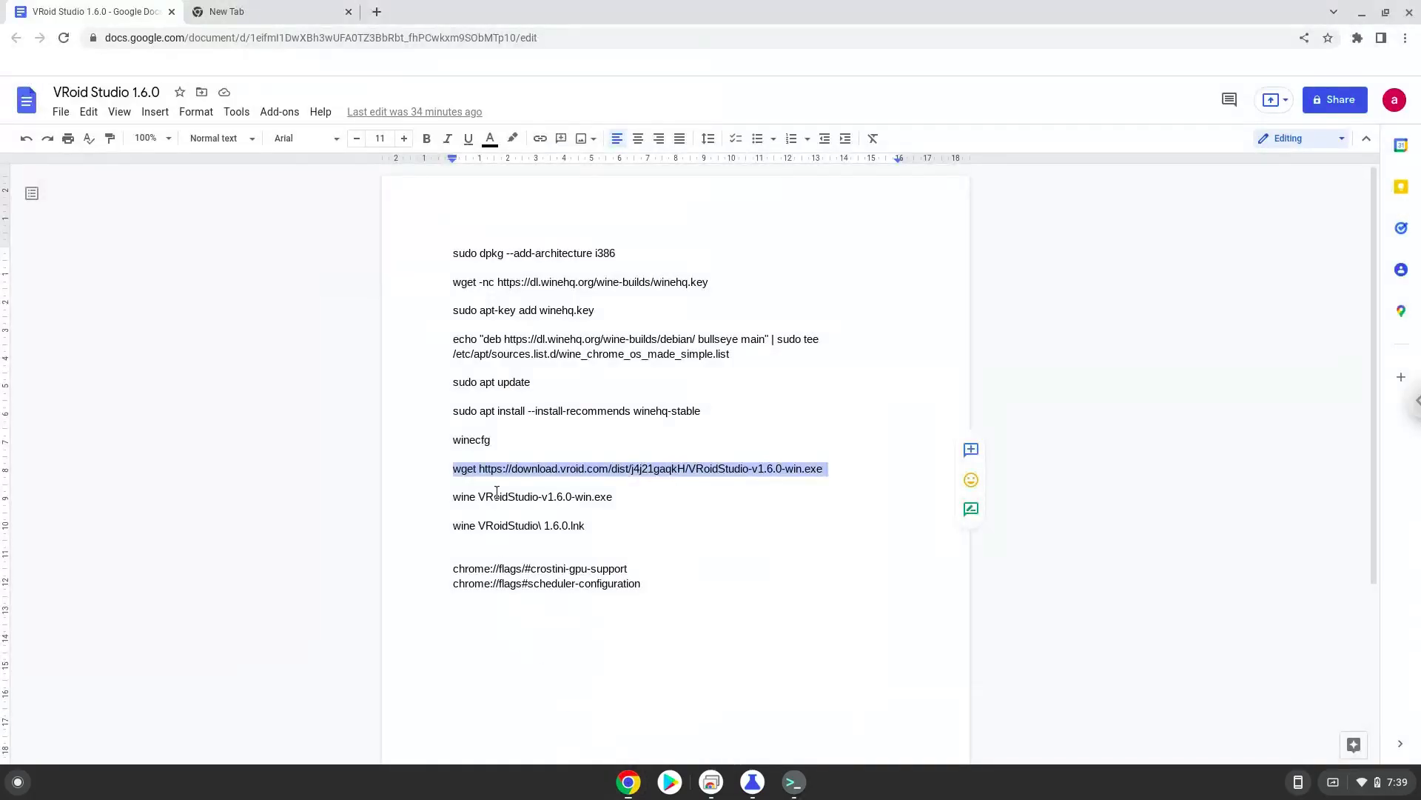
Run 'wine VRoidStudio-v1.6.0-win.exe' and accept the default install folder in the setup wizard
right_click(496, 496)
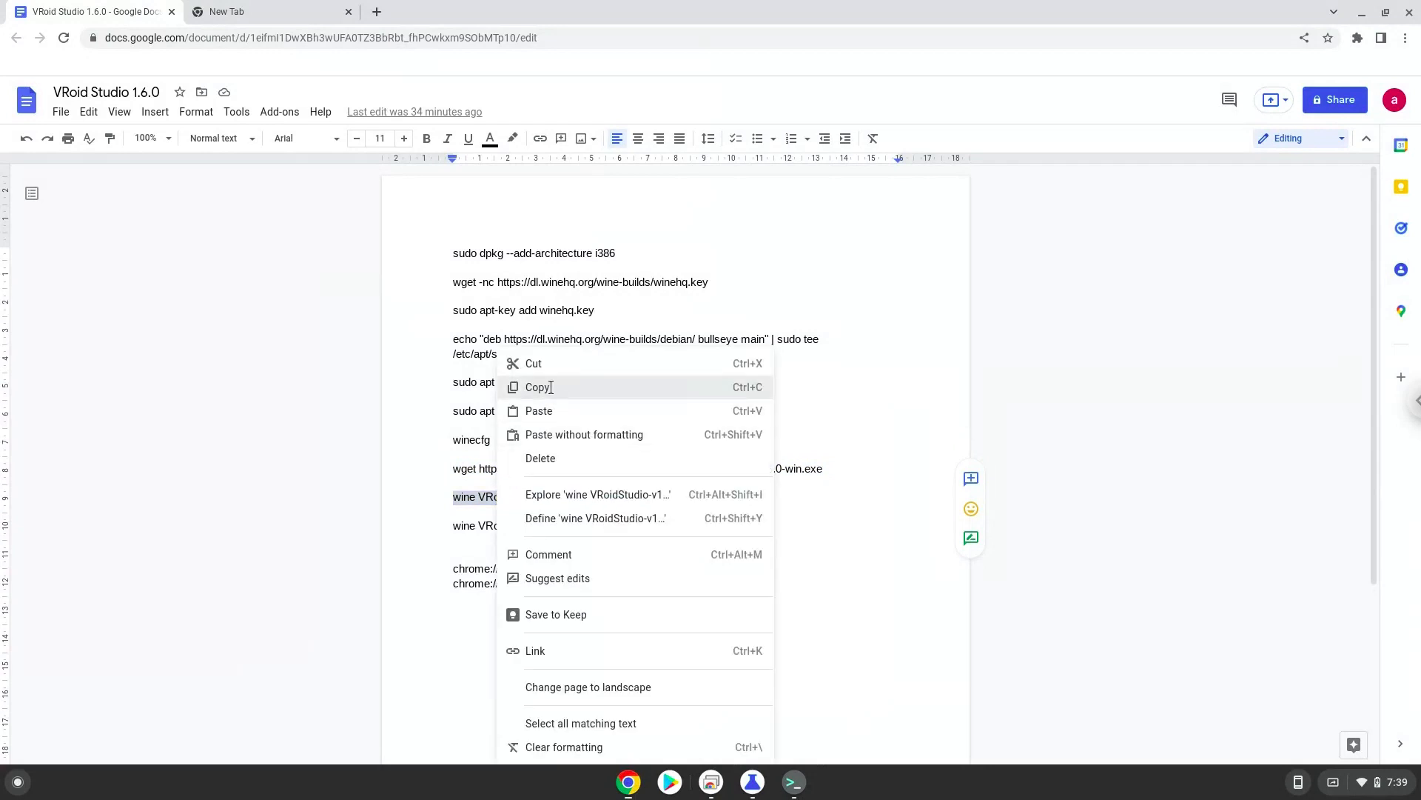
click(536, 386)
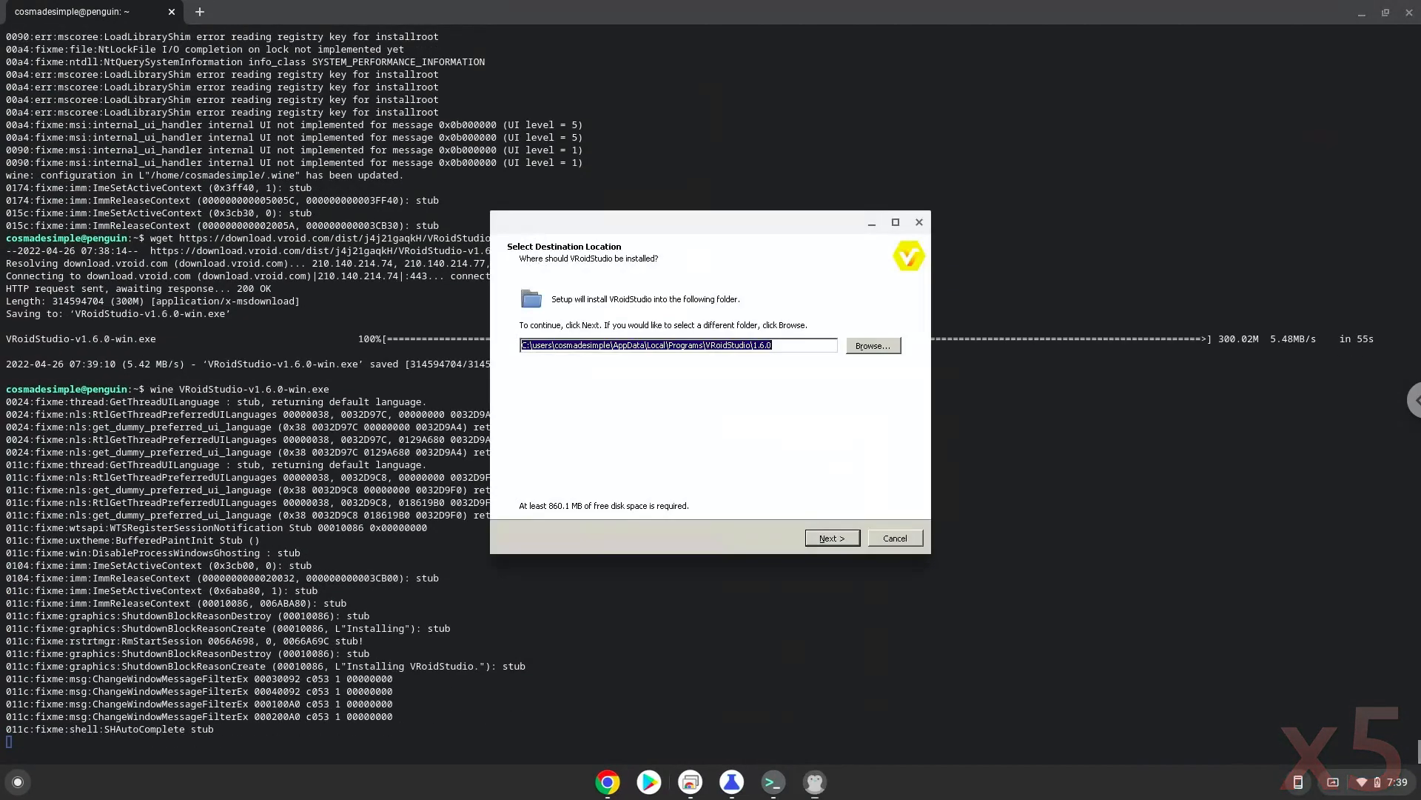
mouse_move(758, 572)
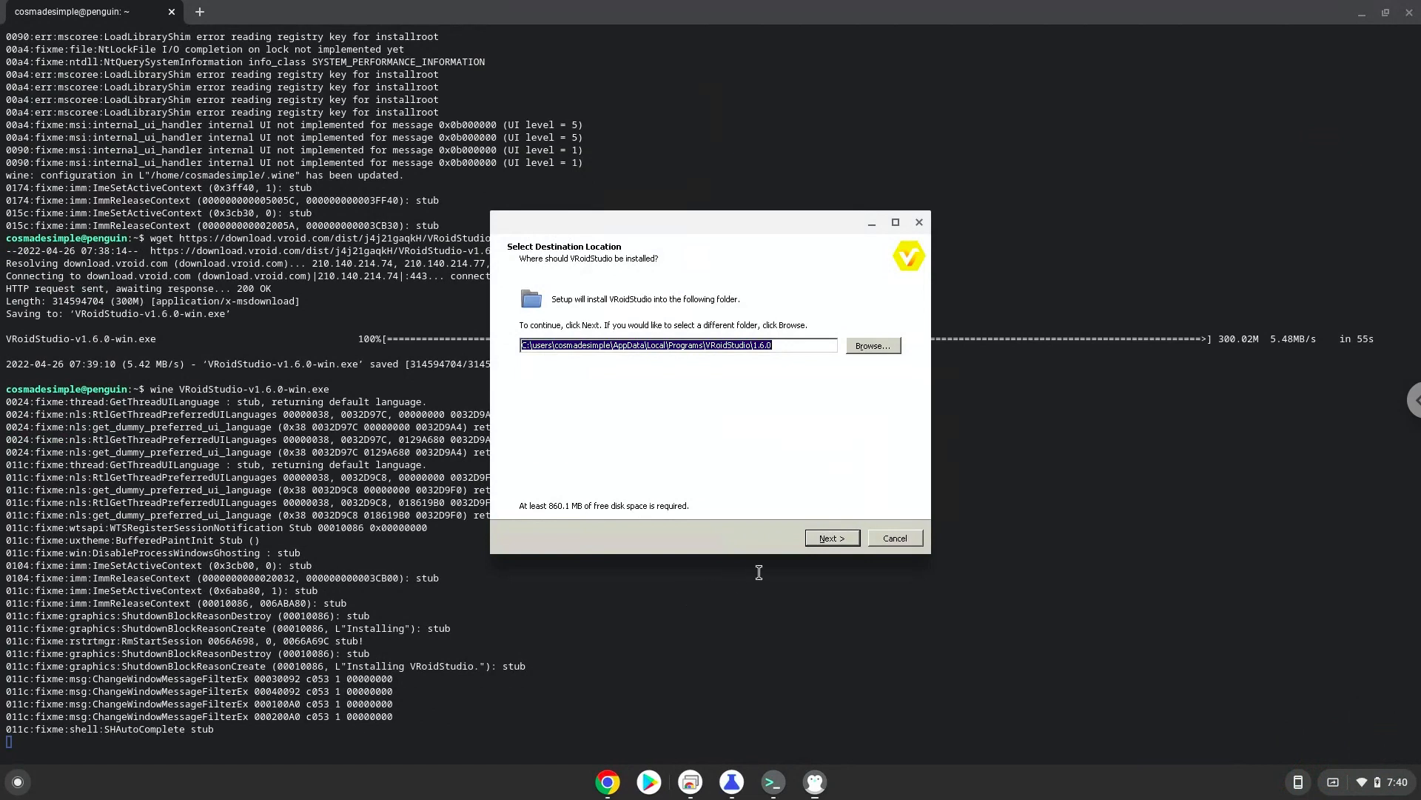
click(830, 538)
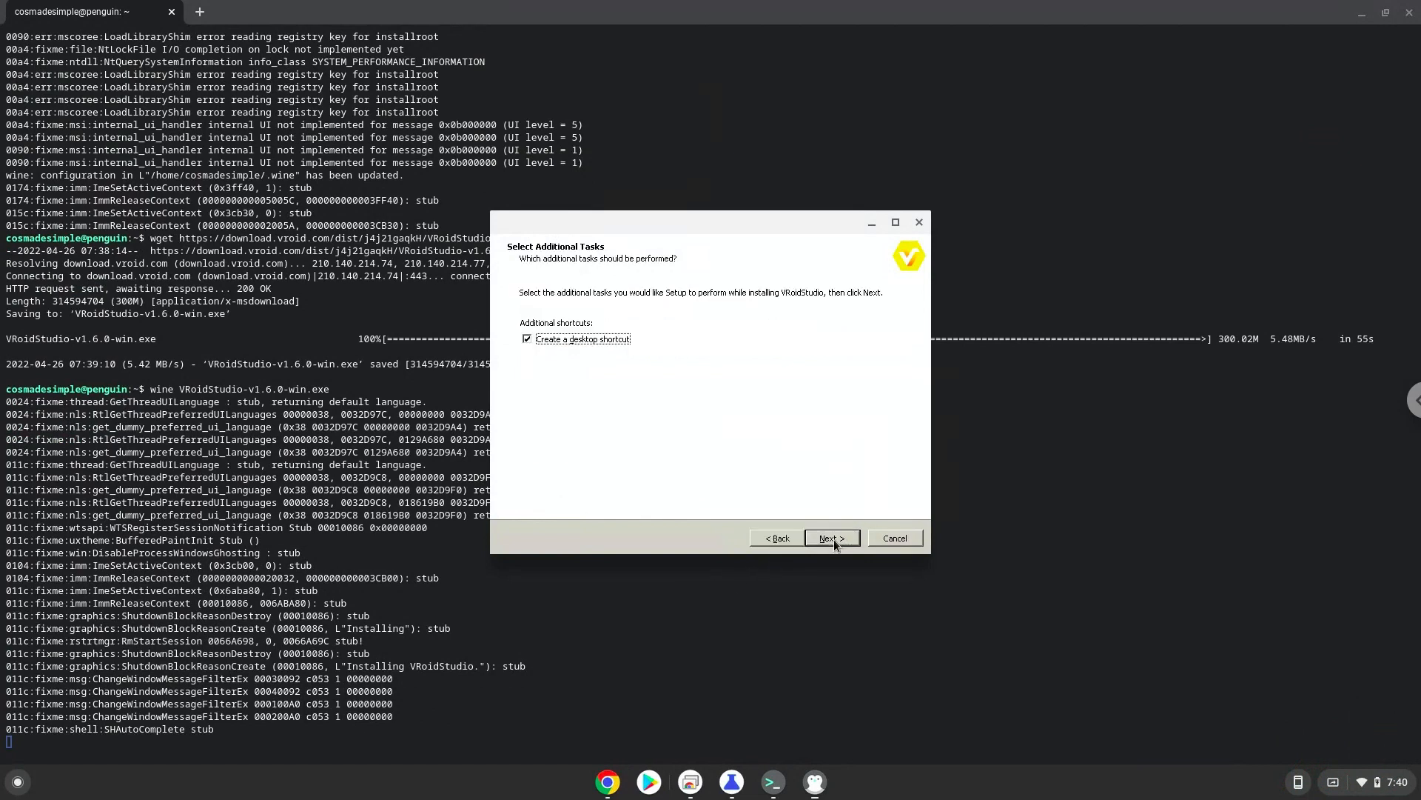